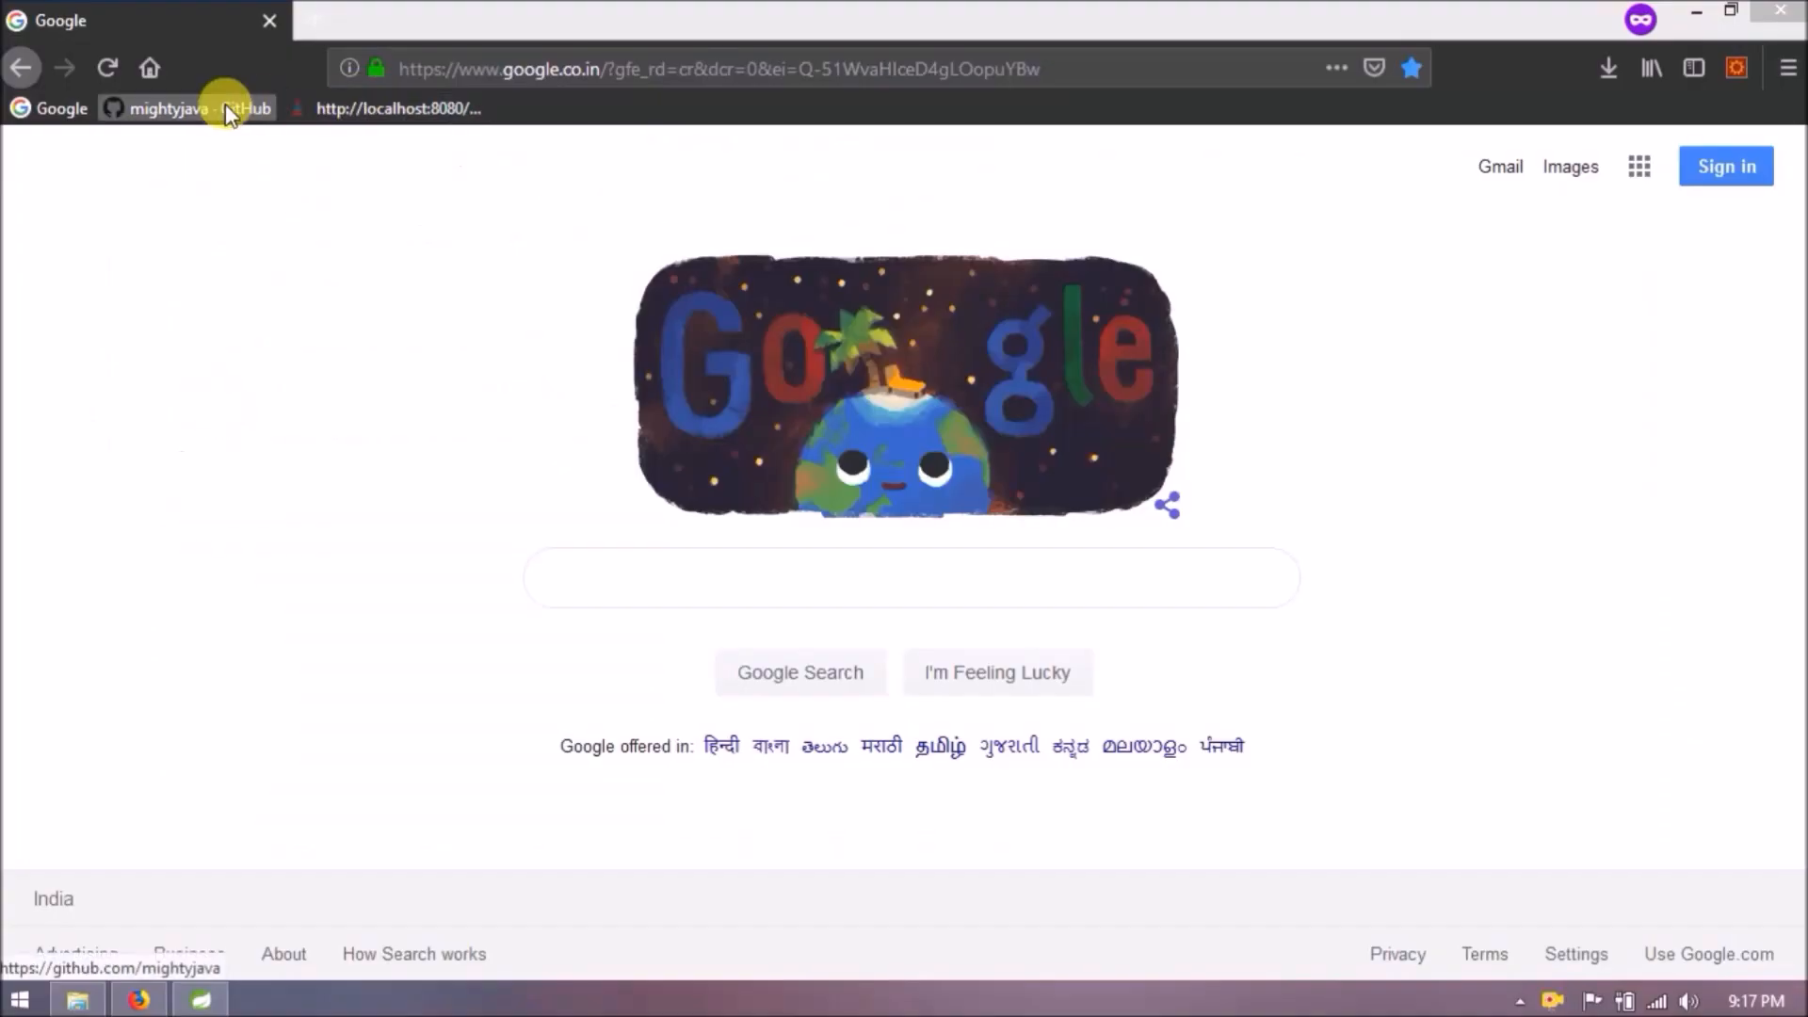
Navigate from the GitHub profile's Repositories tab to the book-rest-api repository page.
{"action": "left_click", "coordinate": [188, 109]}
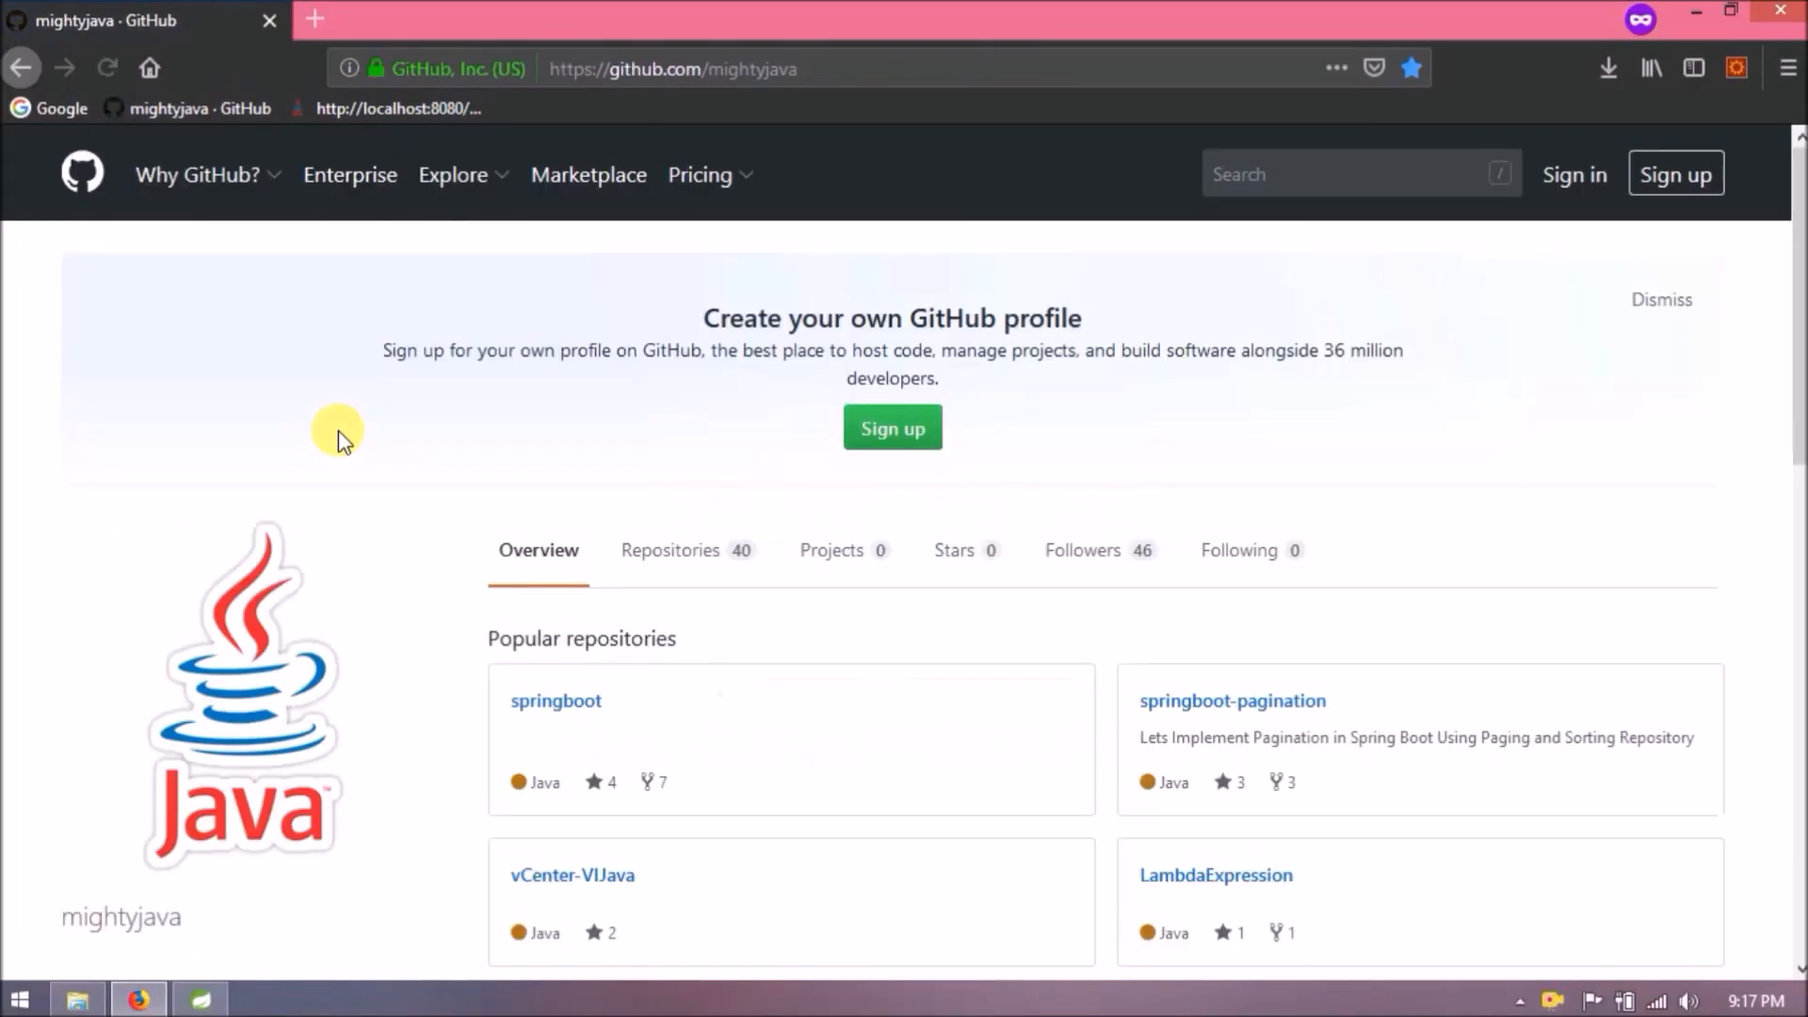
{"action": "left_click", "coordinate": [671, 550]}
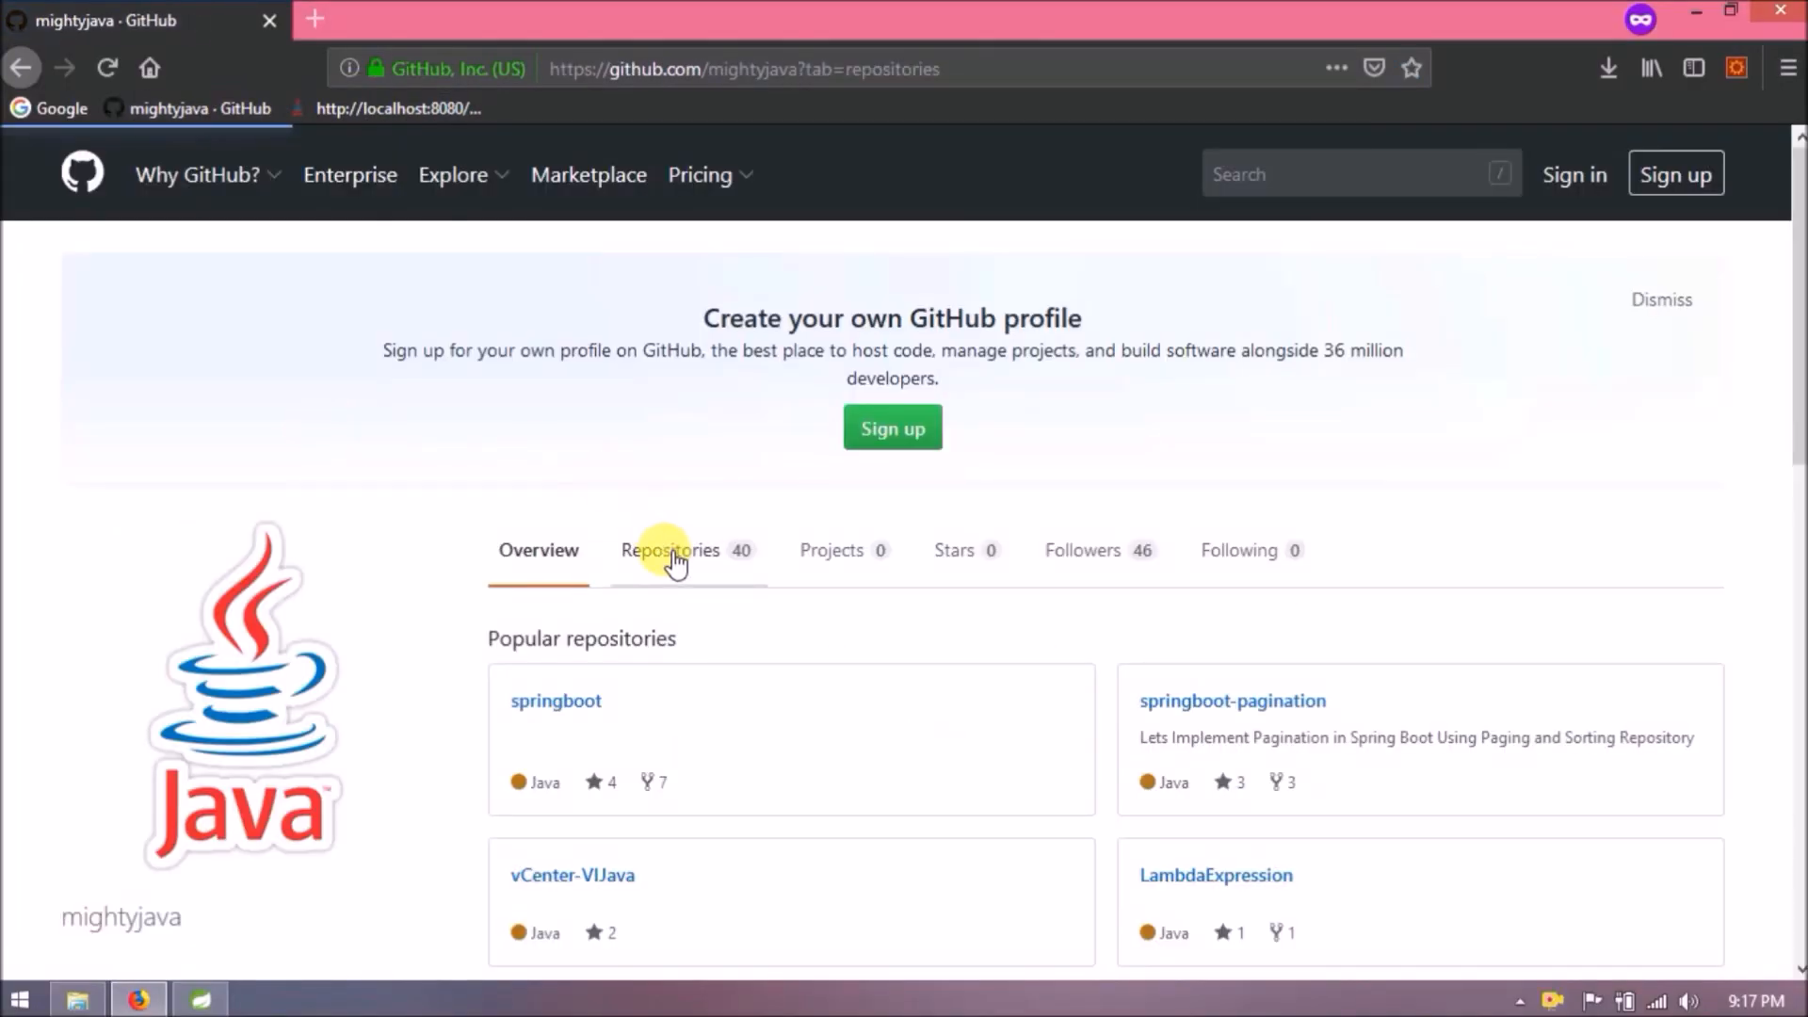
{"action": "left_click", "coordinate": [671, 550]}
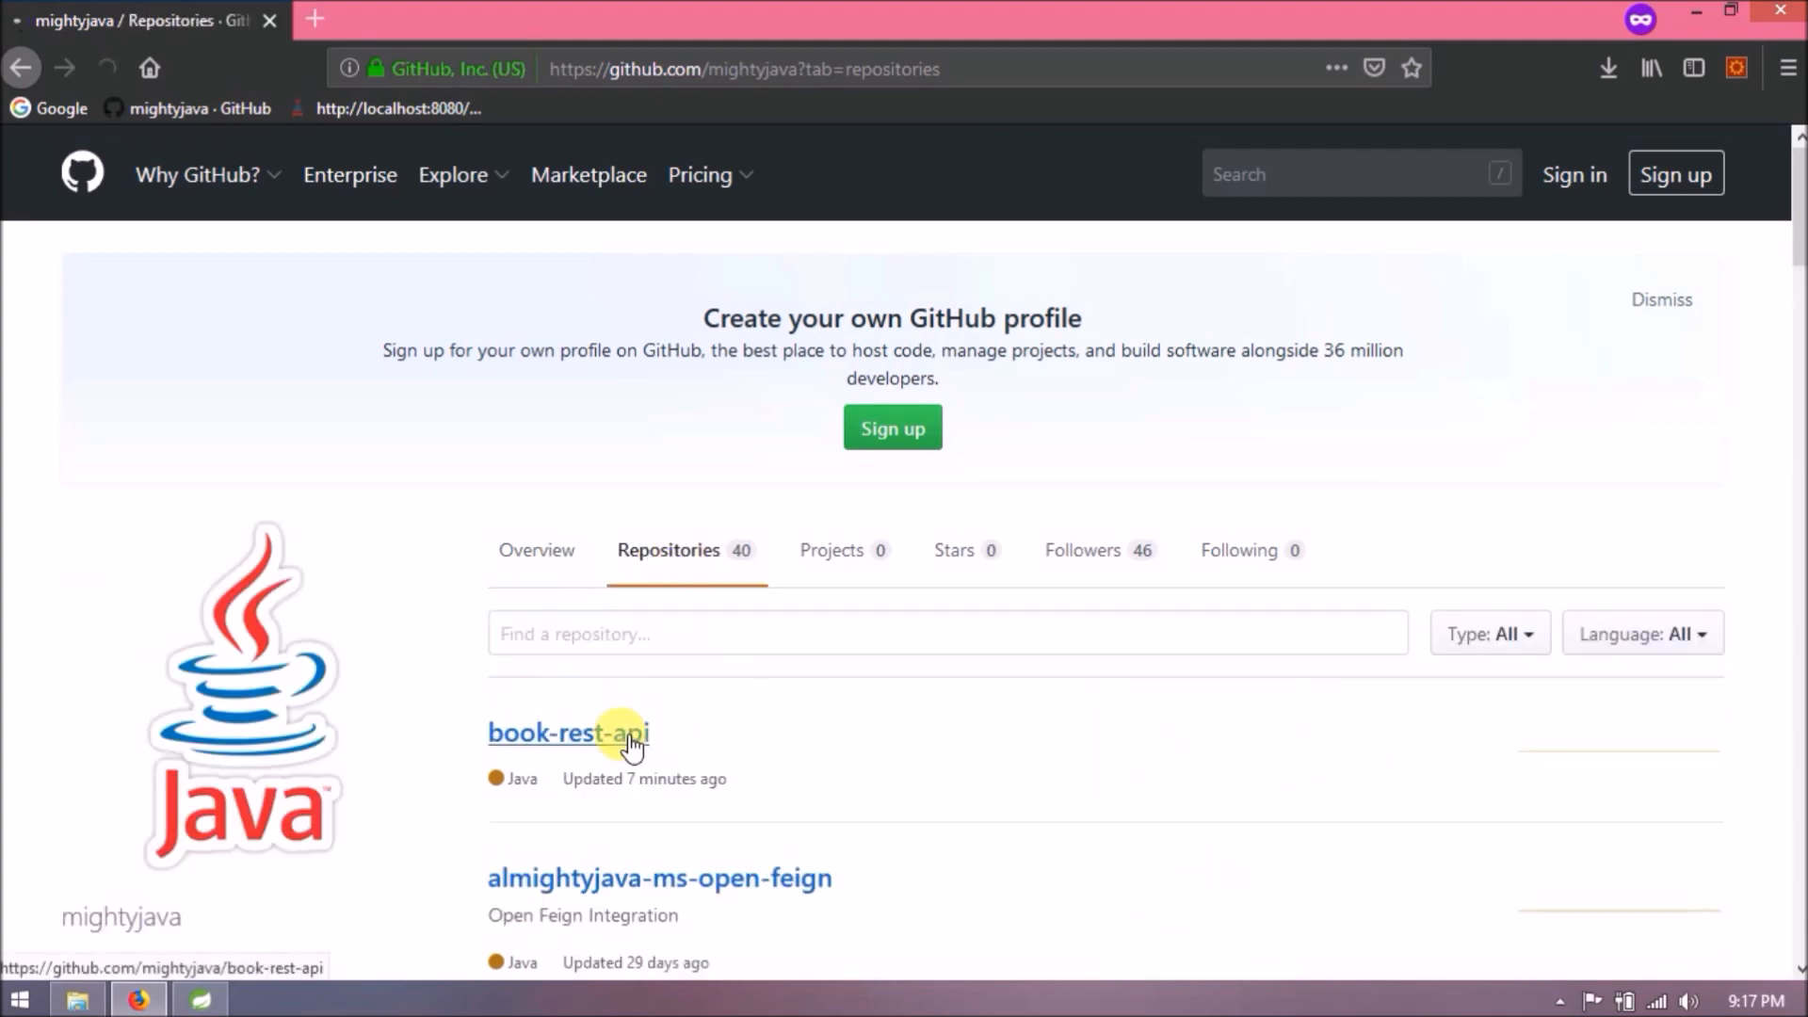
{"action": "left_click", "coordinate": [569, 732]}
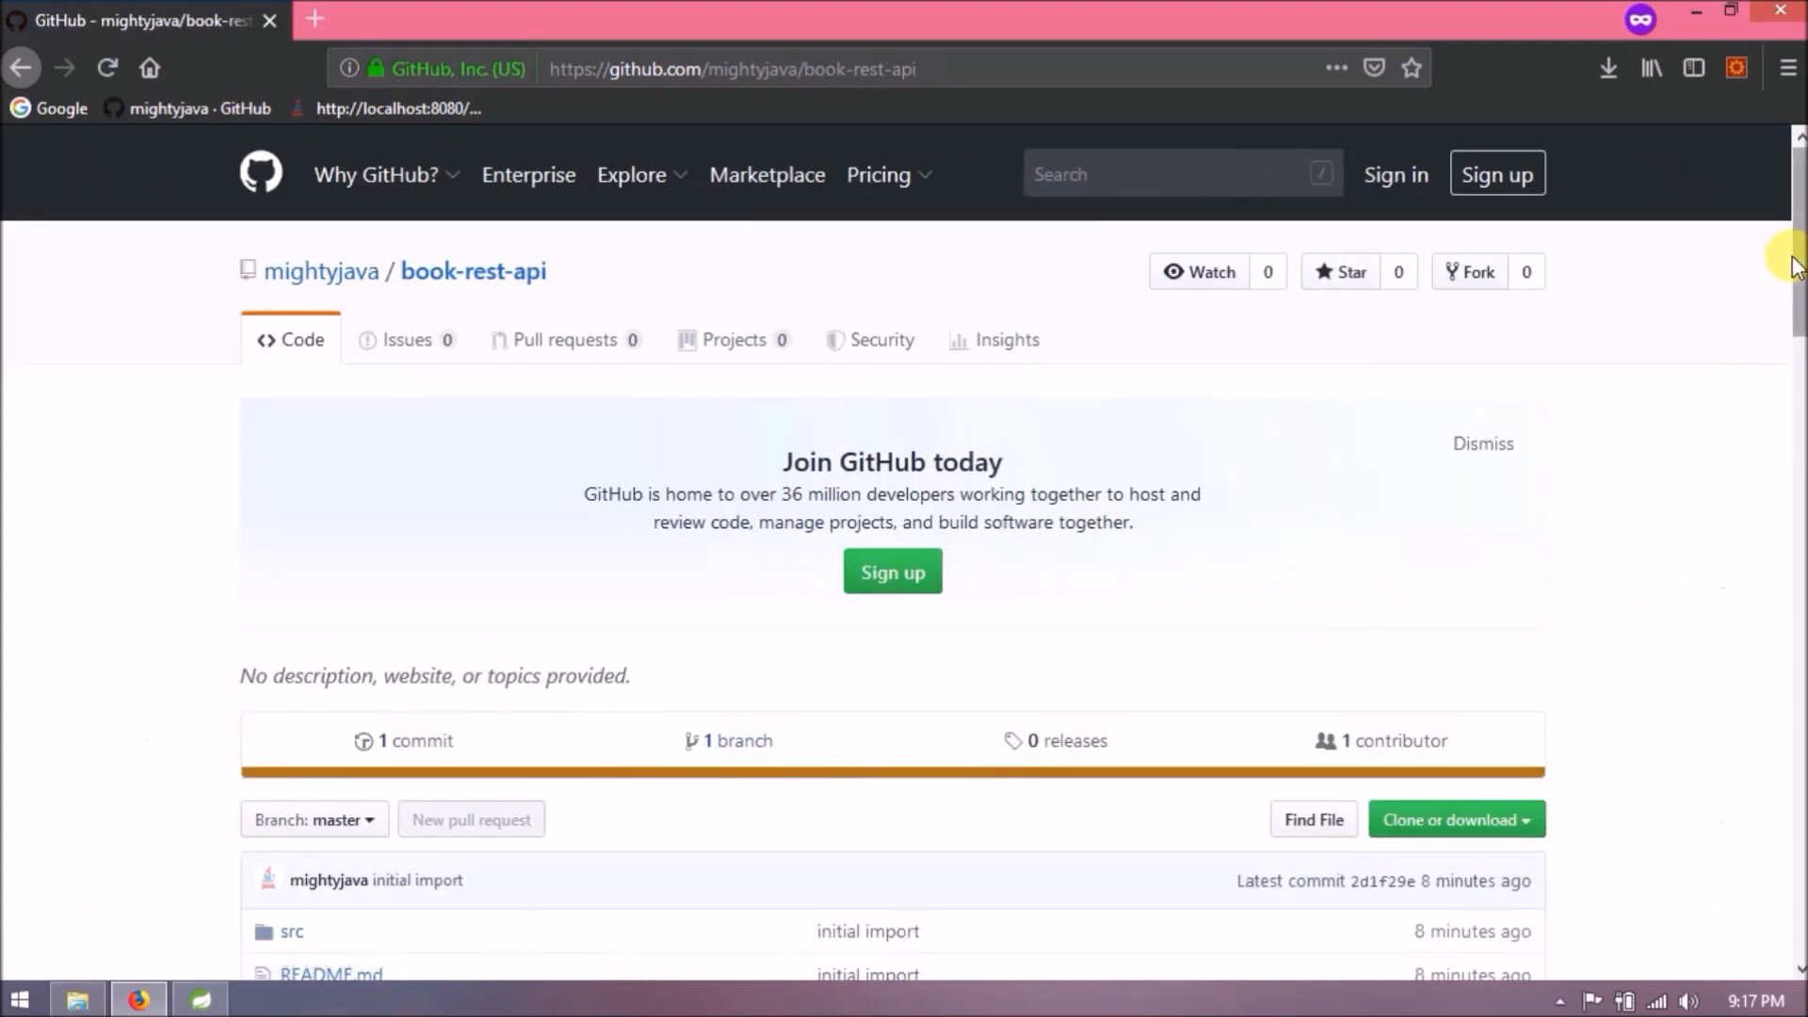
{"action": "left_click", "coordinate": [1454, 614]}
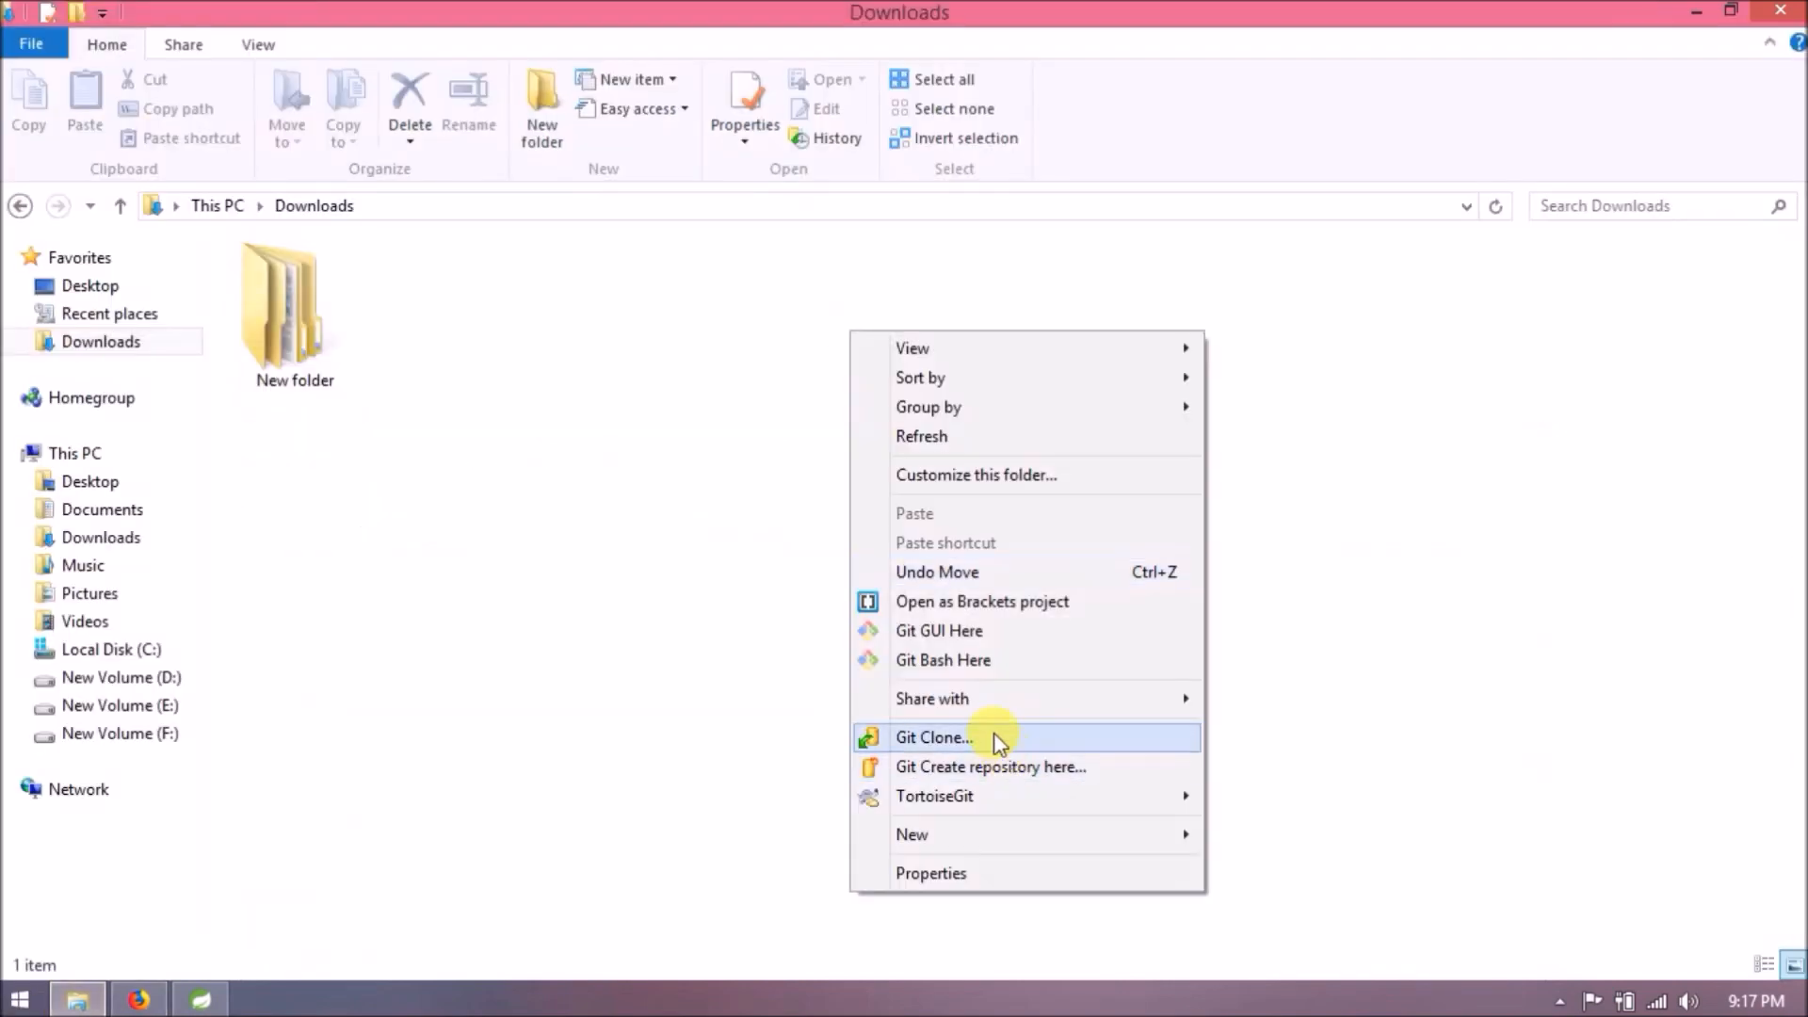
Clone book-rest-api from GitHub into the Downloads folder with Git Clone.
{"action": "left_click", "coordinate": [932, 738]}
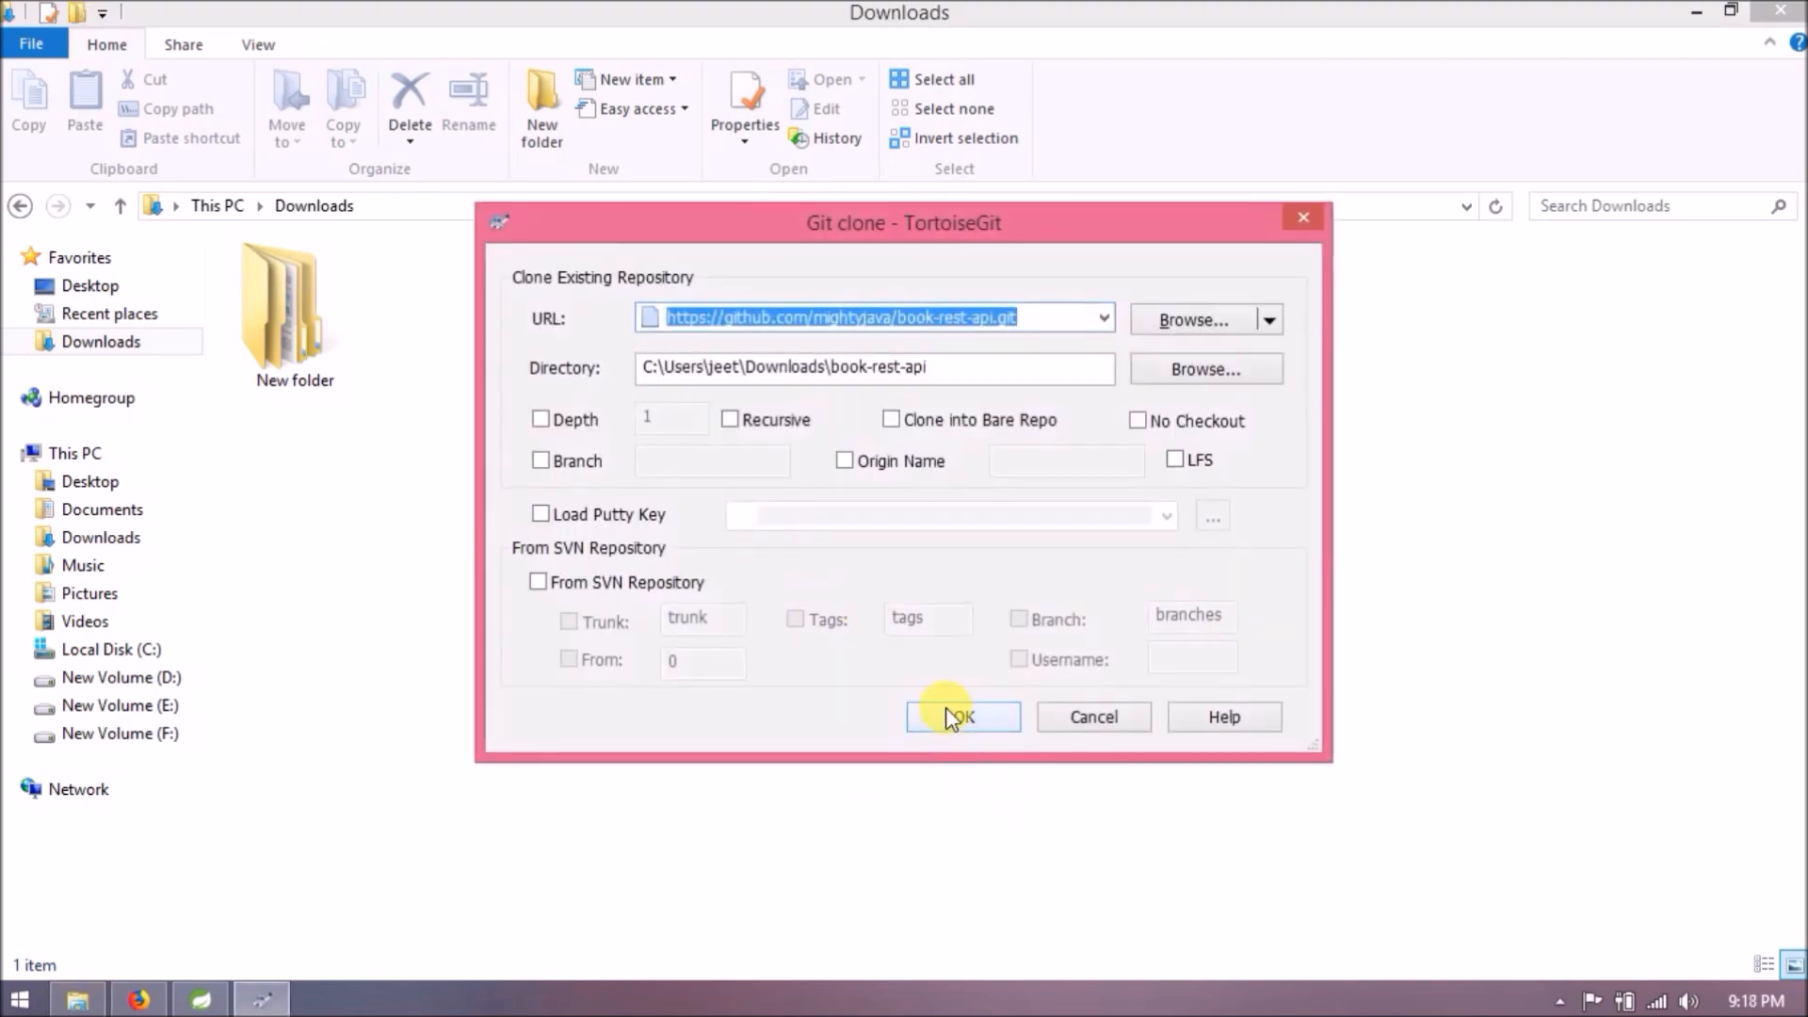
{"action": "left_click", "coordinate": [962, 716]}
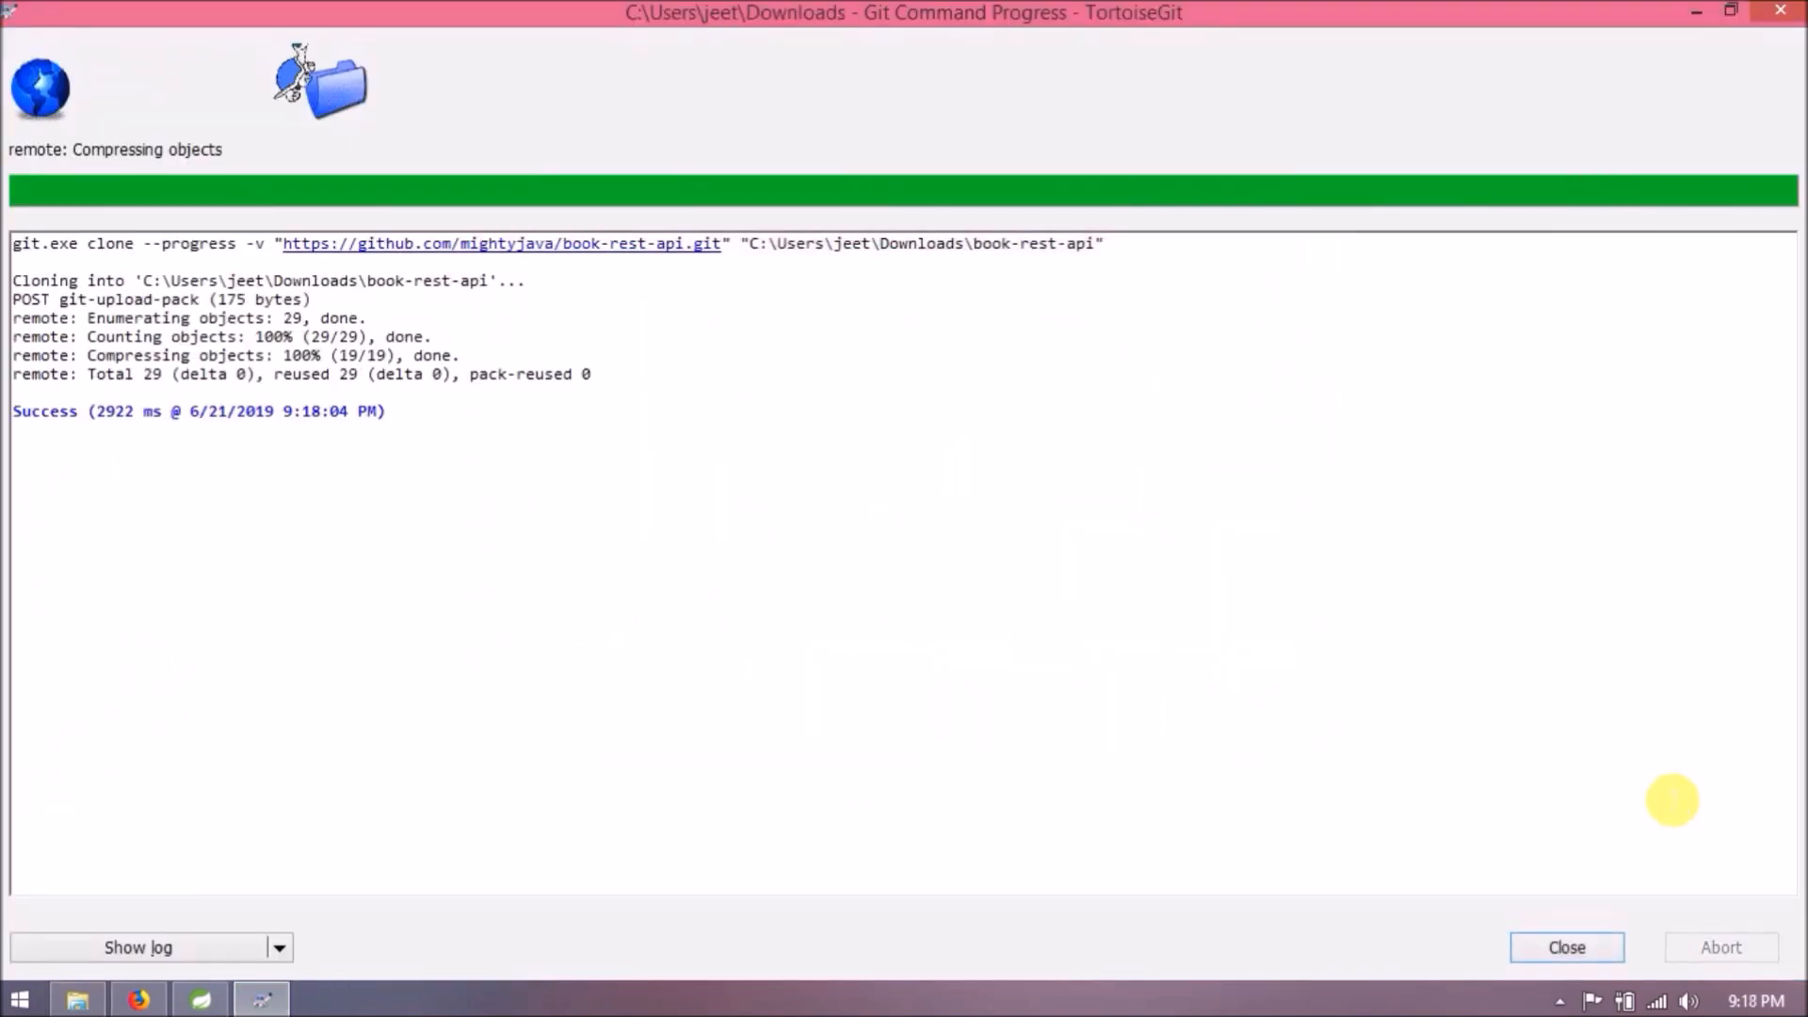
{"action": "left_click", "coordinate": [1567, 946]}
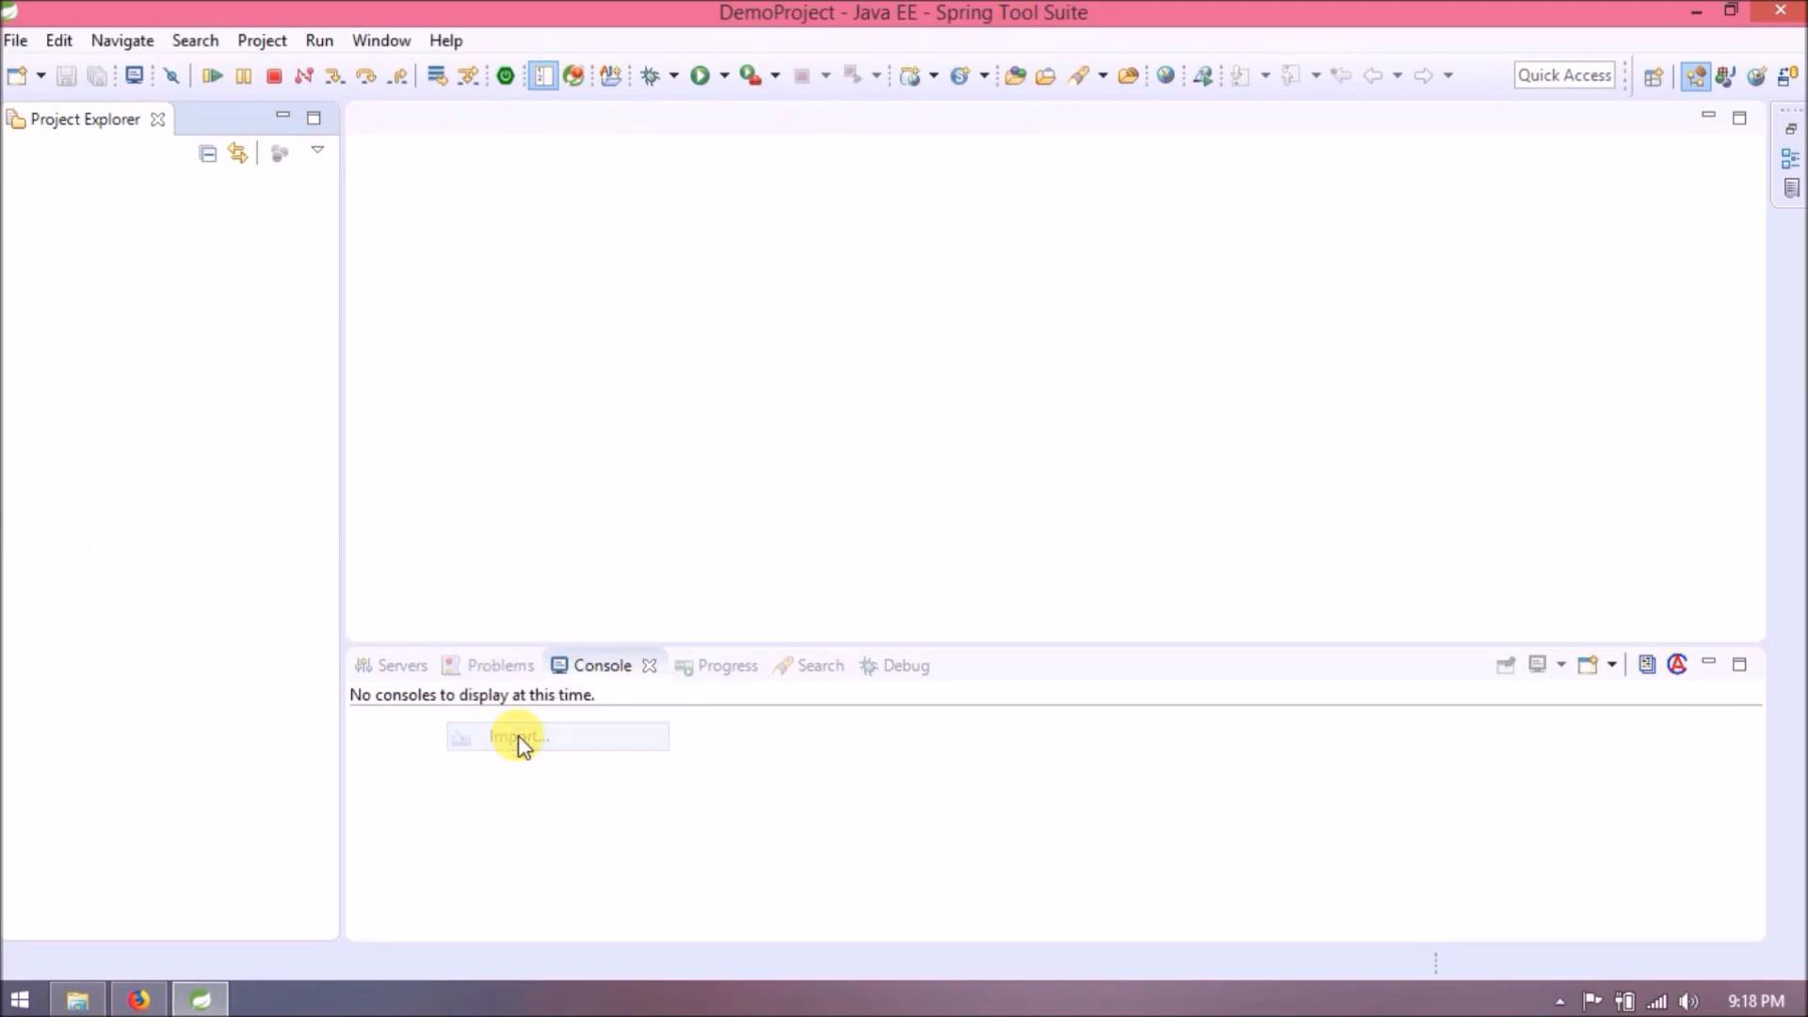
Import book-rest-api as an existing Maven project and launch it as a Spring Boot App.
{"action": "left_click", "coordinate": [520, 738]}
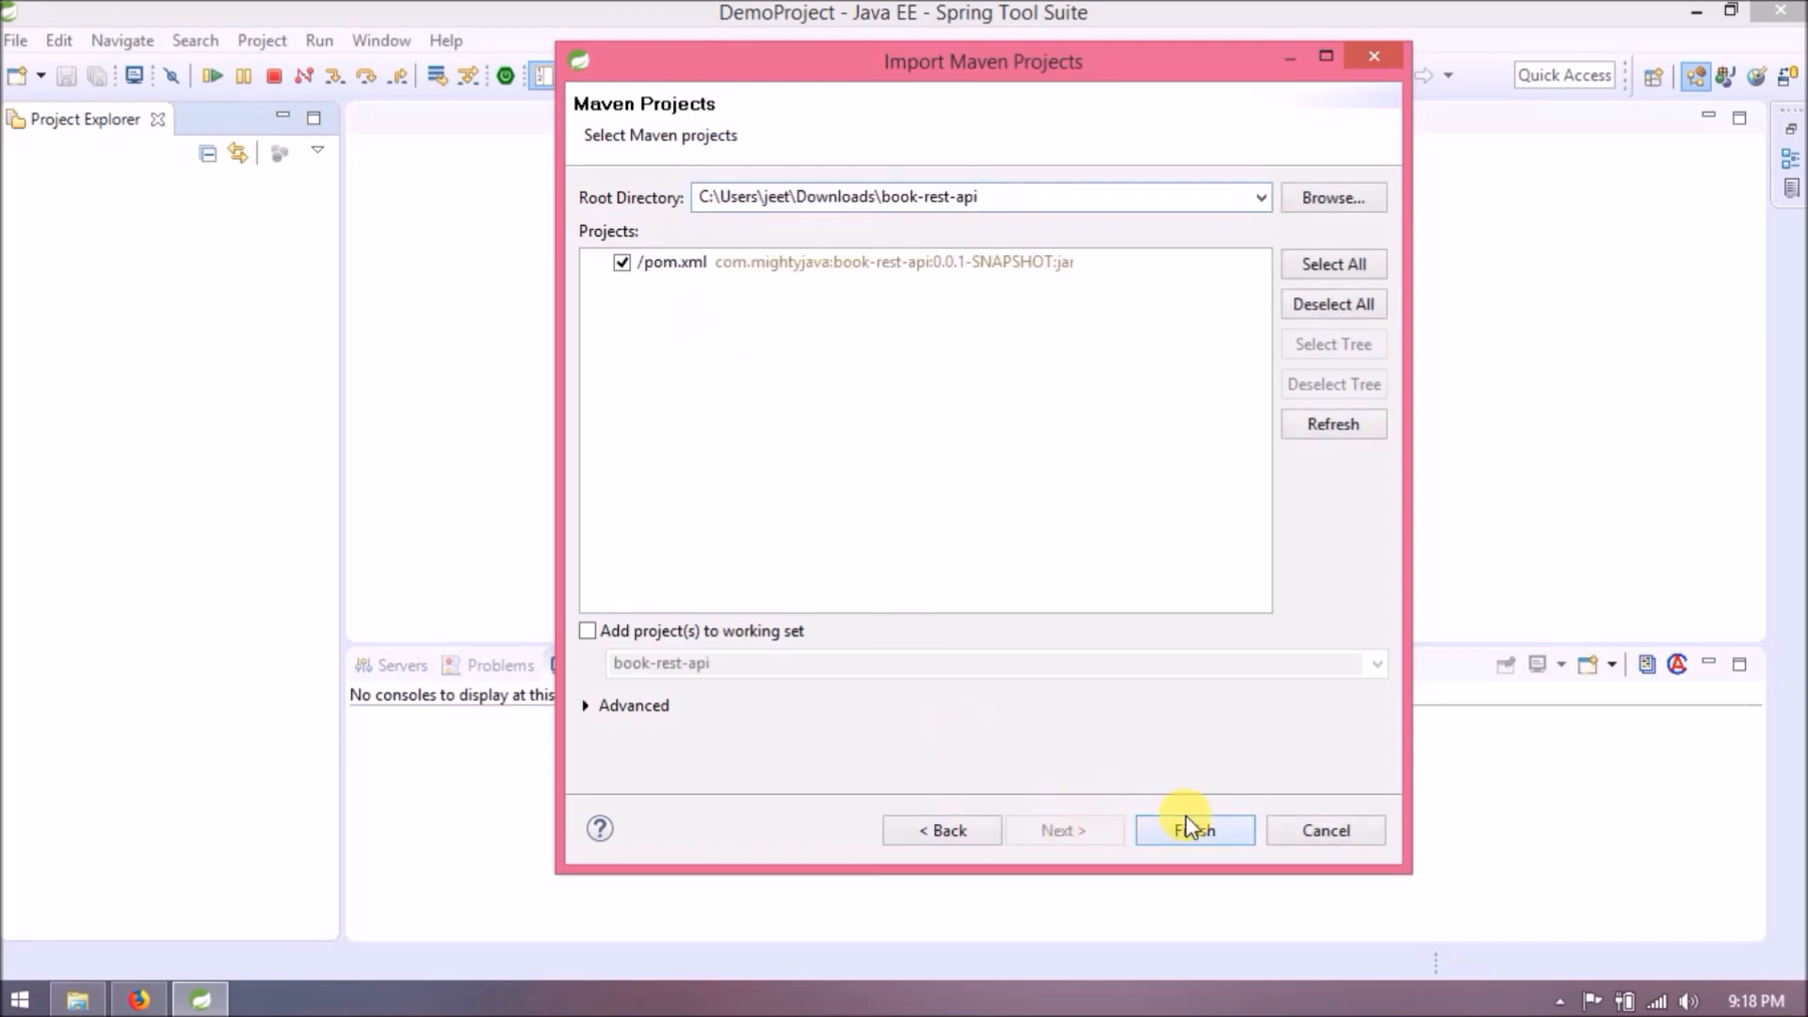
{"action": "left_click", "coordinate": [1194, 831]}
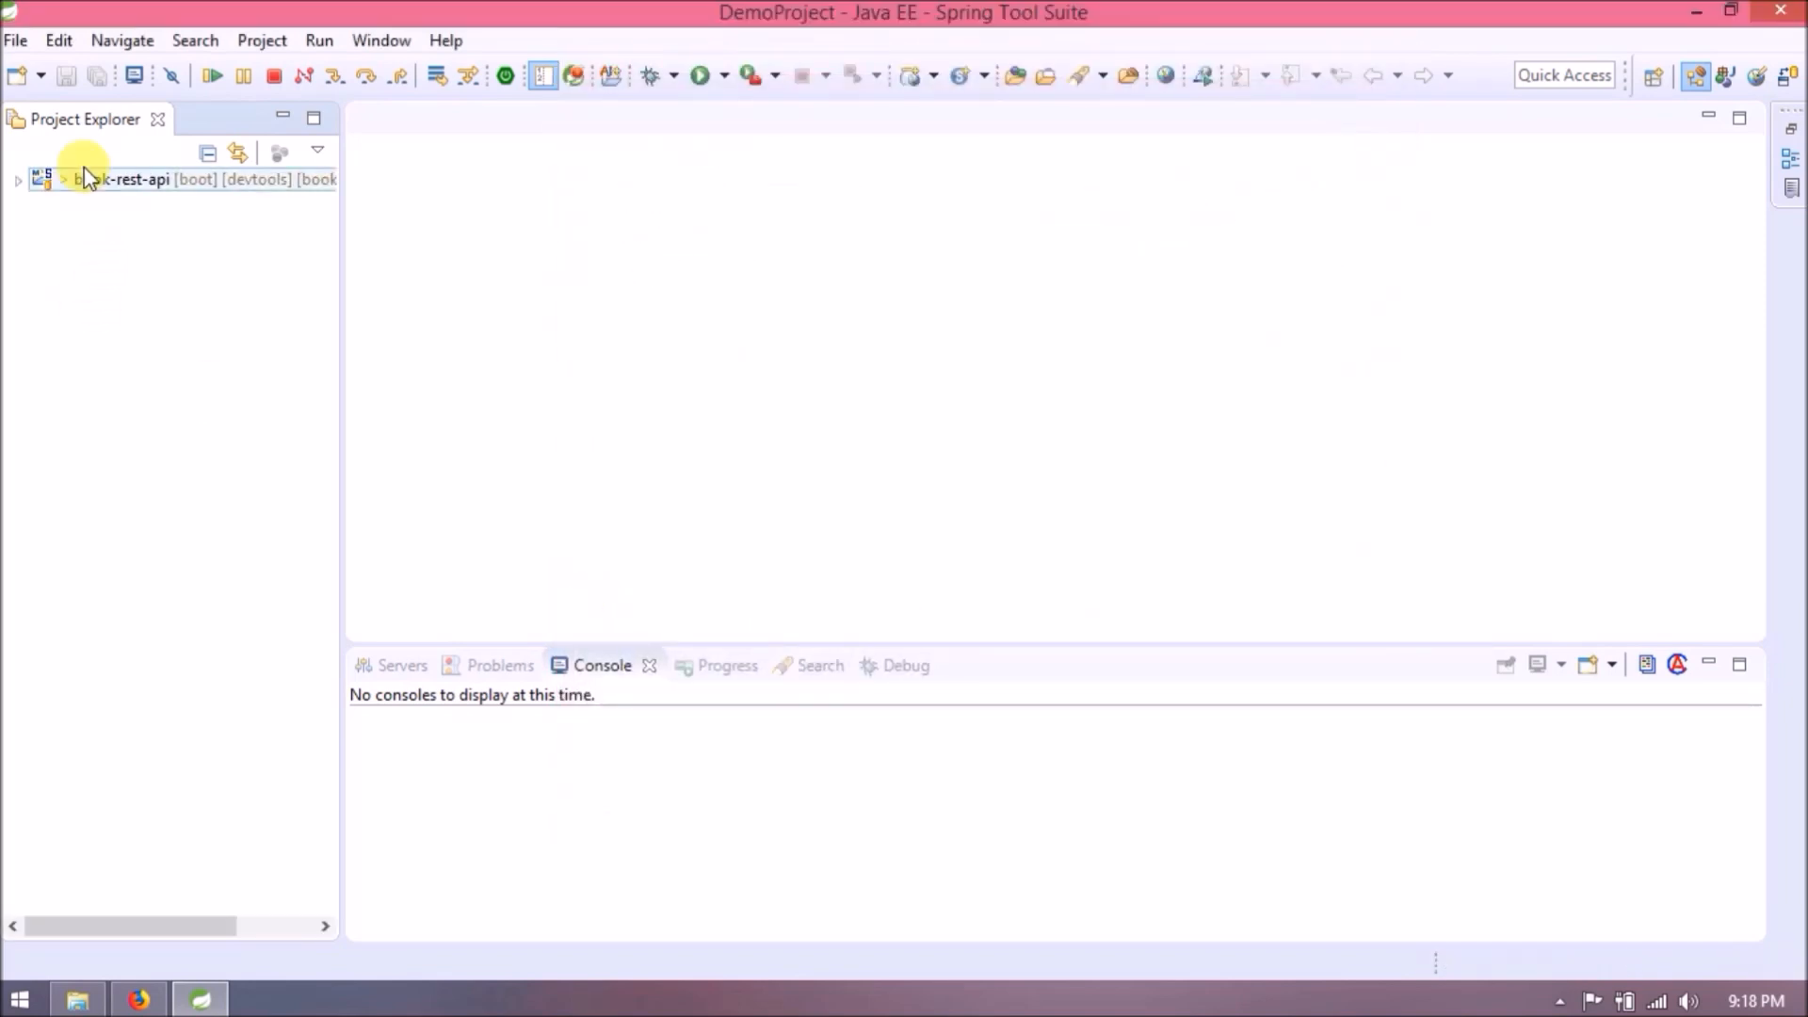
{"action": "left_click", "coordinate": [19, 177]}
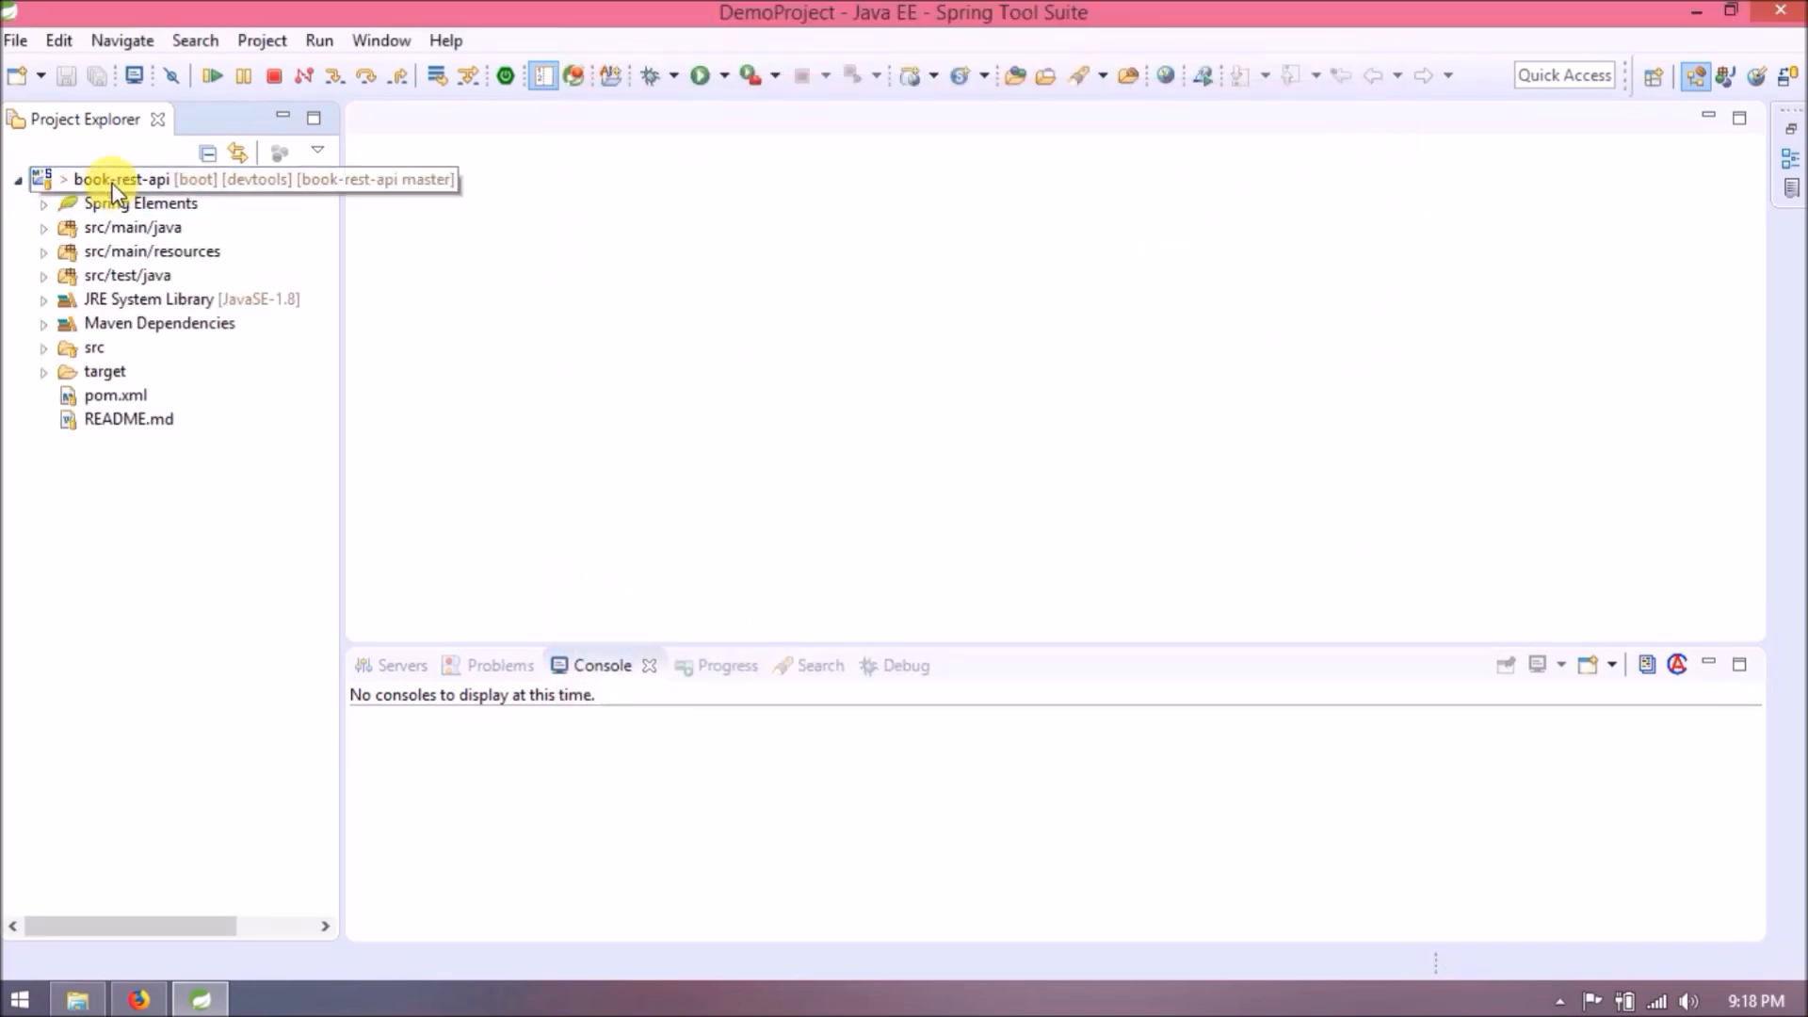
{"action": "right_click", "coordinate": [113, 179]}
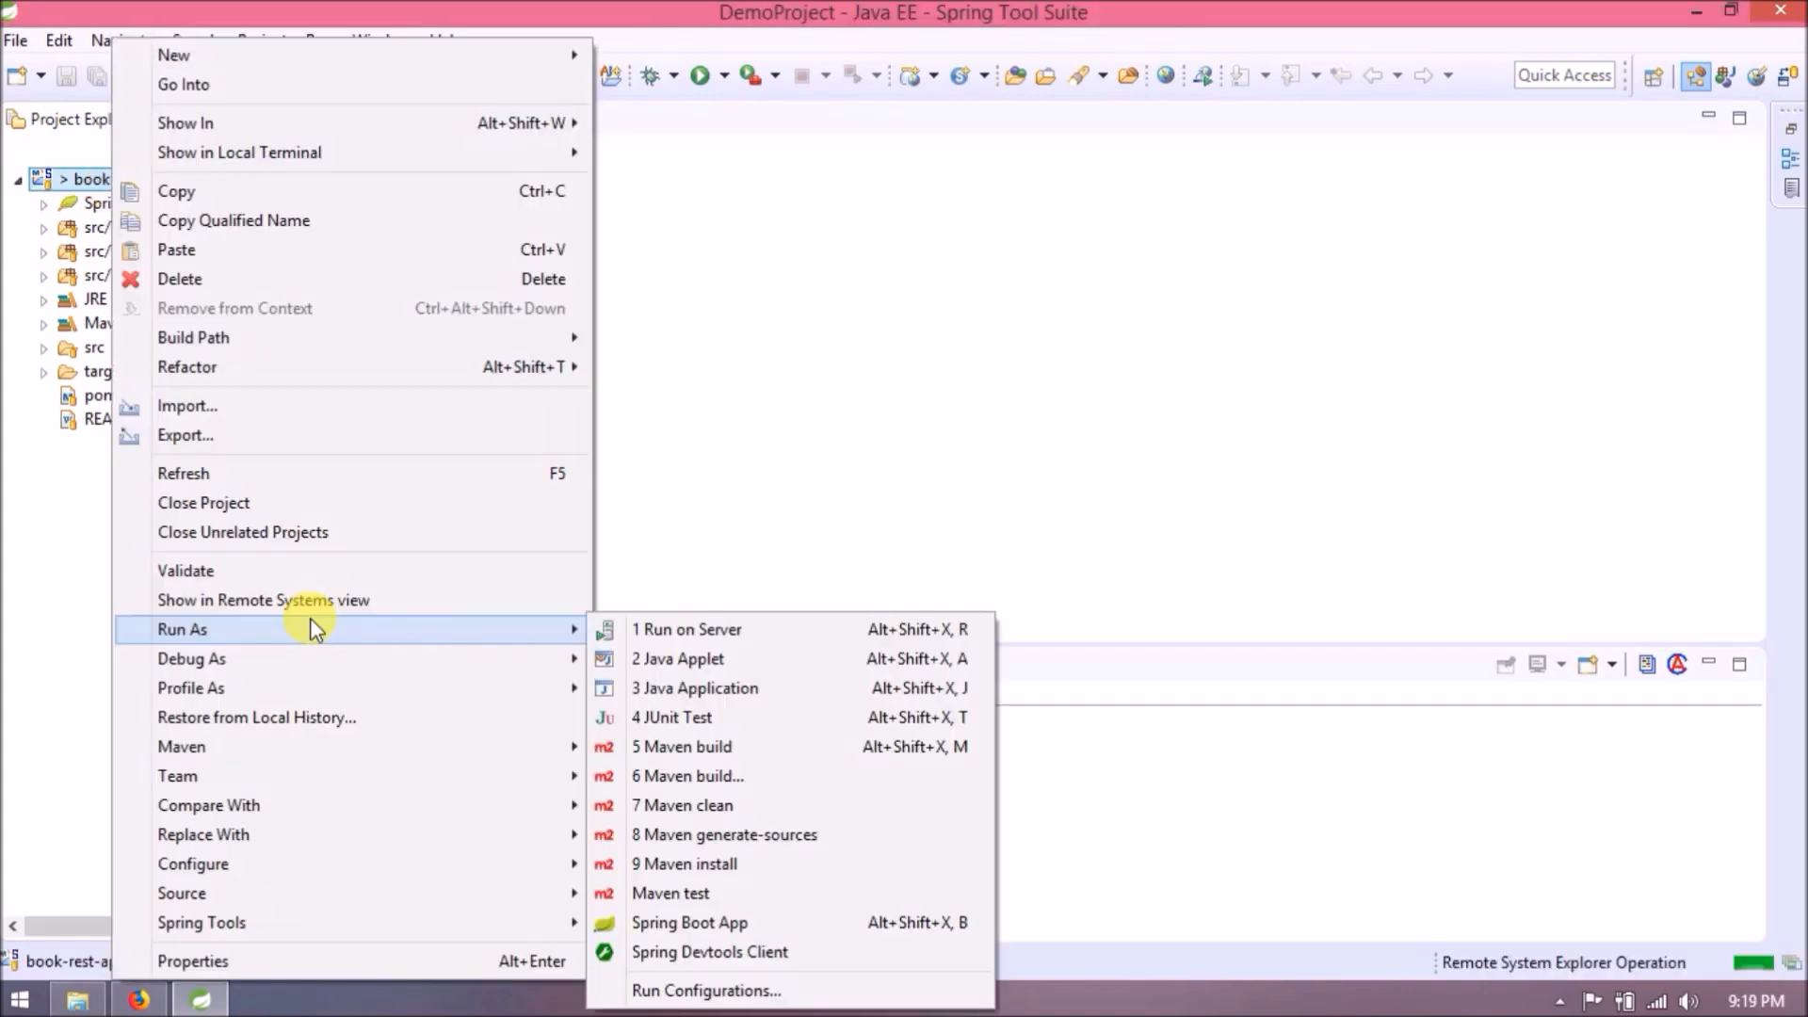
{"action": "mouse_move", "coordinate": [761, 938]}
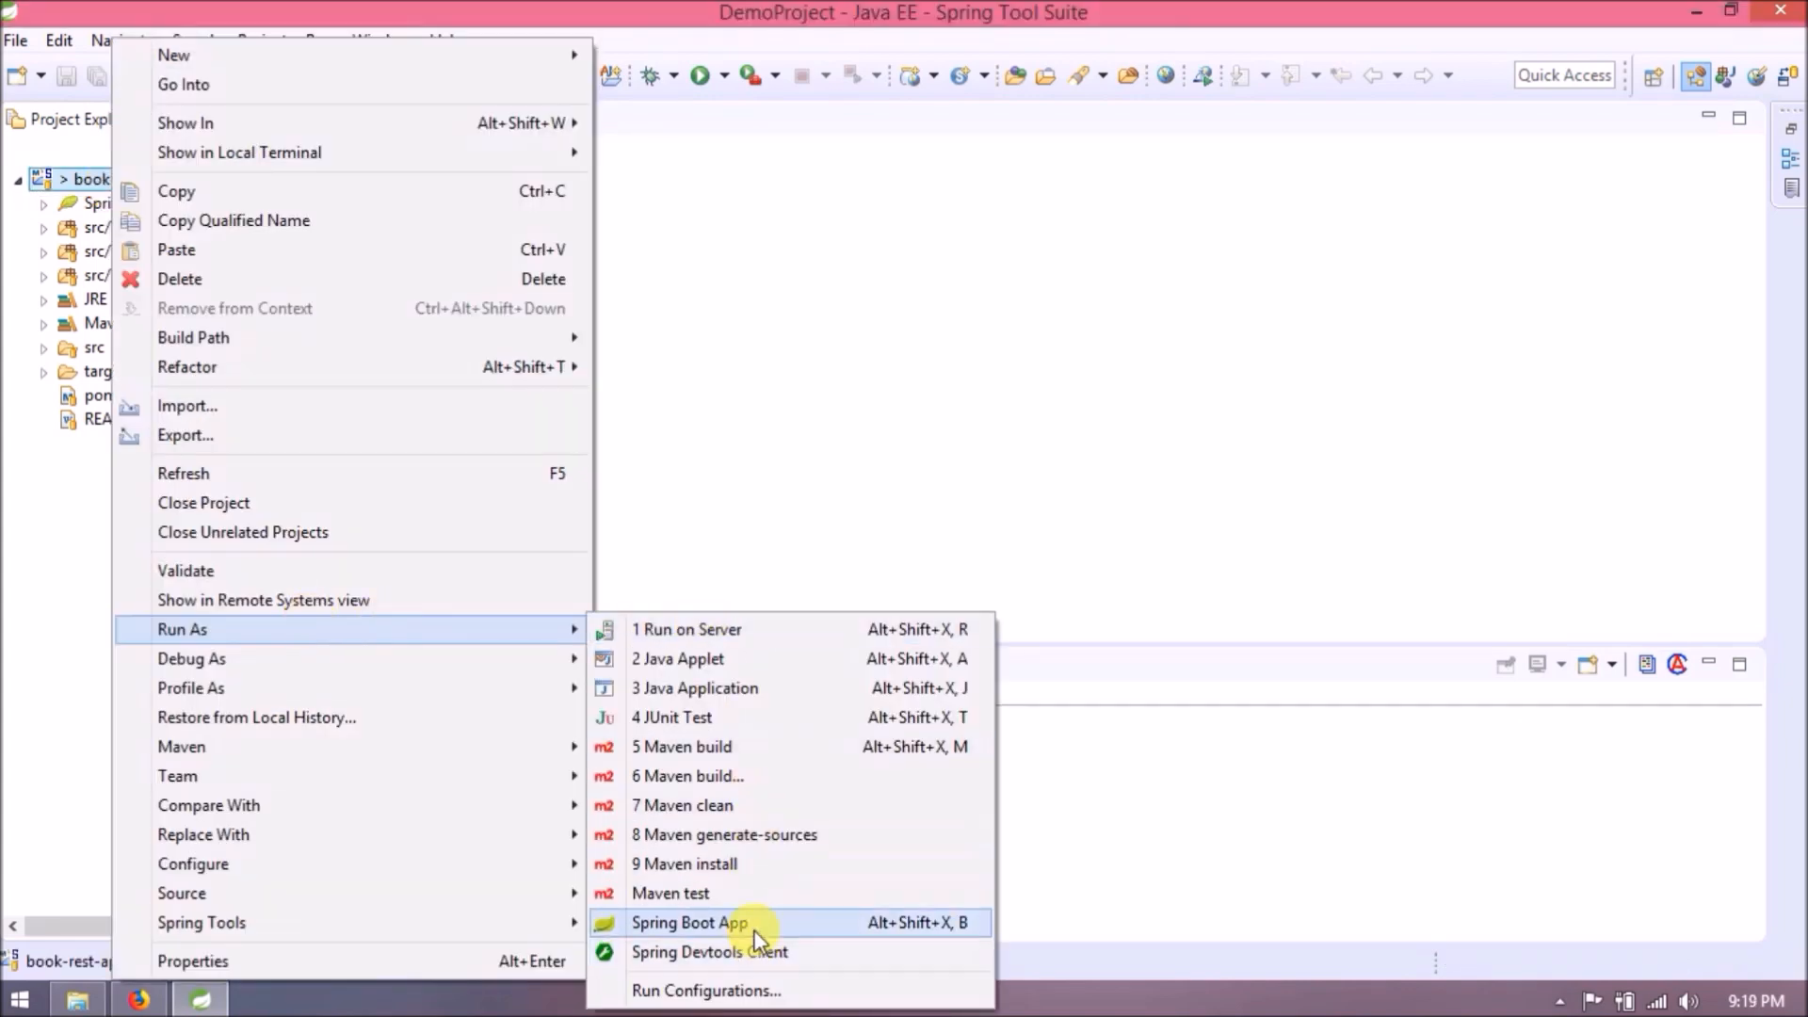
{"action": "left_click", "coordinate": [697, 923]}
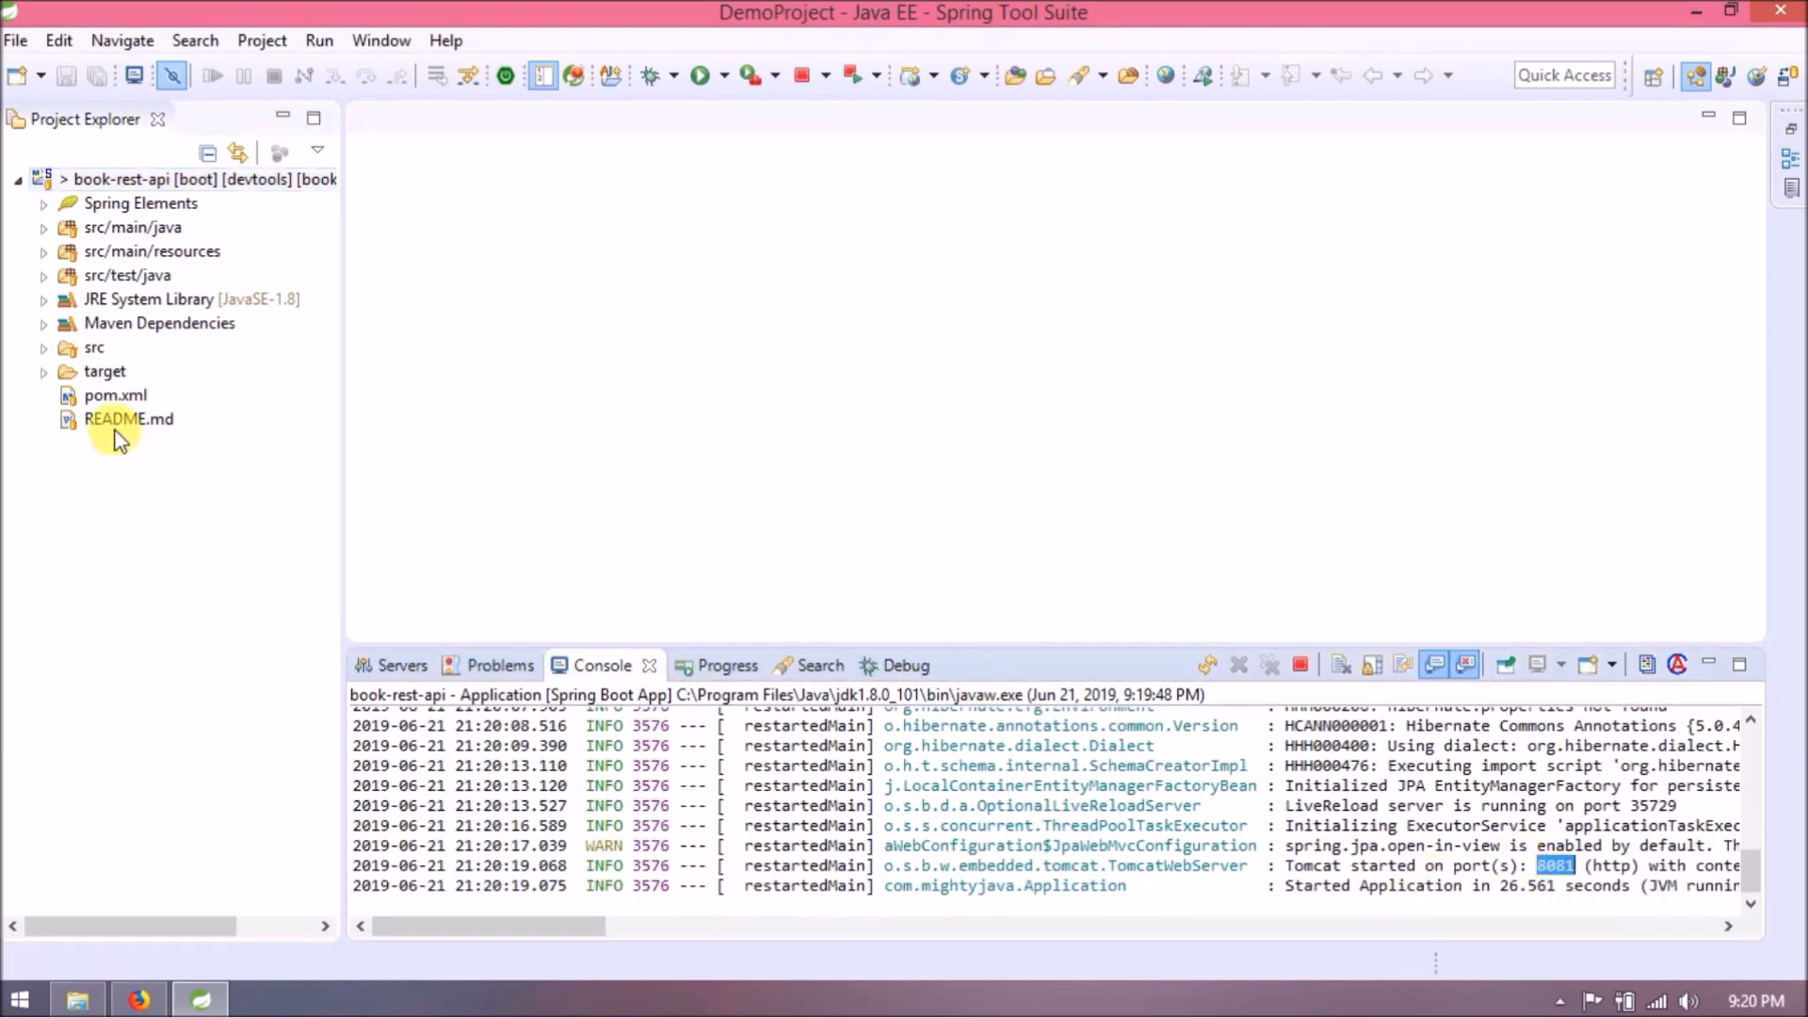
View README.md and pick out the GET all books URL on line 2.
{"action": "double_click", "coordinate": [128, 418]}
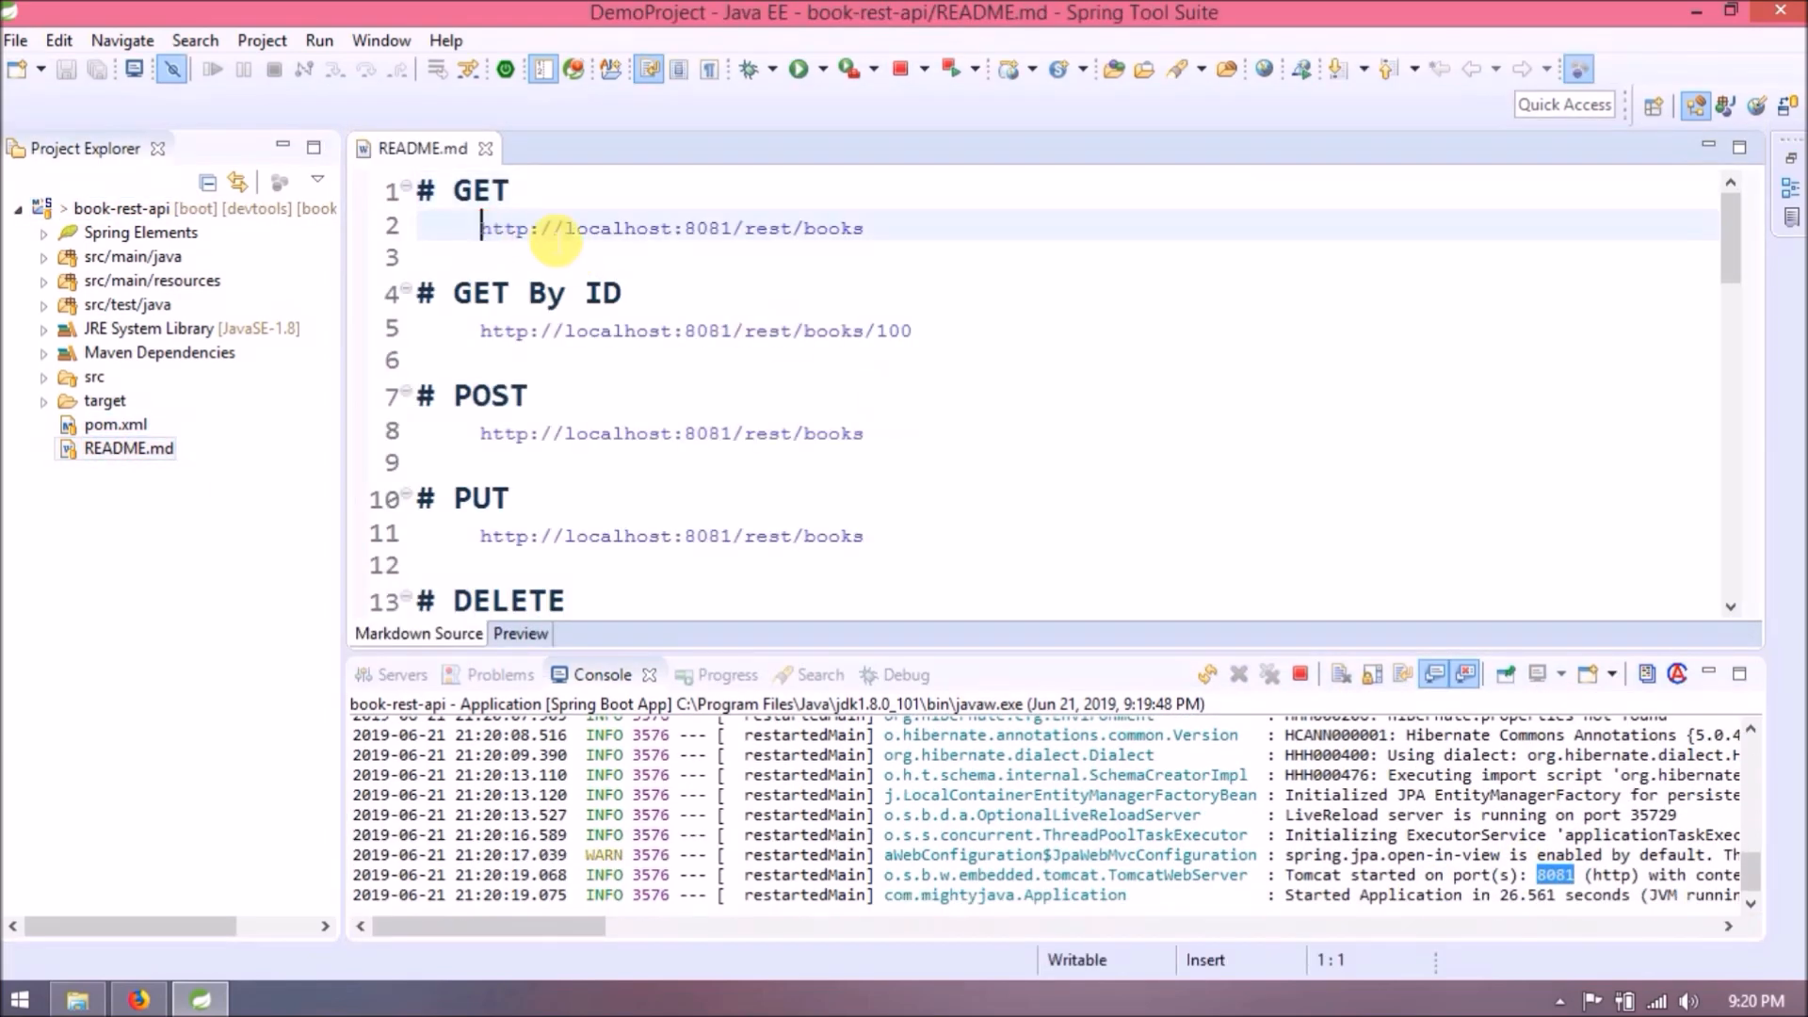
{"action": "left_click", "coordinate": [143, 997]}
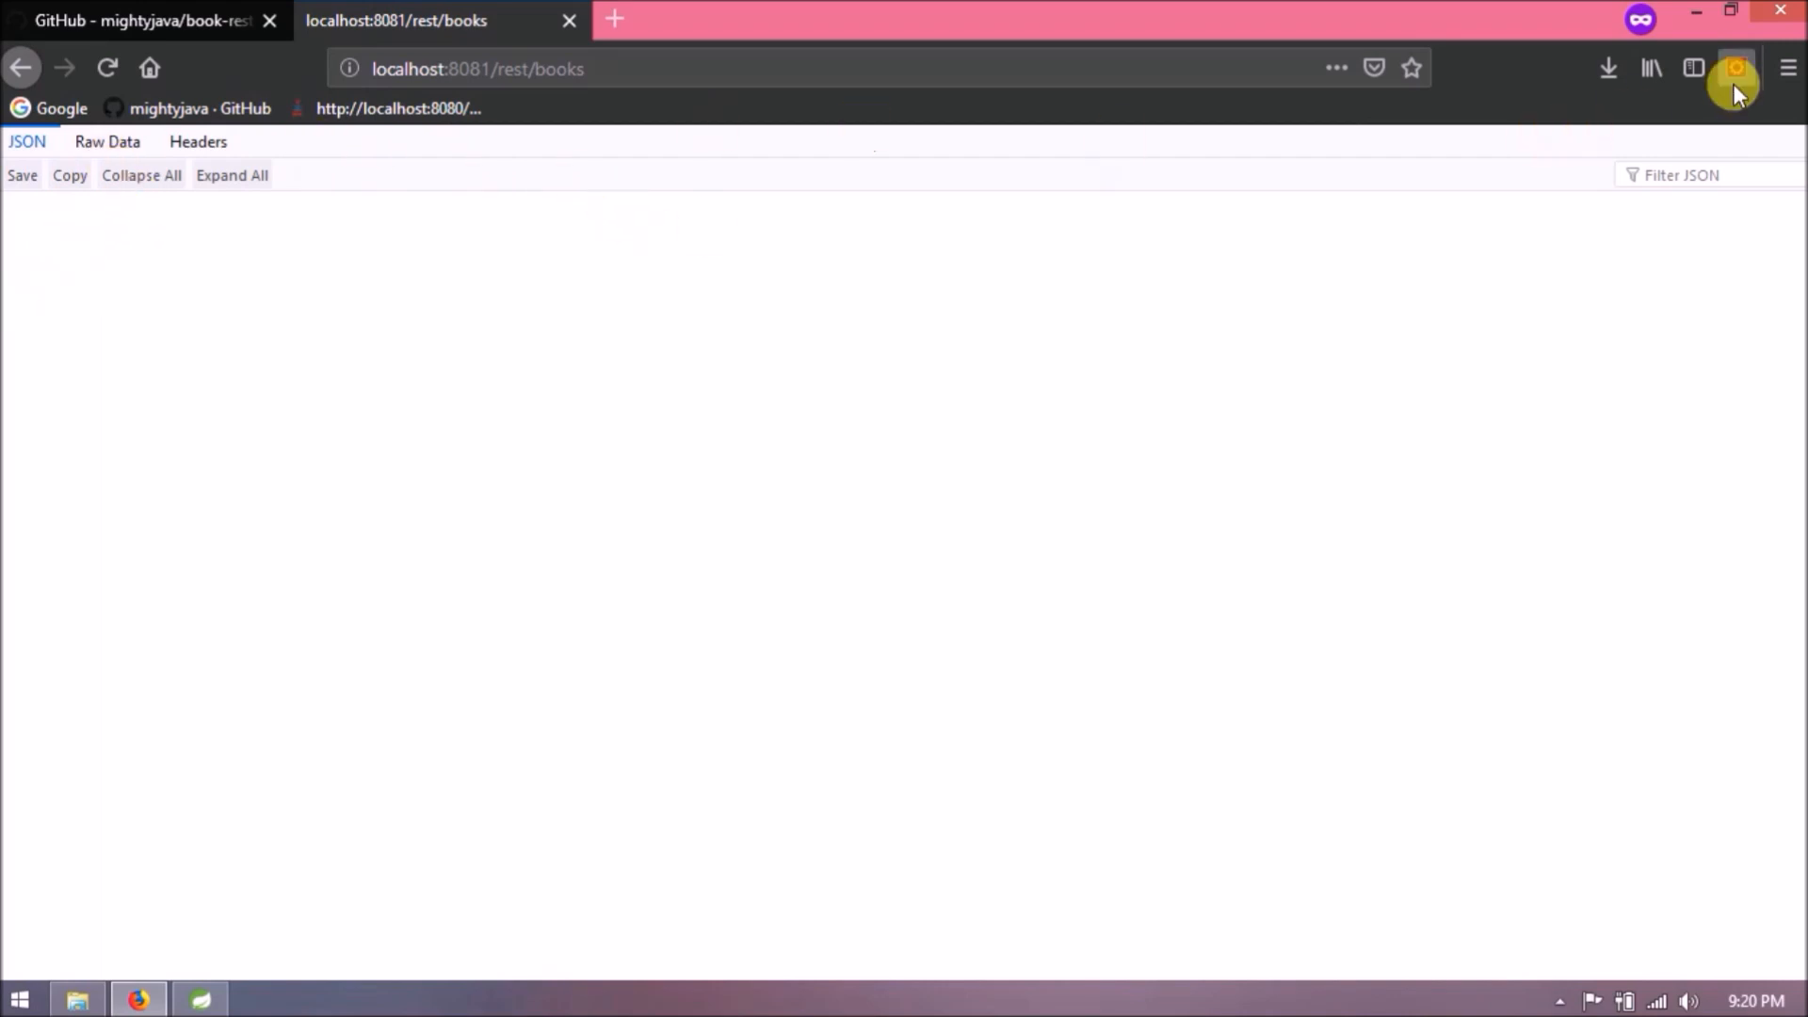
{"action": "left_click", "coordinate": [1736, 68]}
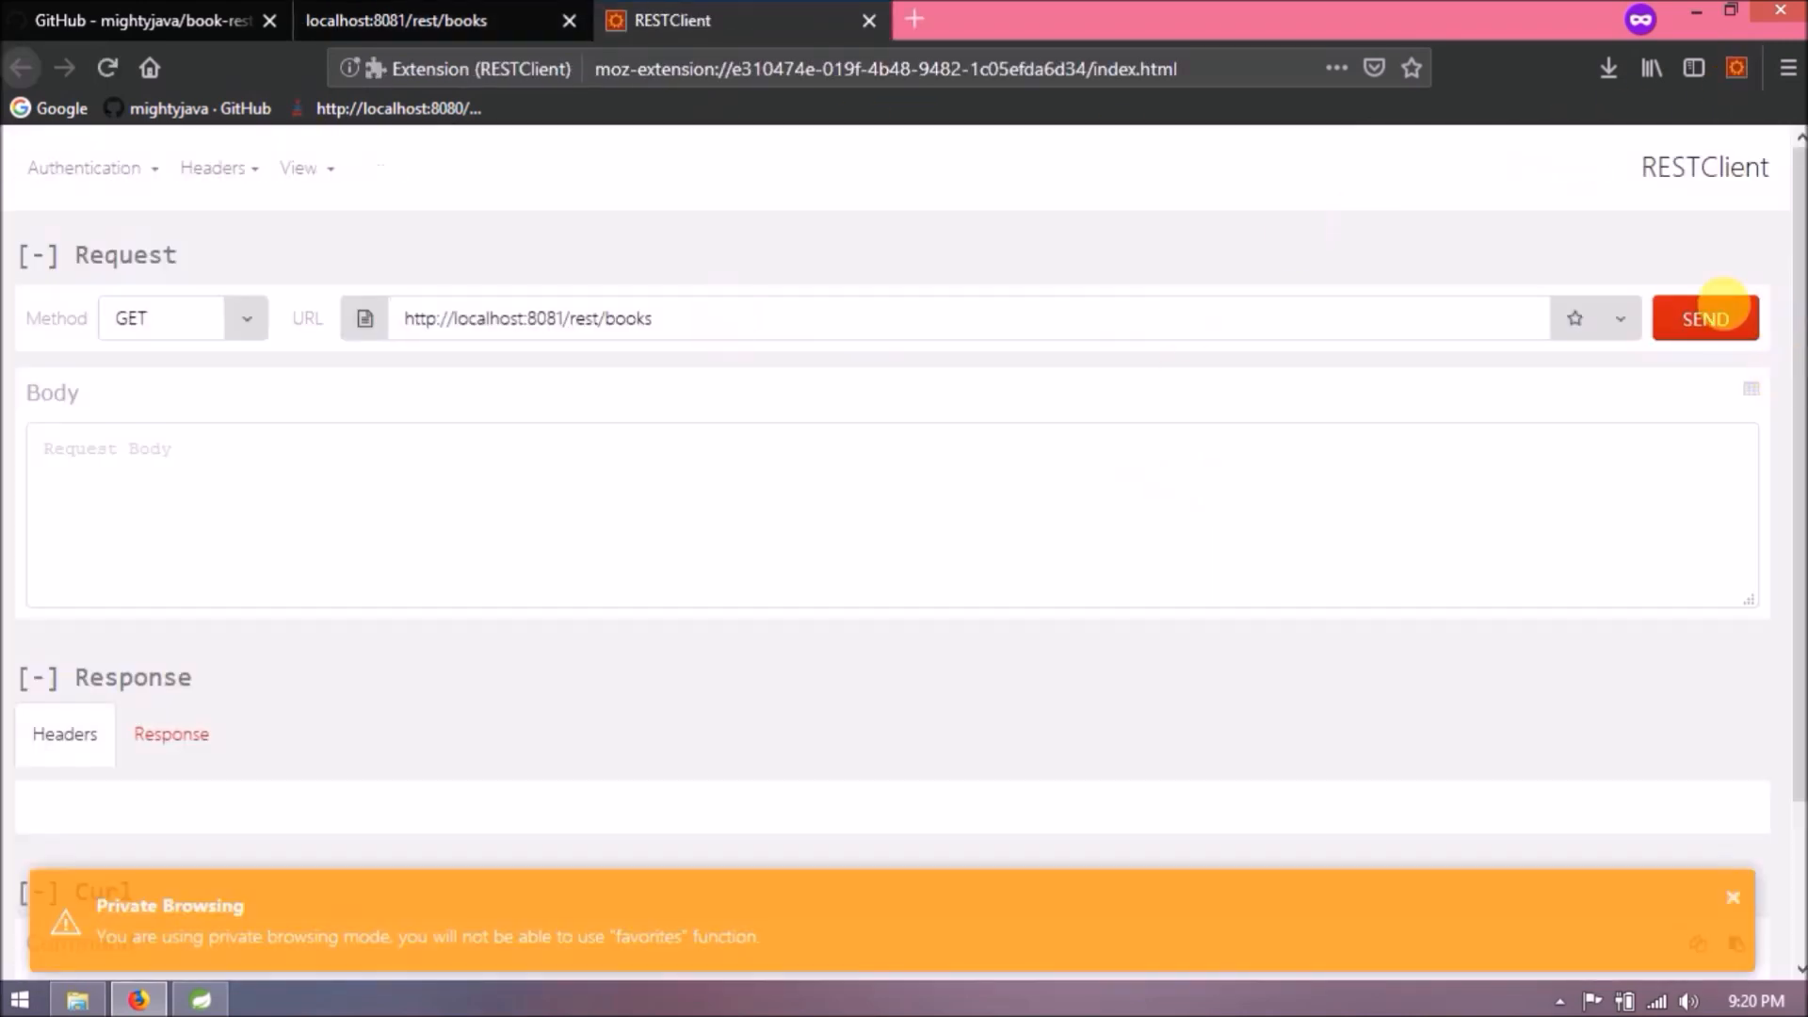
{"action": "left_click", "coordinate": [1707, 317]}
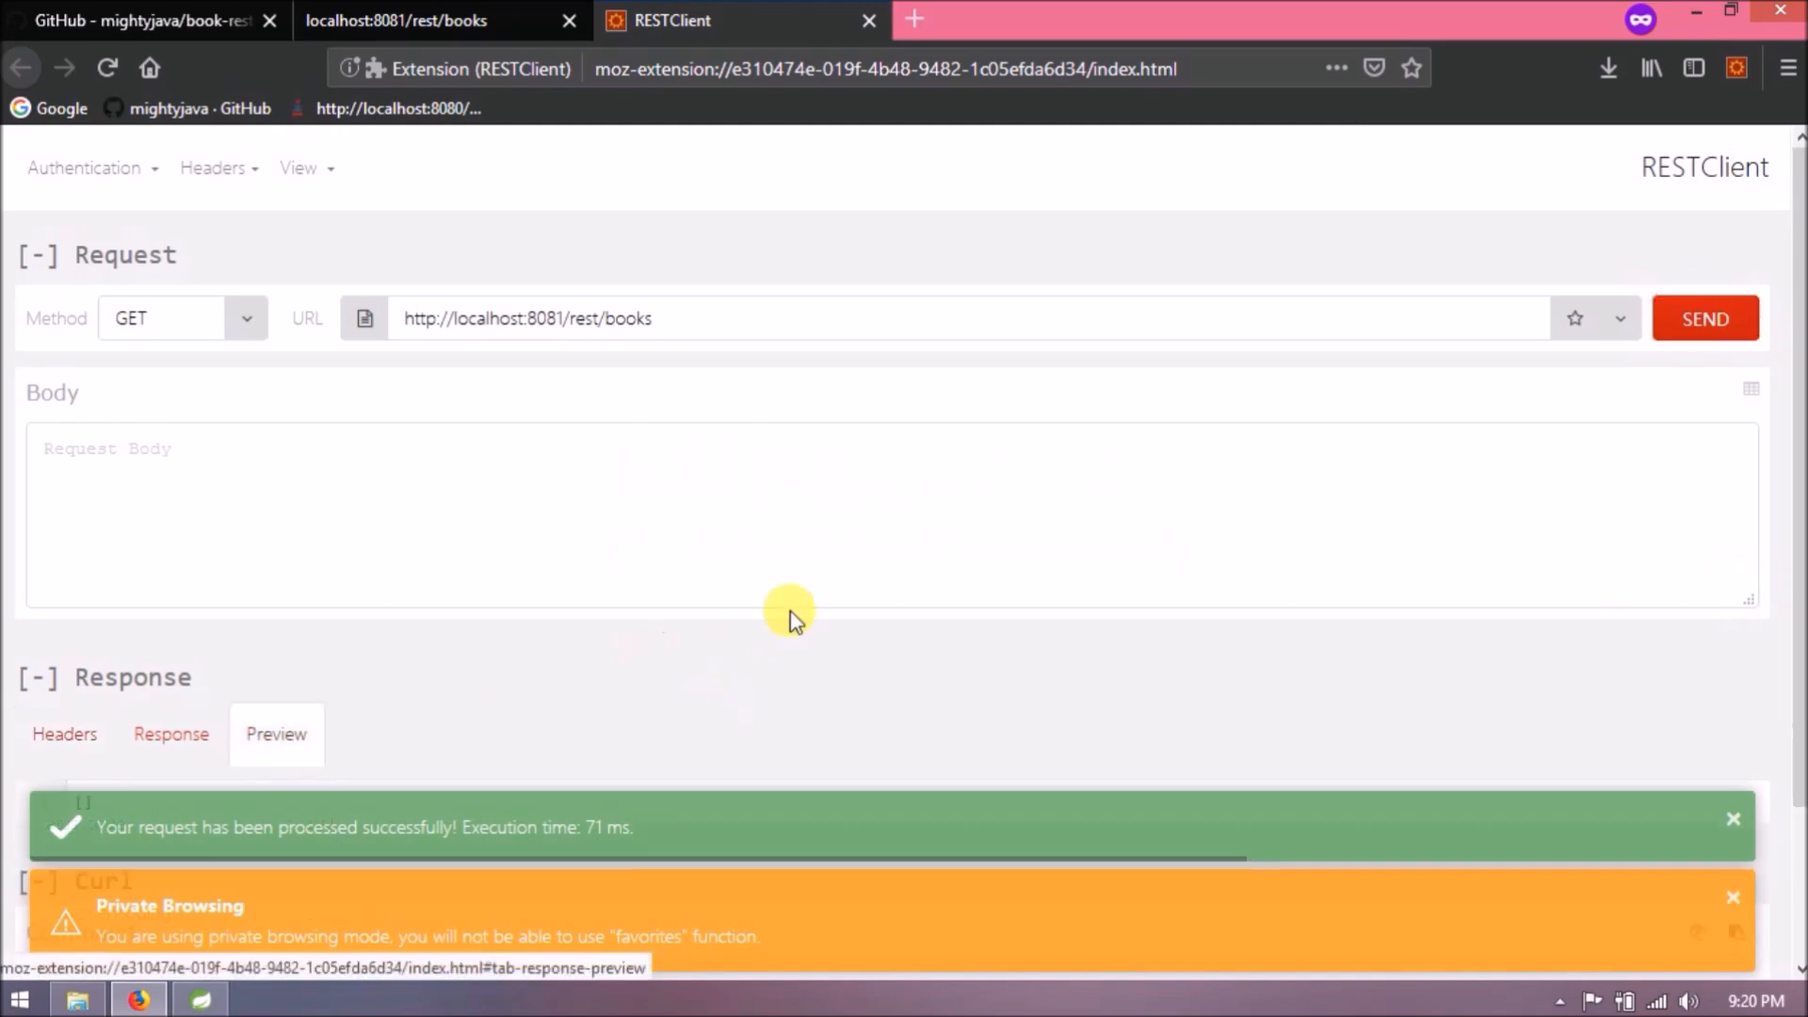
{"action": "scroll", "scroll_direction": "down", "scroll_amount": 3}
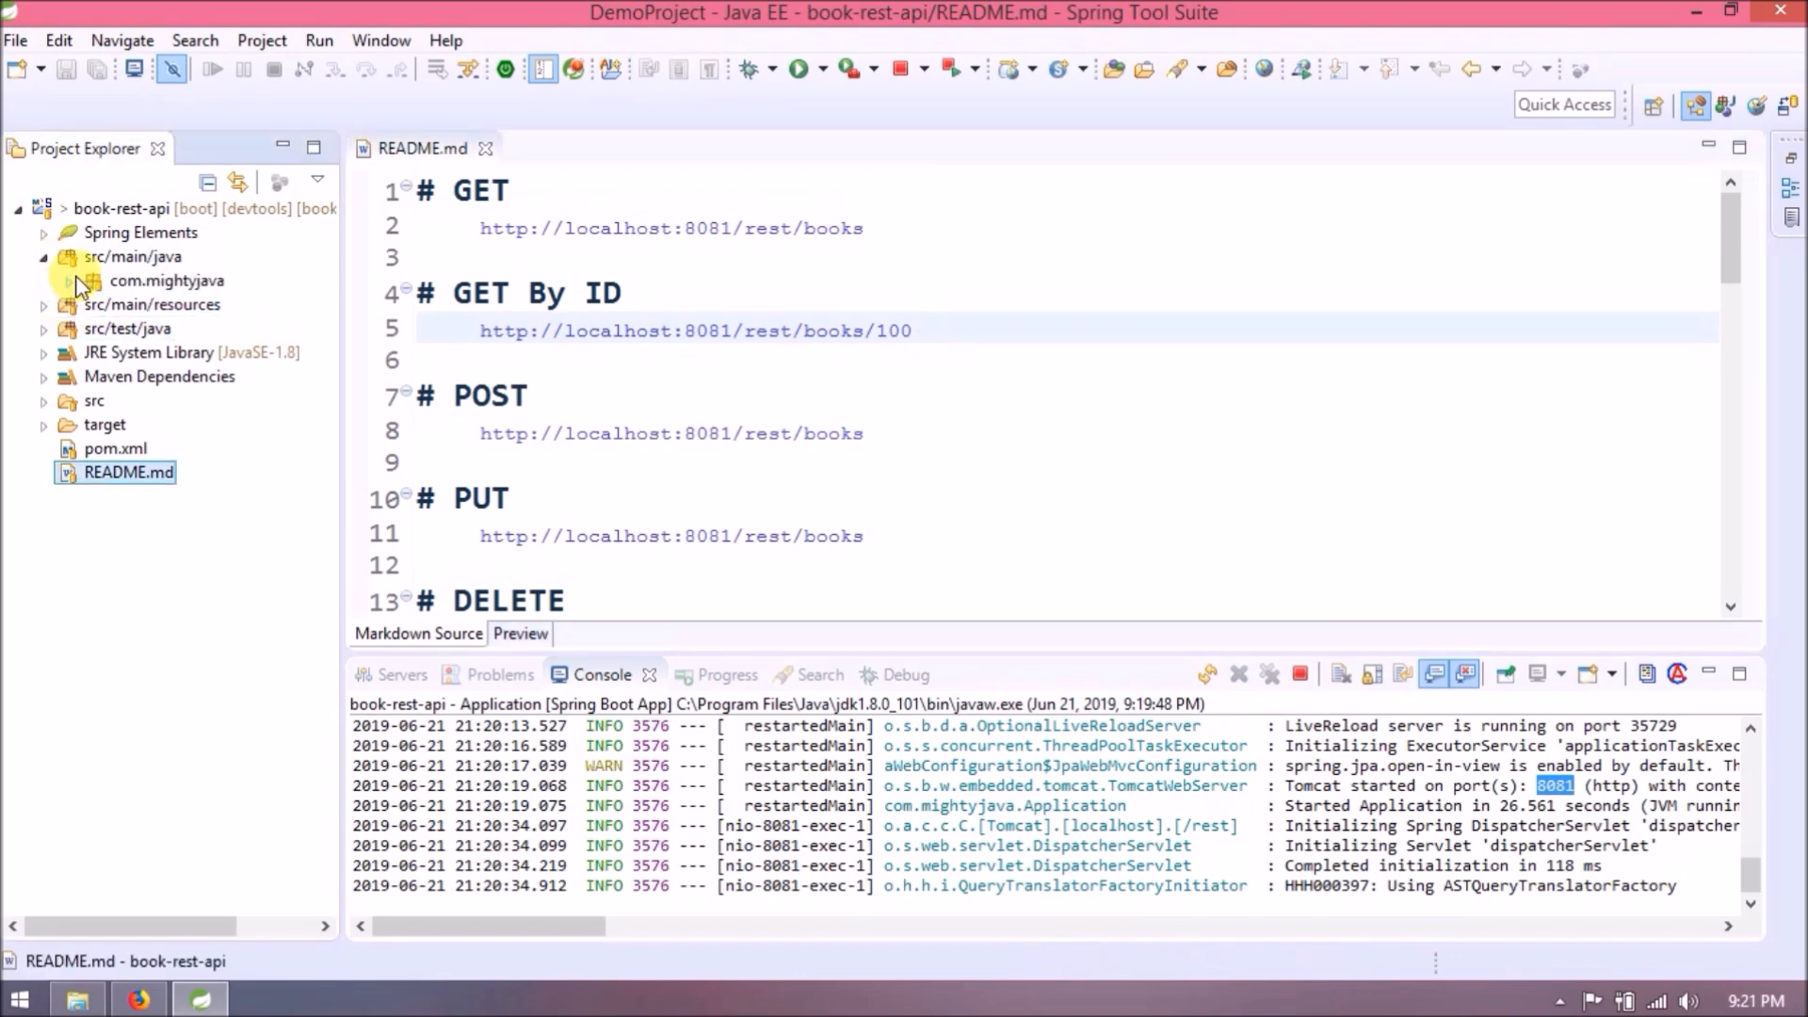
Expand com.mightyjava > service > impl and bring up BookServiceImpl.java.
{"action": "left_click", "coordinate": [79, 281]}
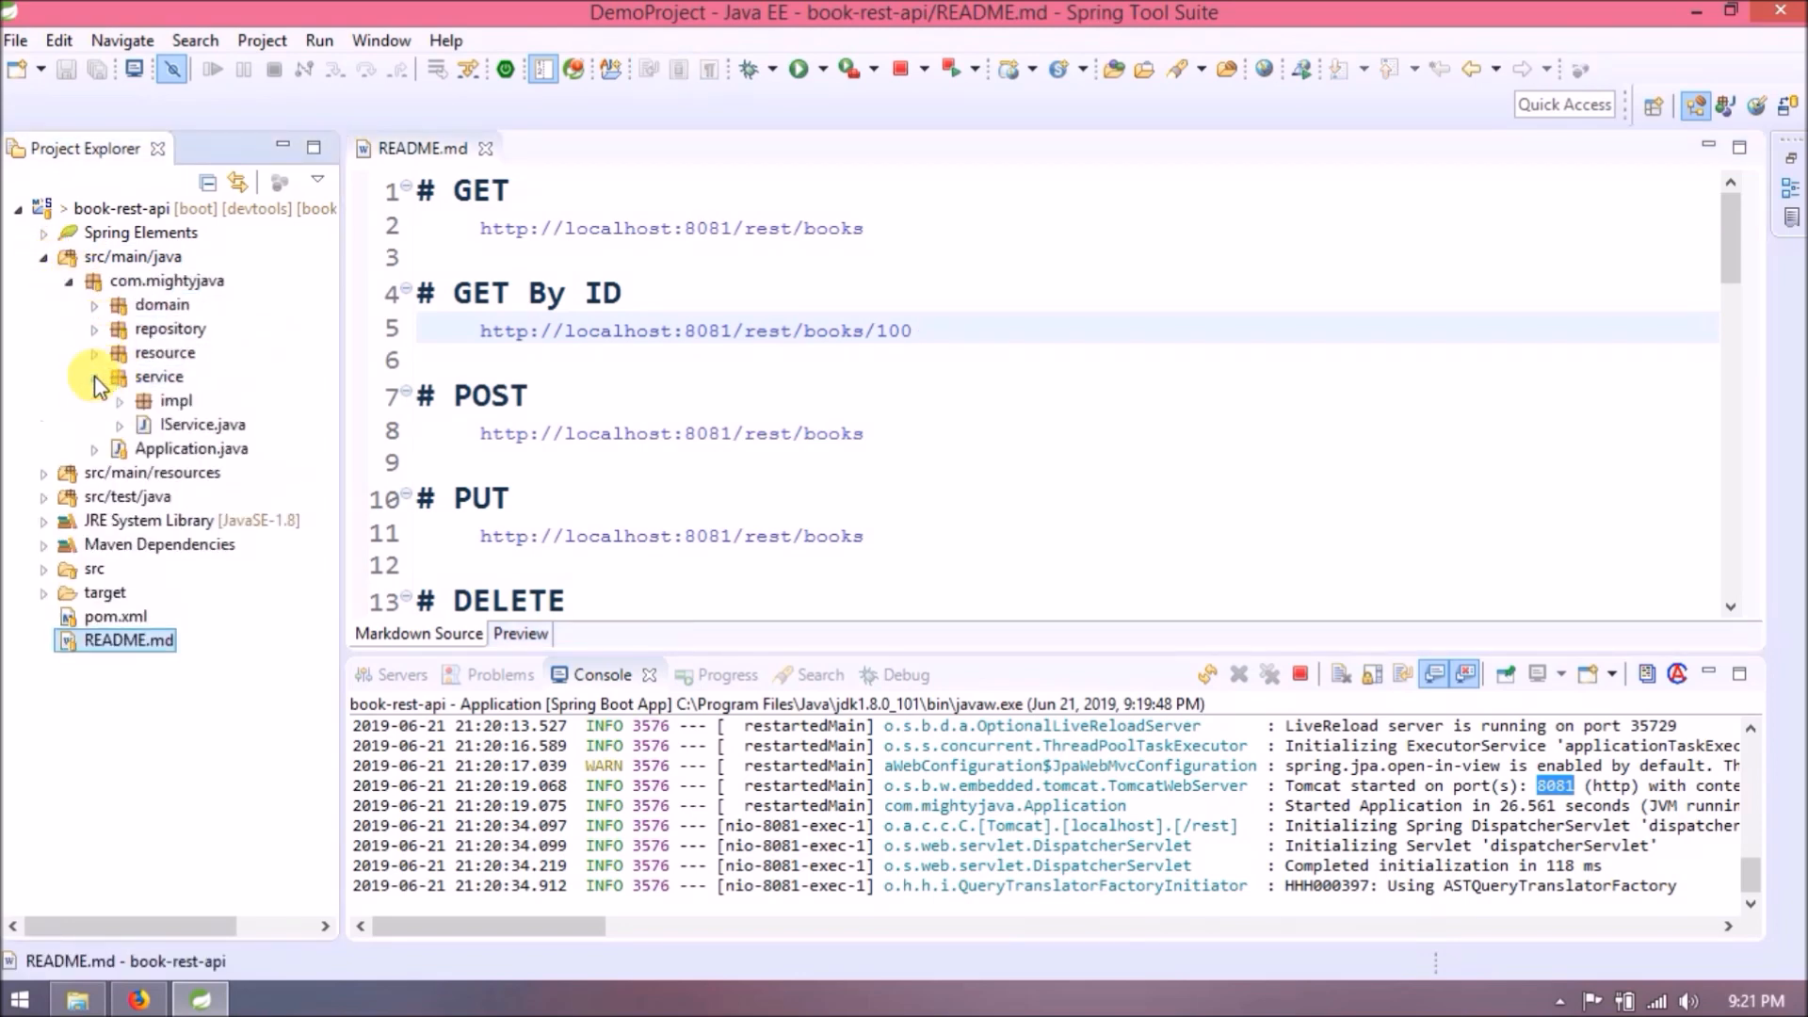
{"action": "left_click", "coordinate": [121, 401]}
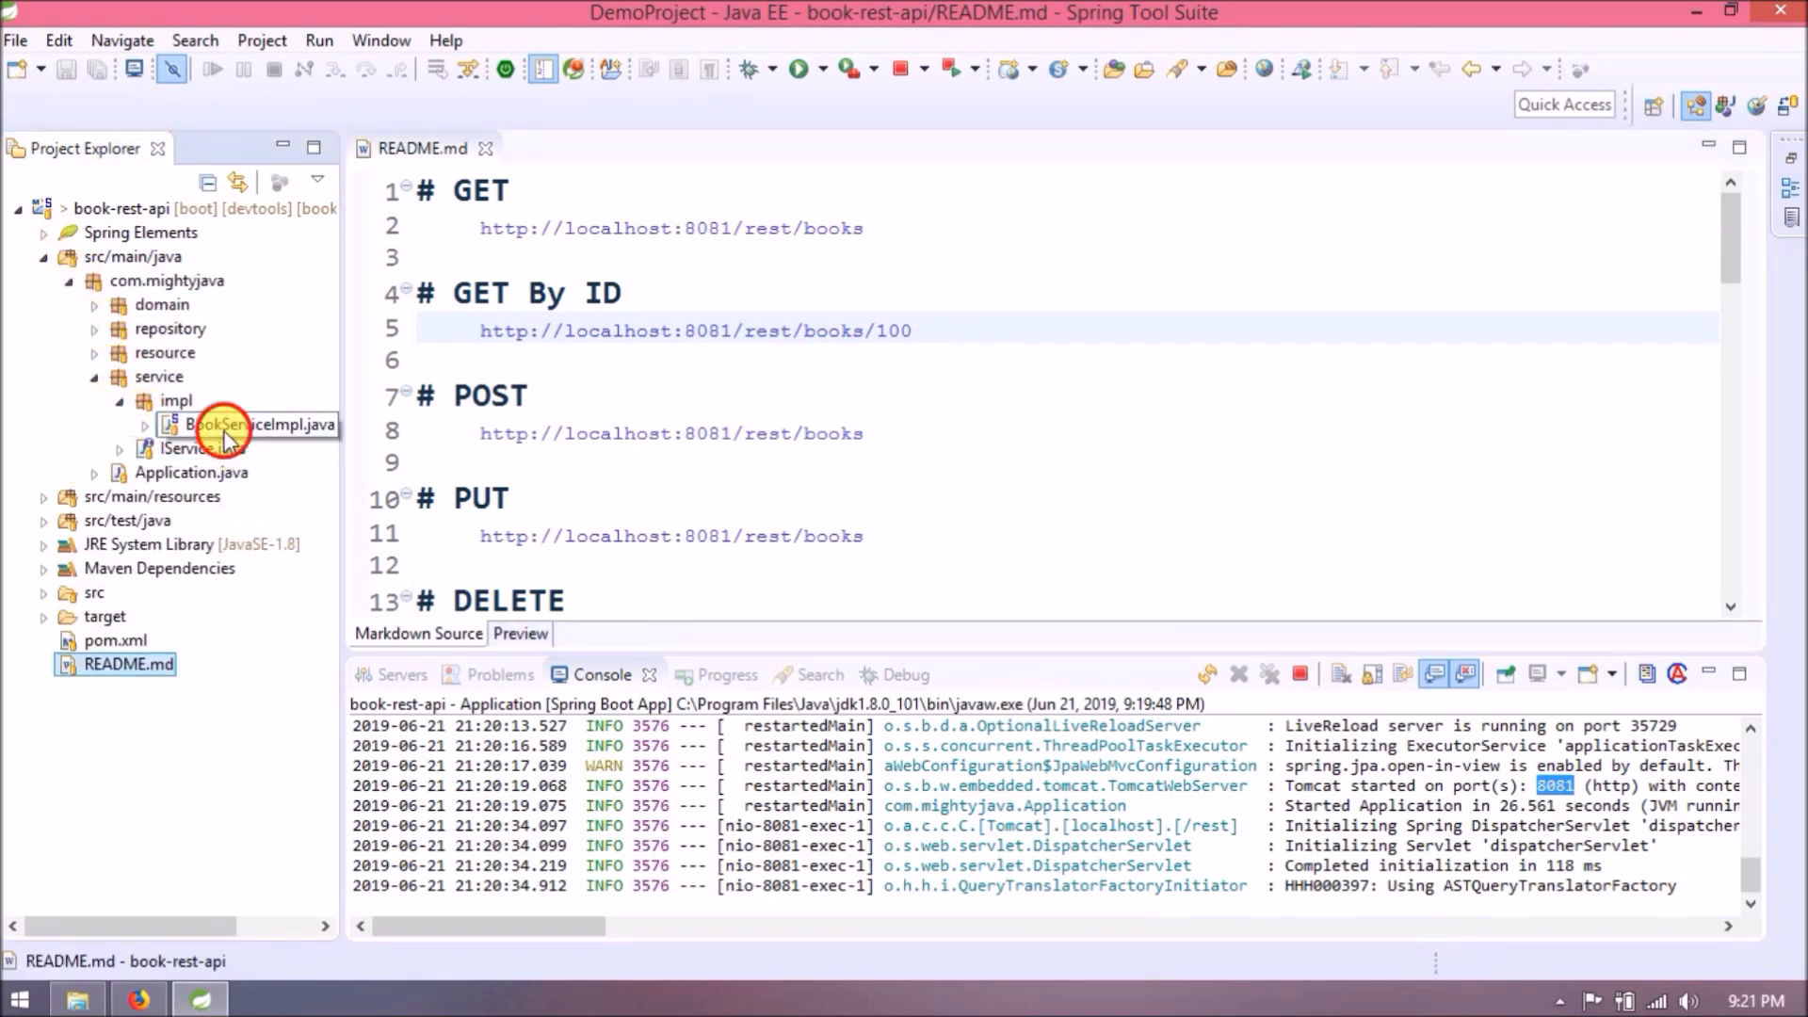
{"action": "double_click", "coordinate": [226, 425]}
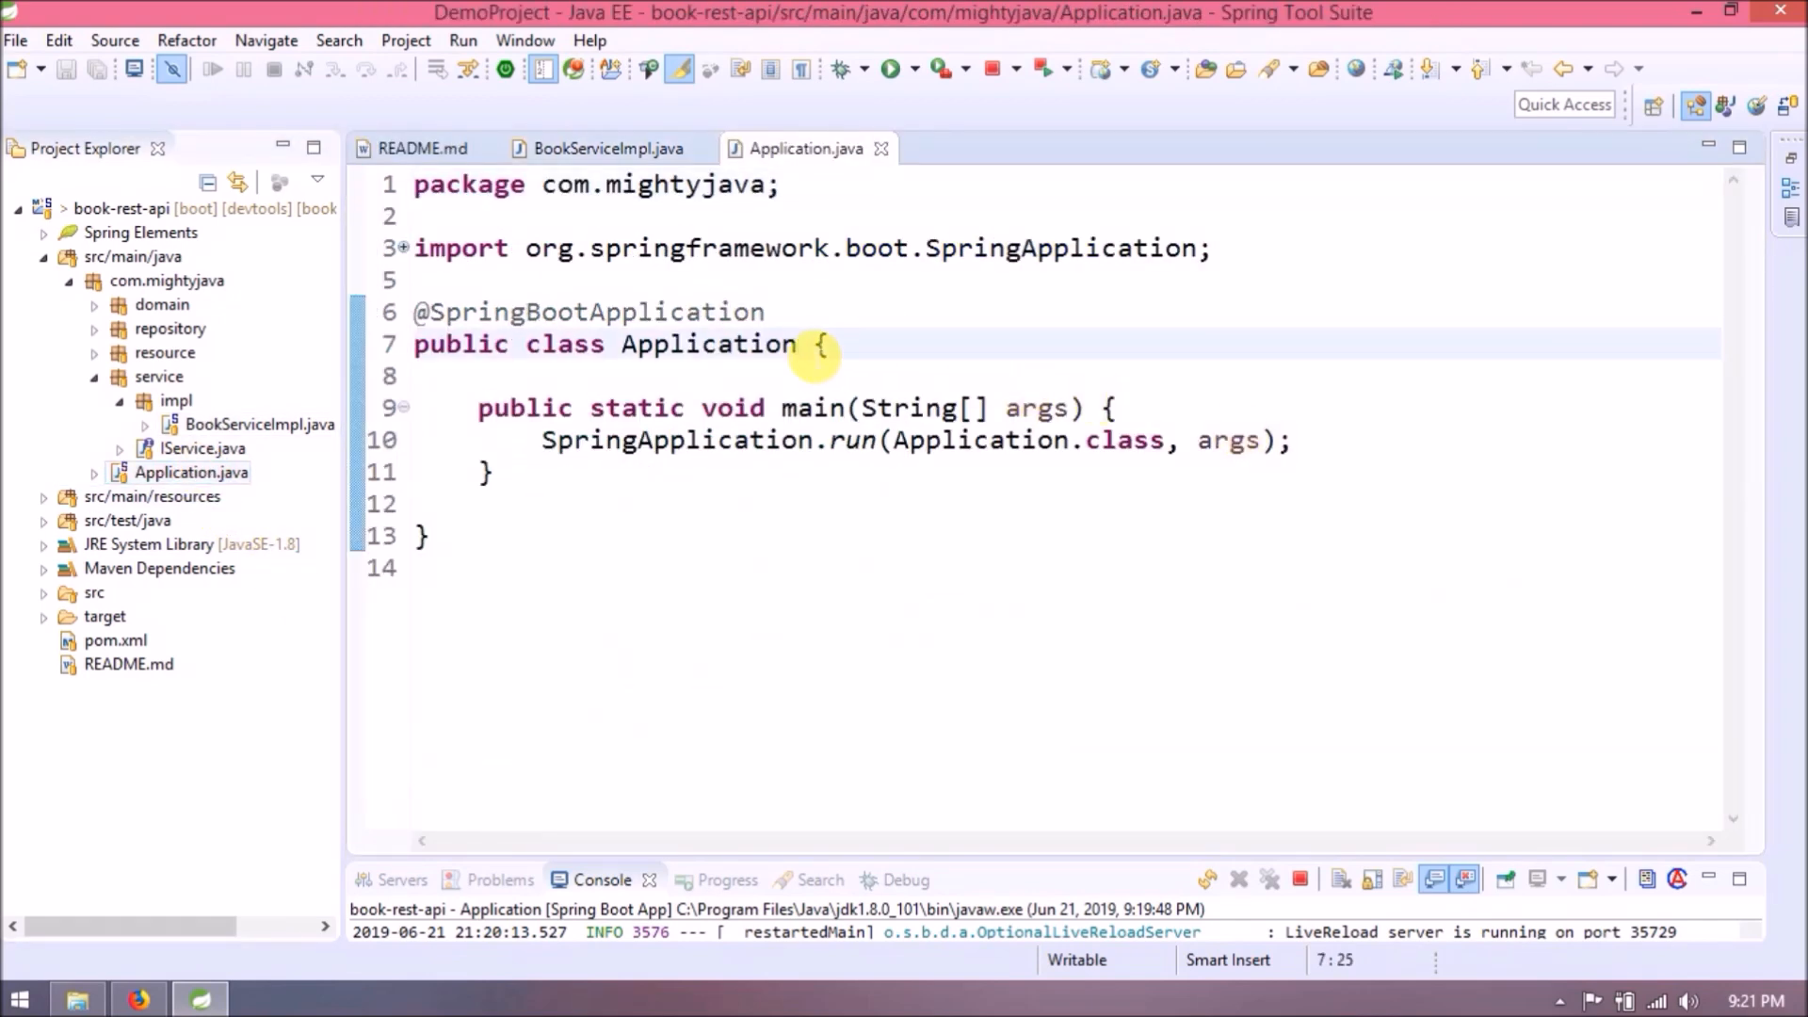
Make Application implement CommandLineRunner and add the empty overridden run method.
{"action": "type", "text": "implements Comm"}
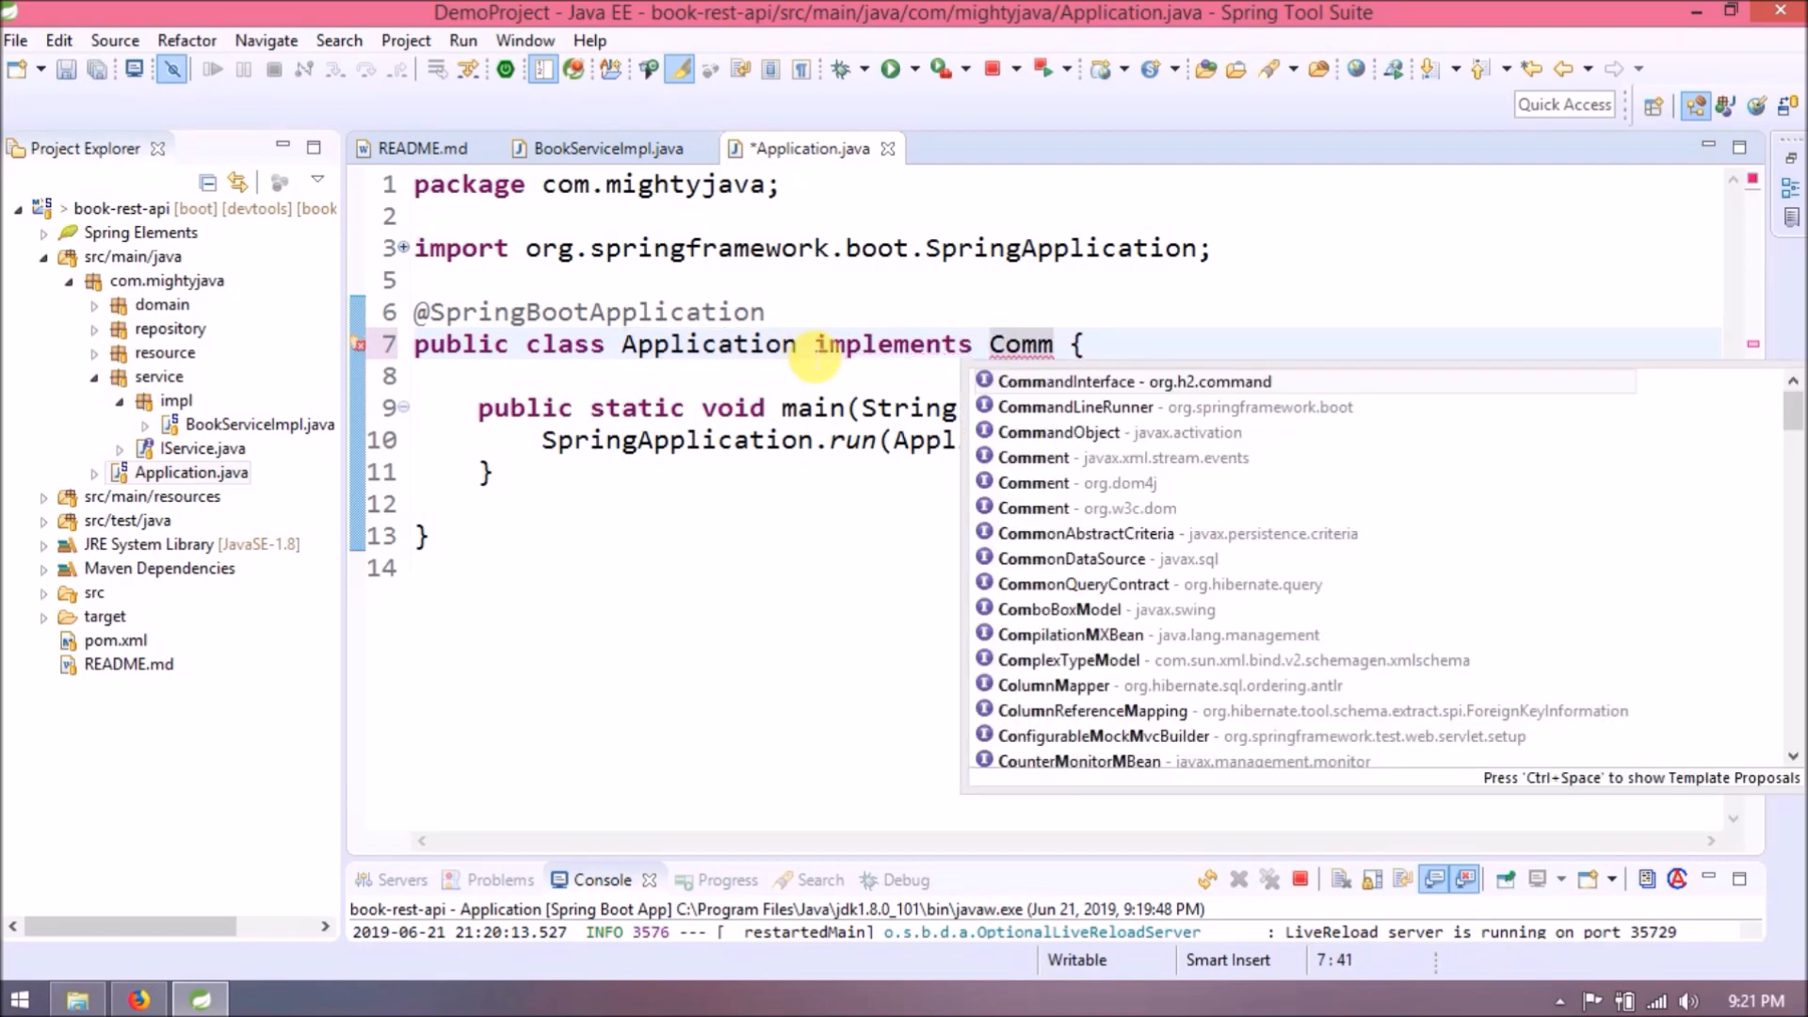
{"action": "left_click", "coordinate": [1073, 407]}
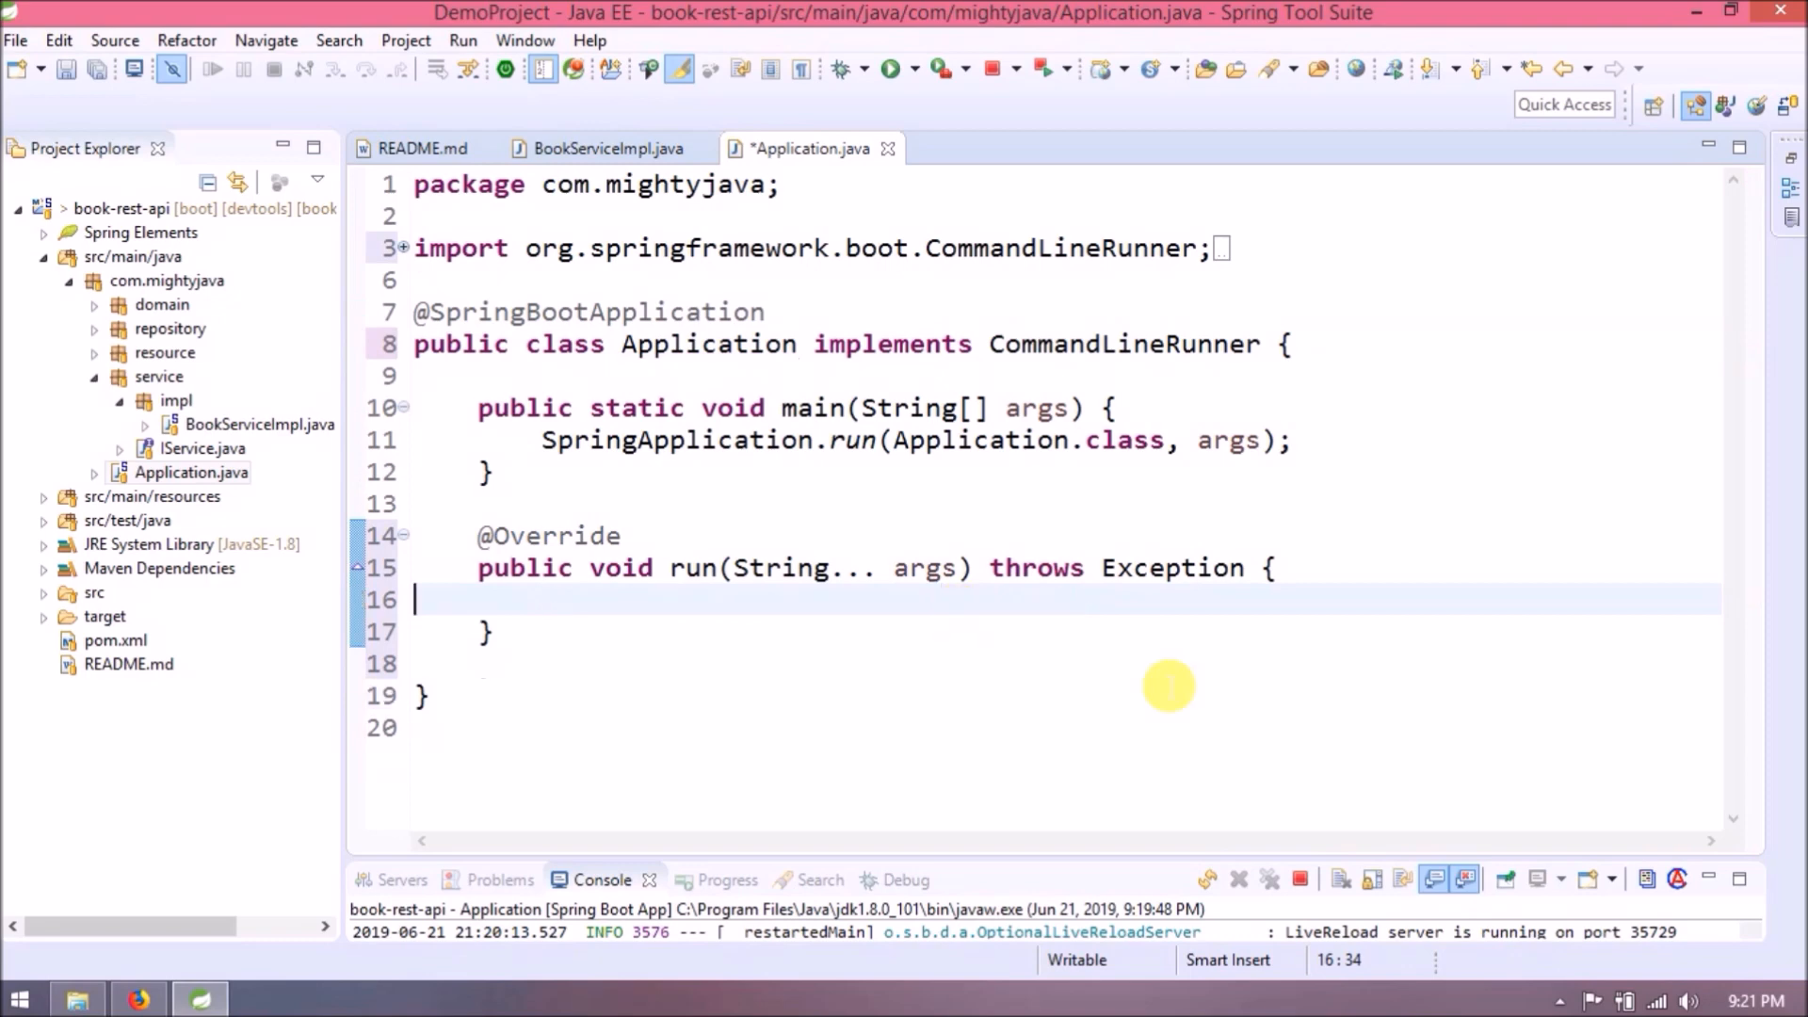
{"action": "left_click", "coordinate": [1299, 879]}
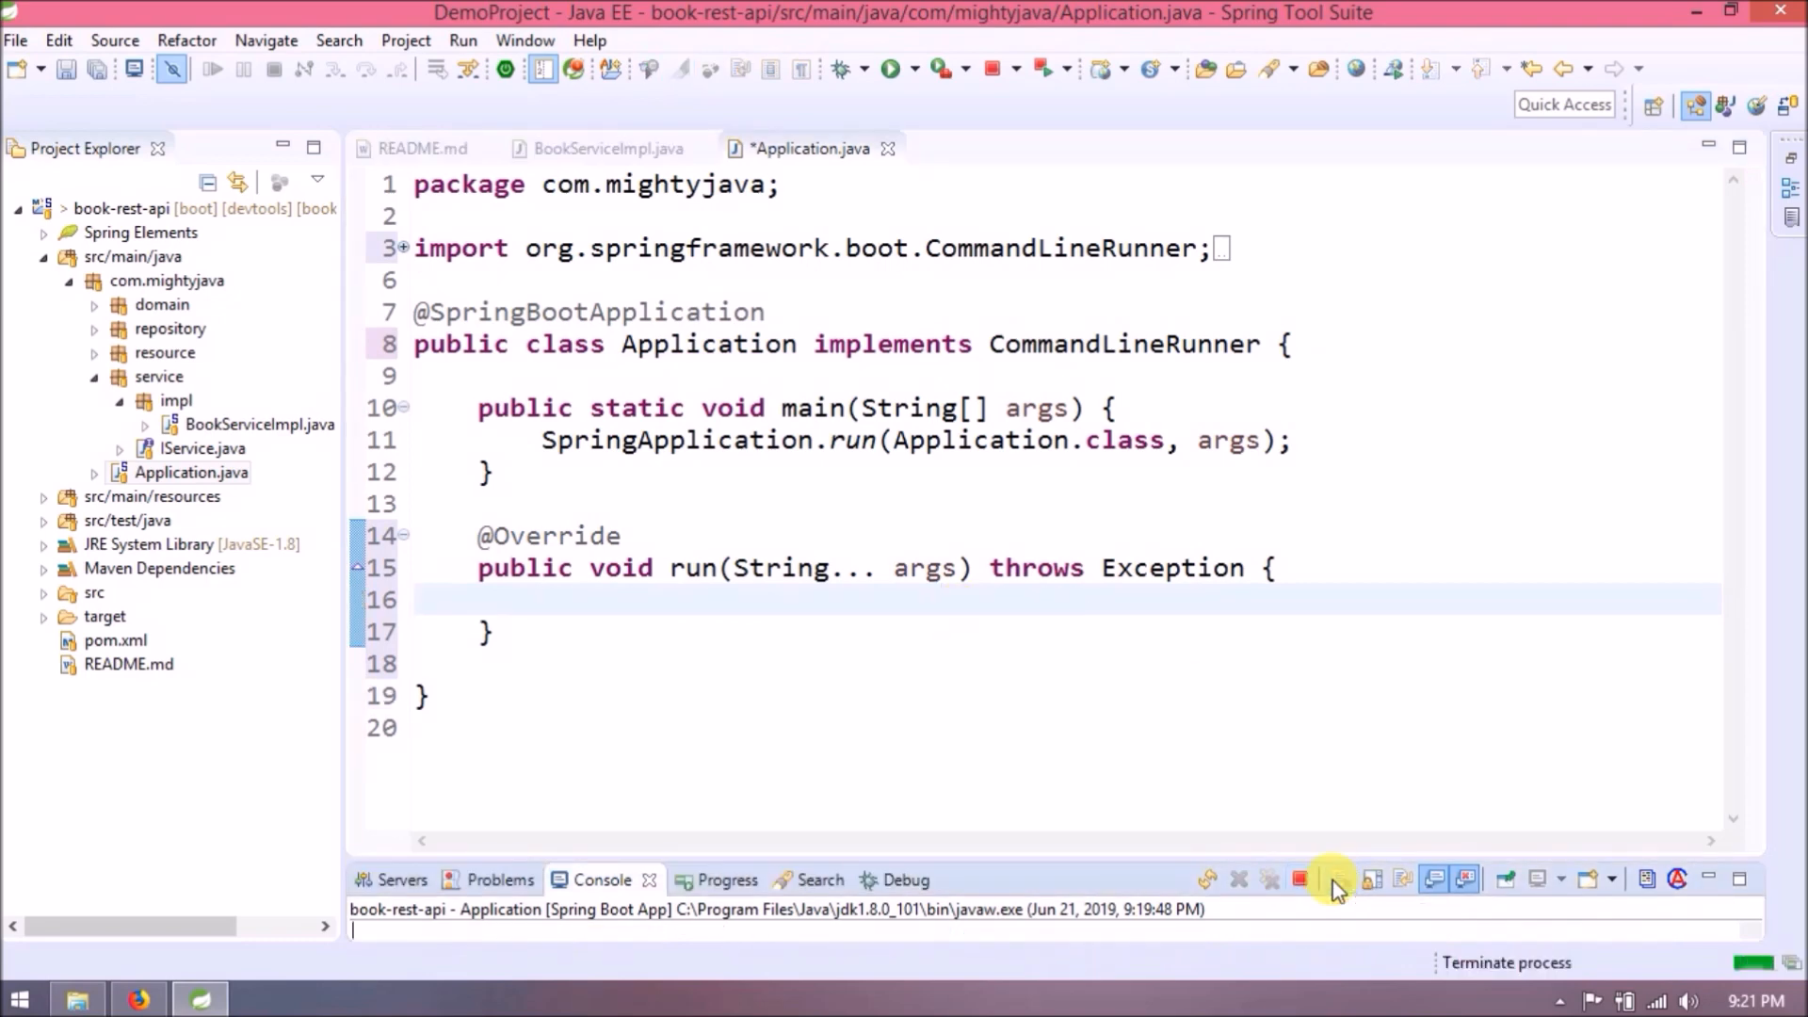
Stop the running app and declare a private IService<Book> service field.
{"action": "left_click", "coordinate": [1300, 877]}
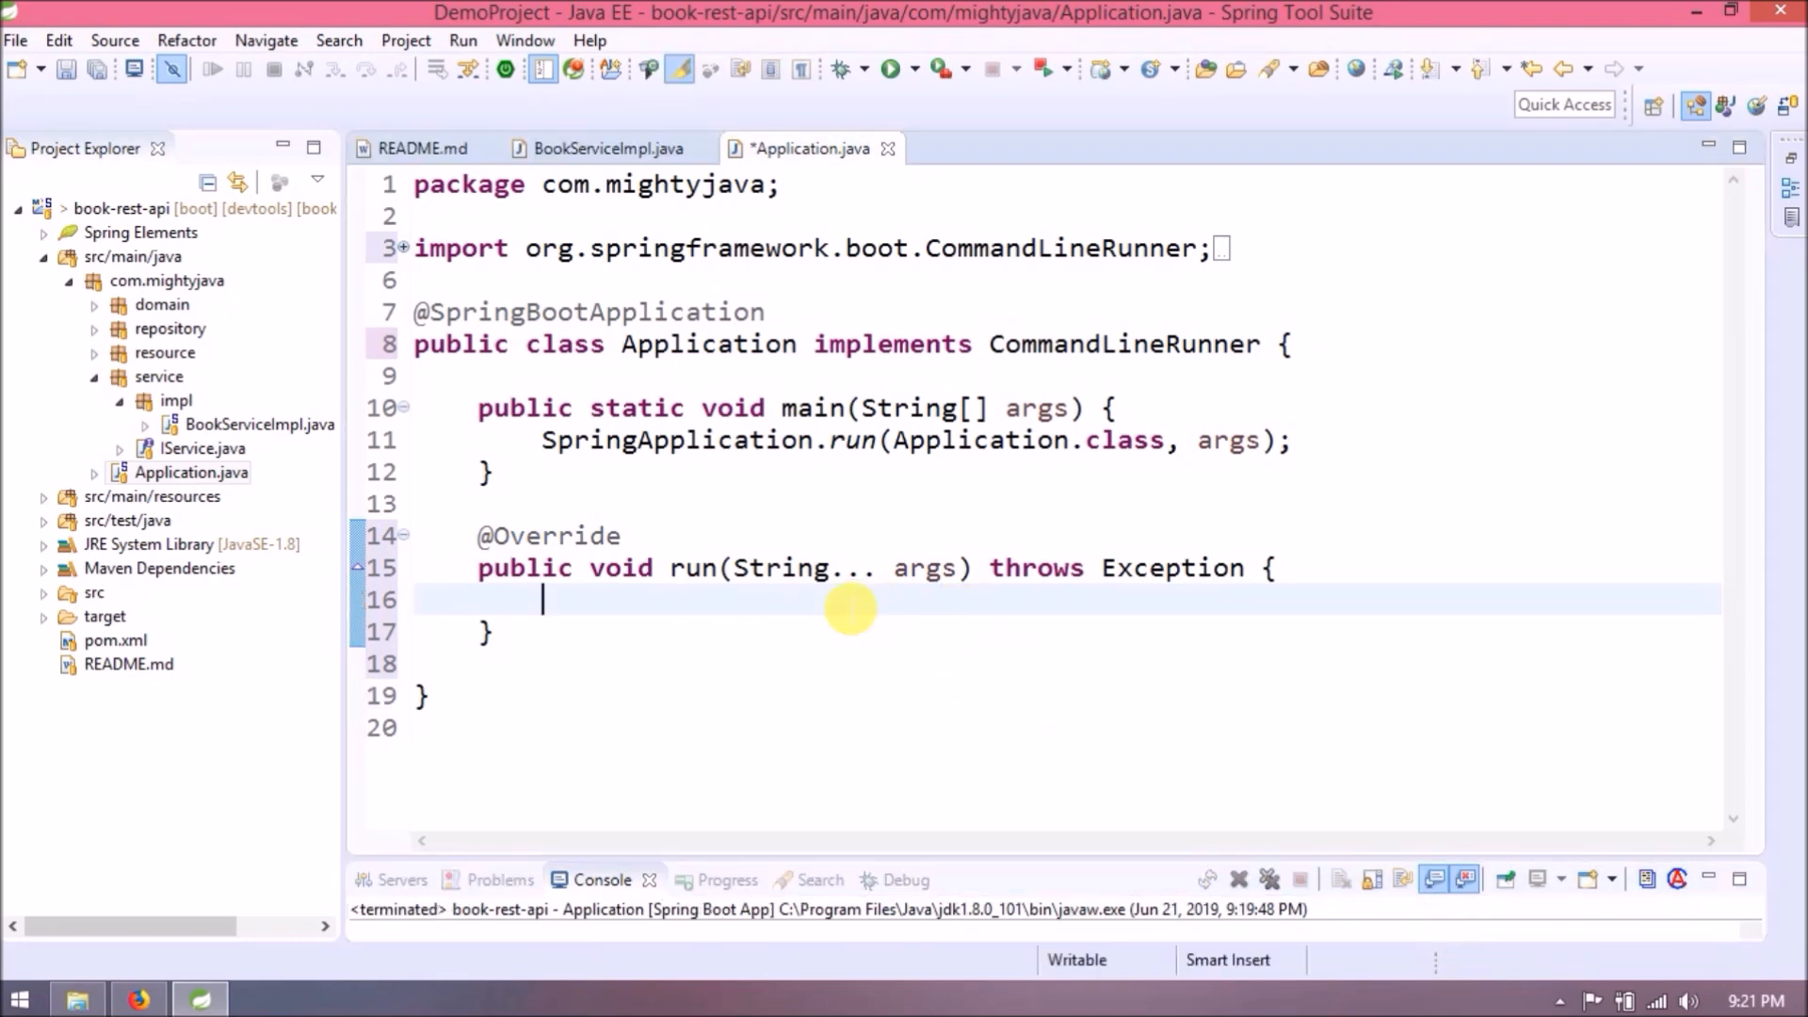
{"action": "type", "text": "priv"}
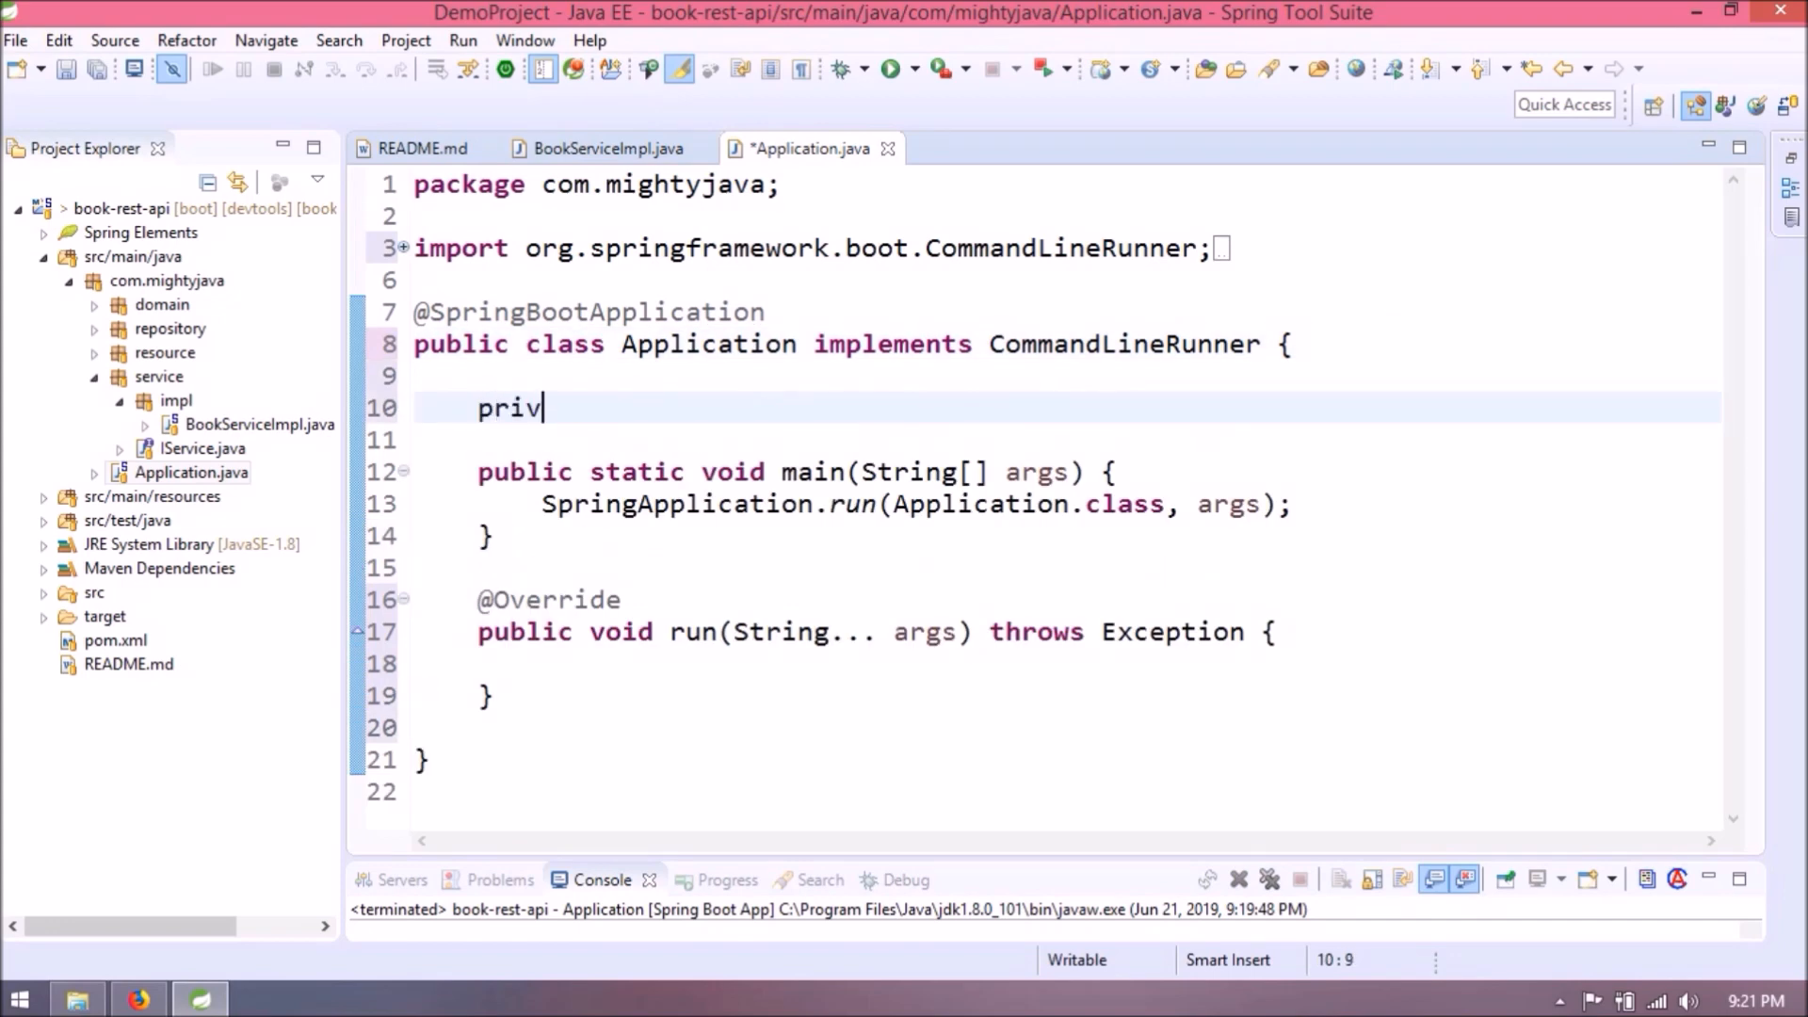
{"action": "type", "text": "ate IS"}
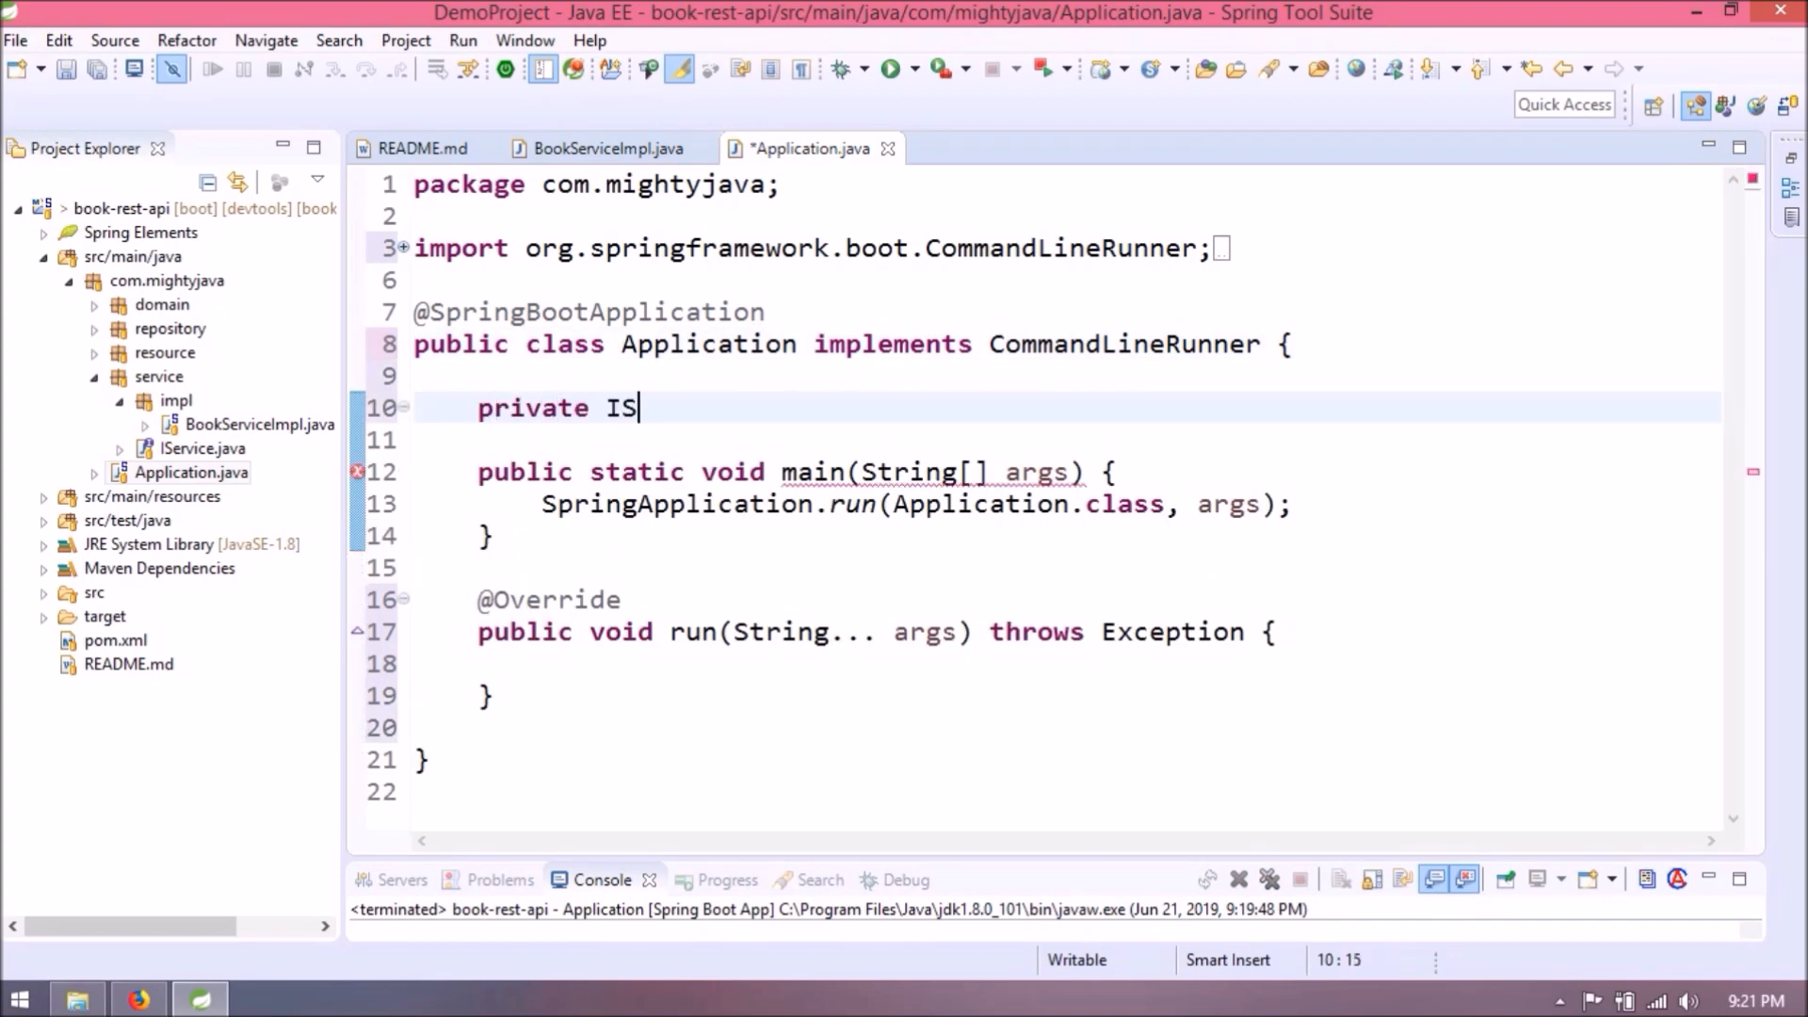
{"action": "type", "text": "ervice<Book>"}
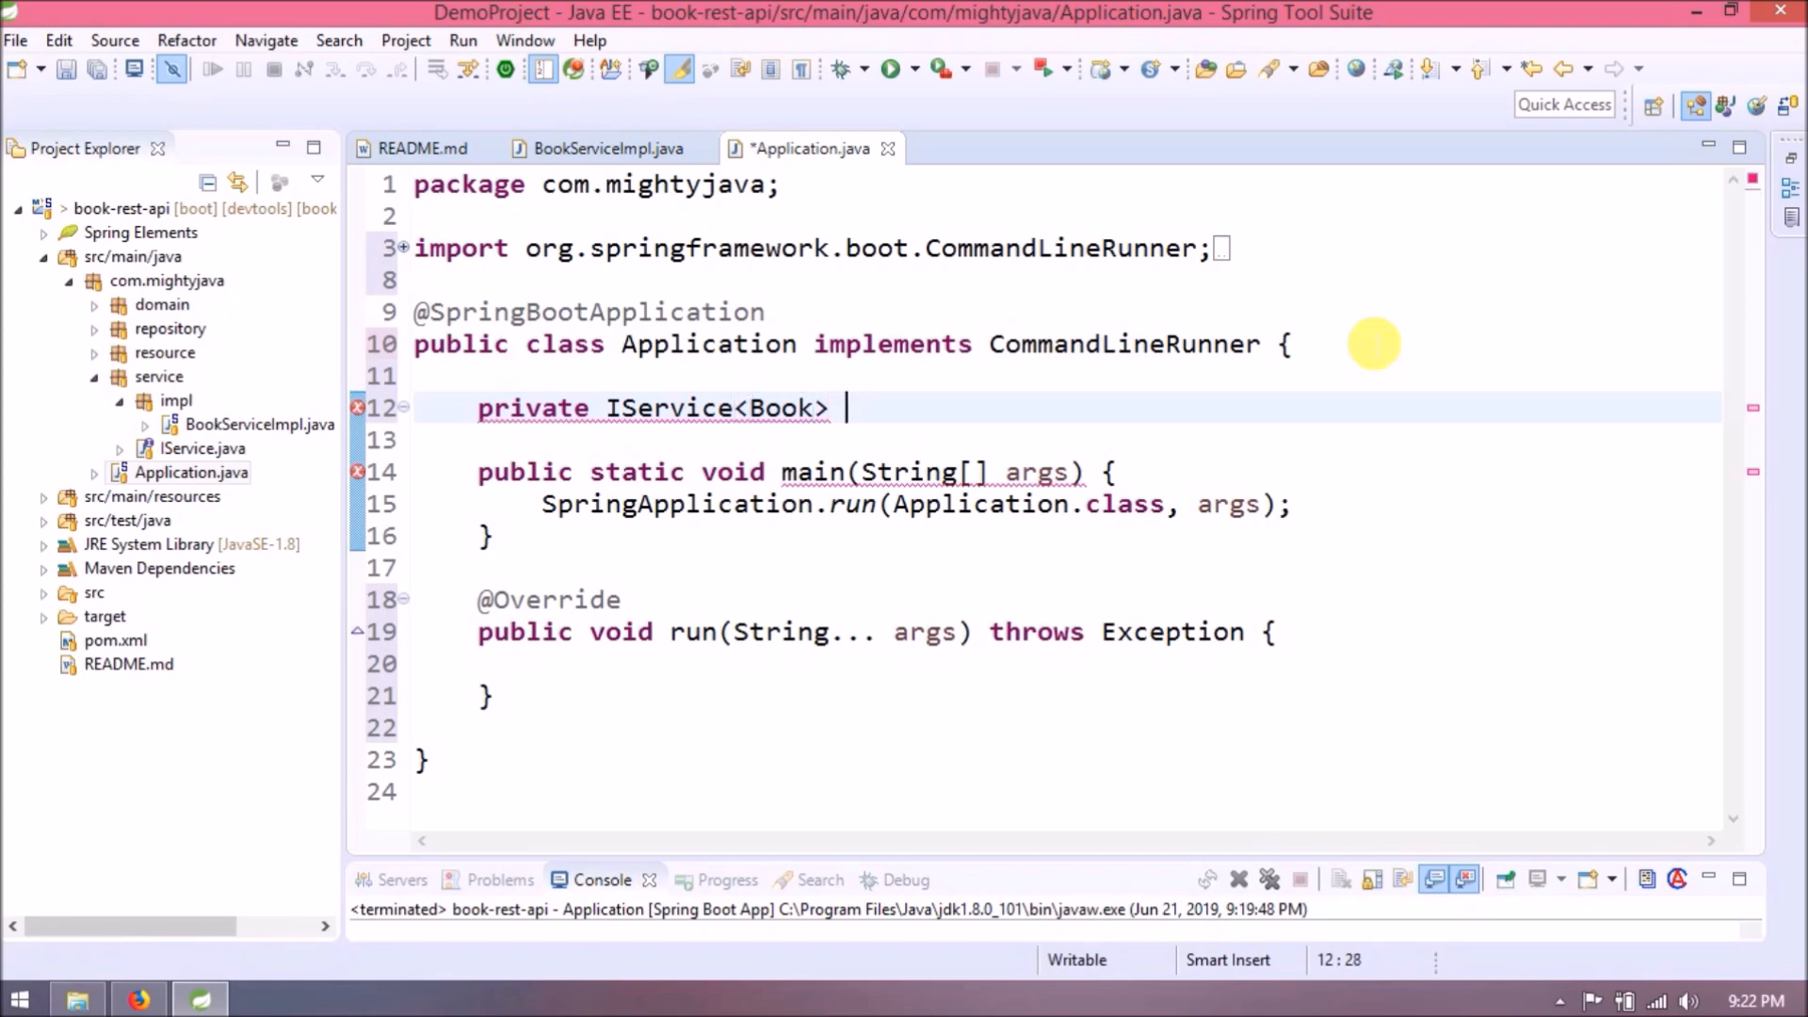
{"action": "type", "text": "service;"}
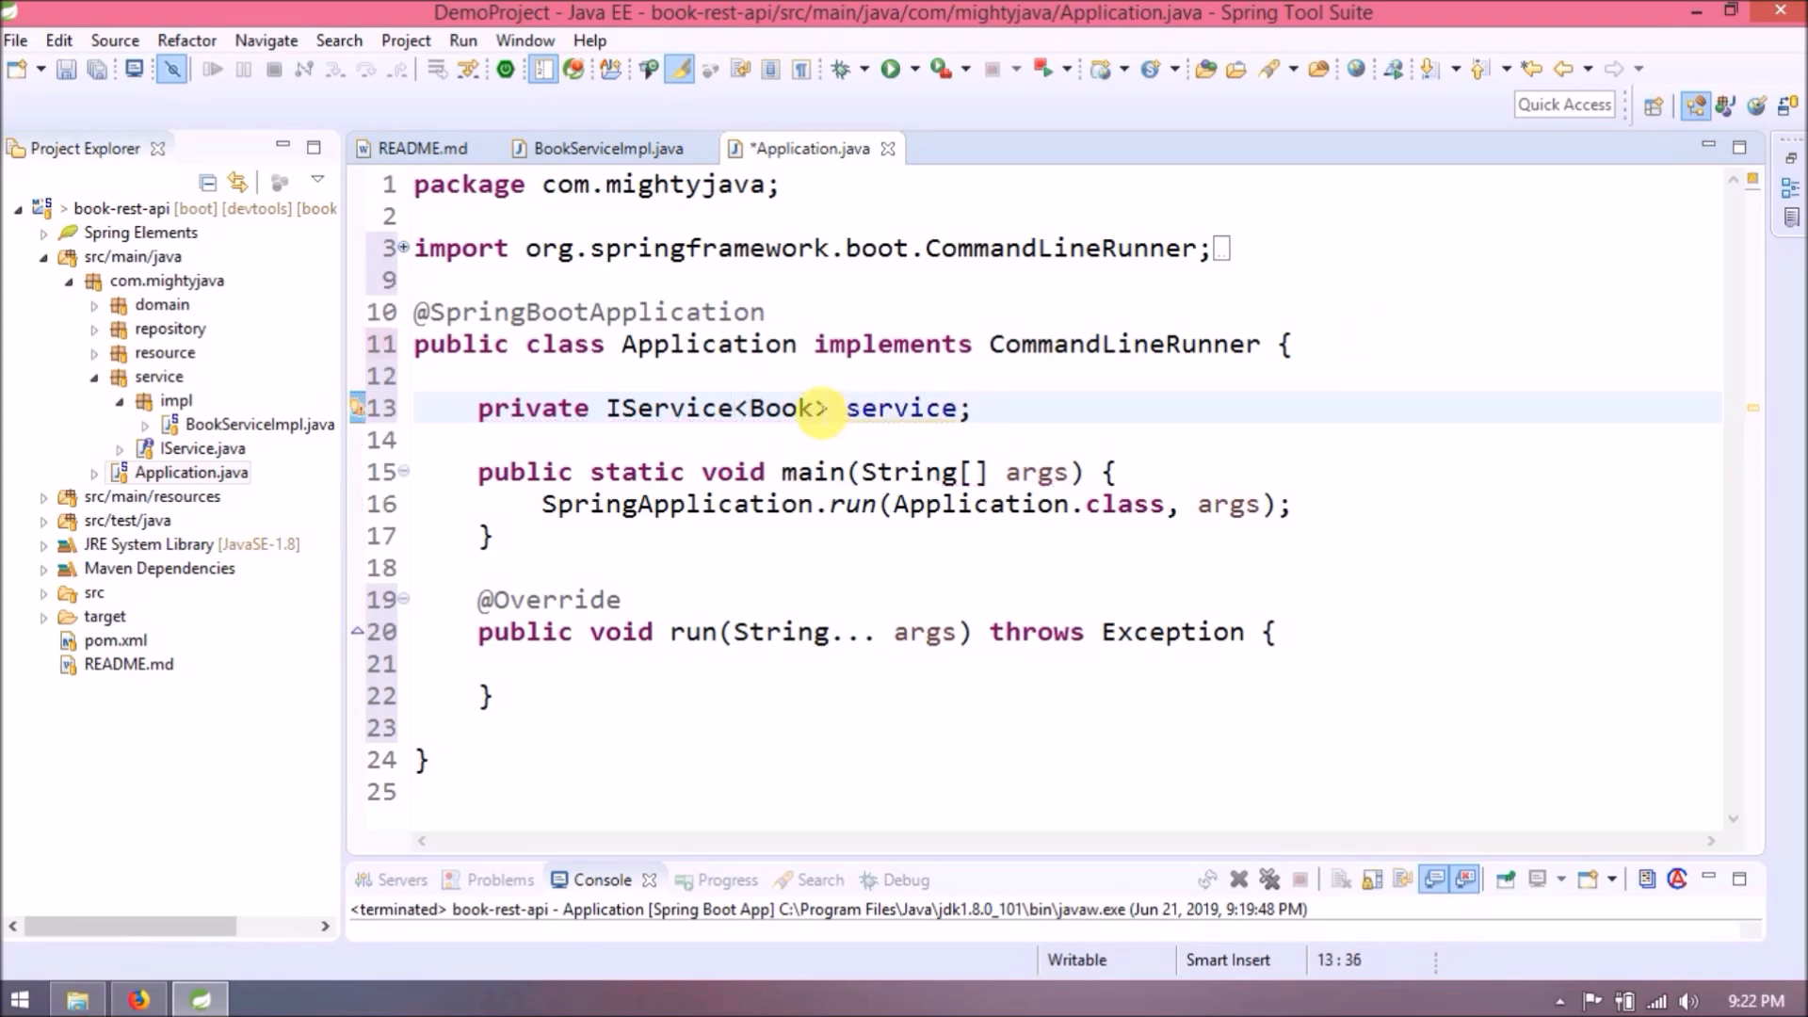
{"action": "double_click", "coordinate": [780, 407]}
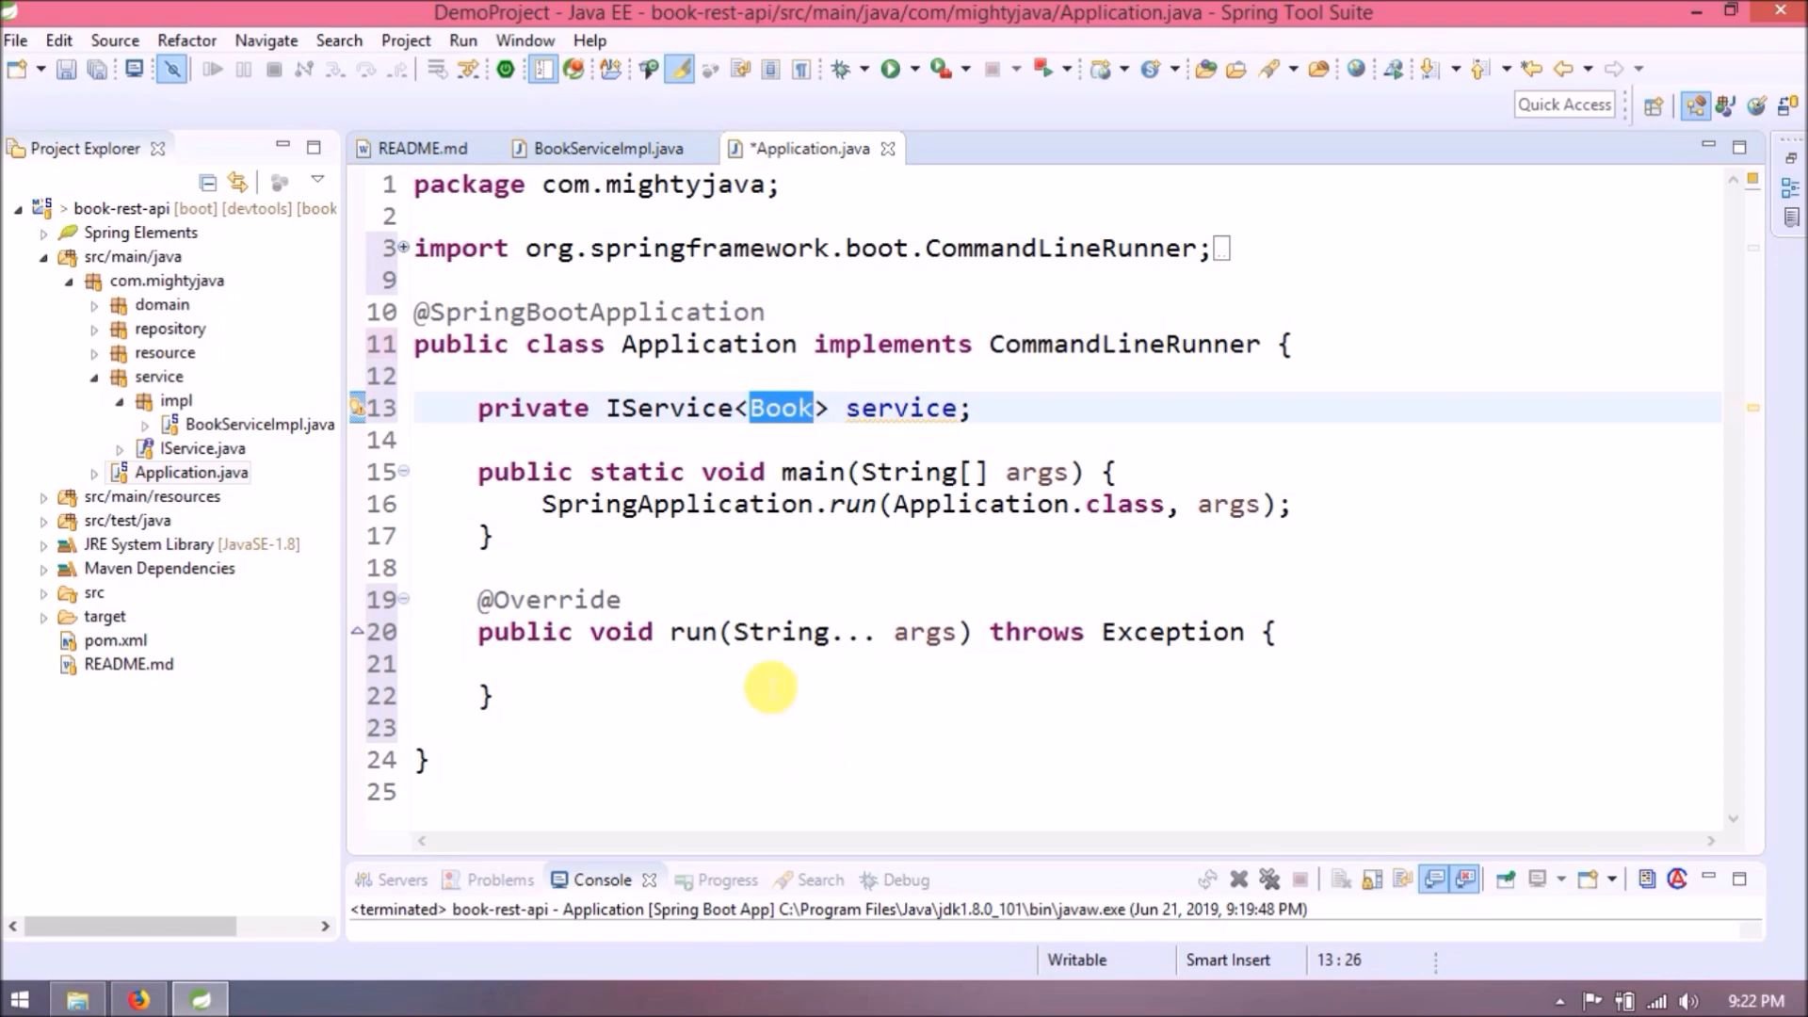
Fill run() with a new Book, its setTitle/setCoverPhotoURL/setLanguage calls and service.saveOrUpdate.
{"action": "left_click", "coordinate": [542, 663]}
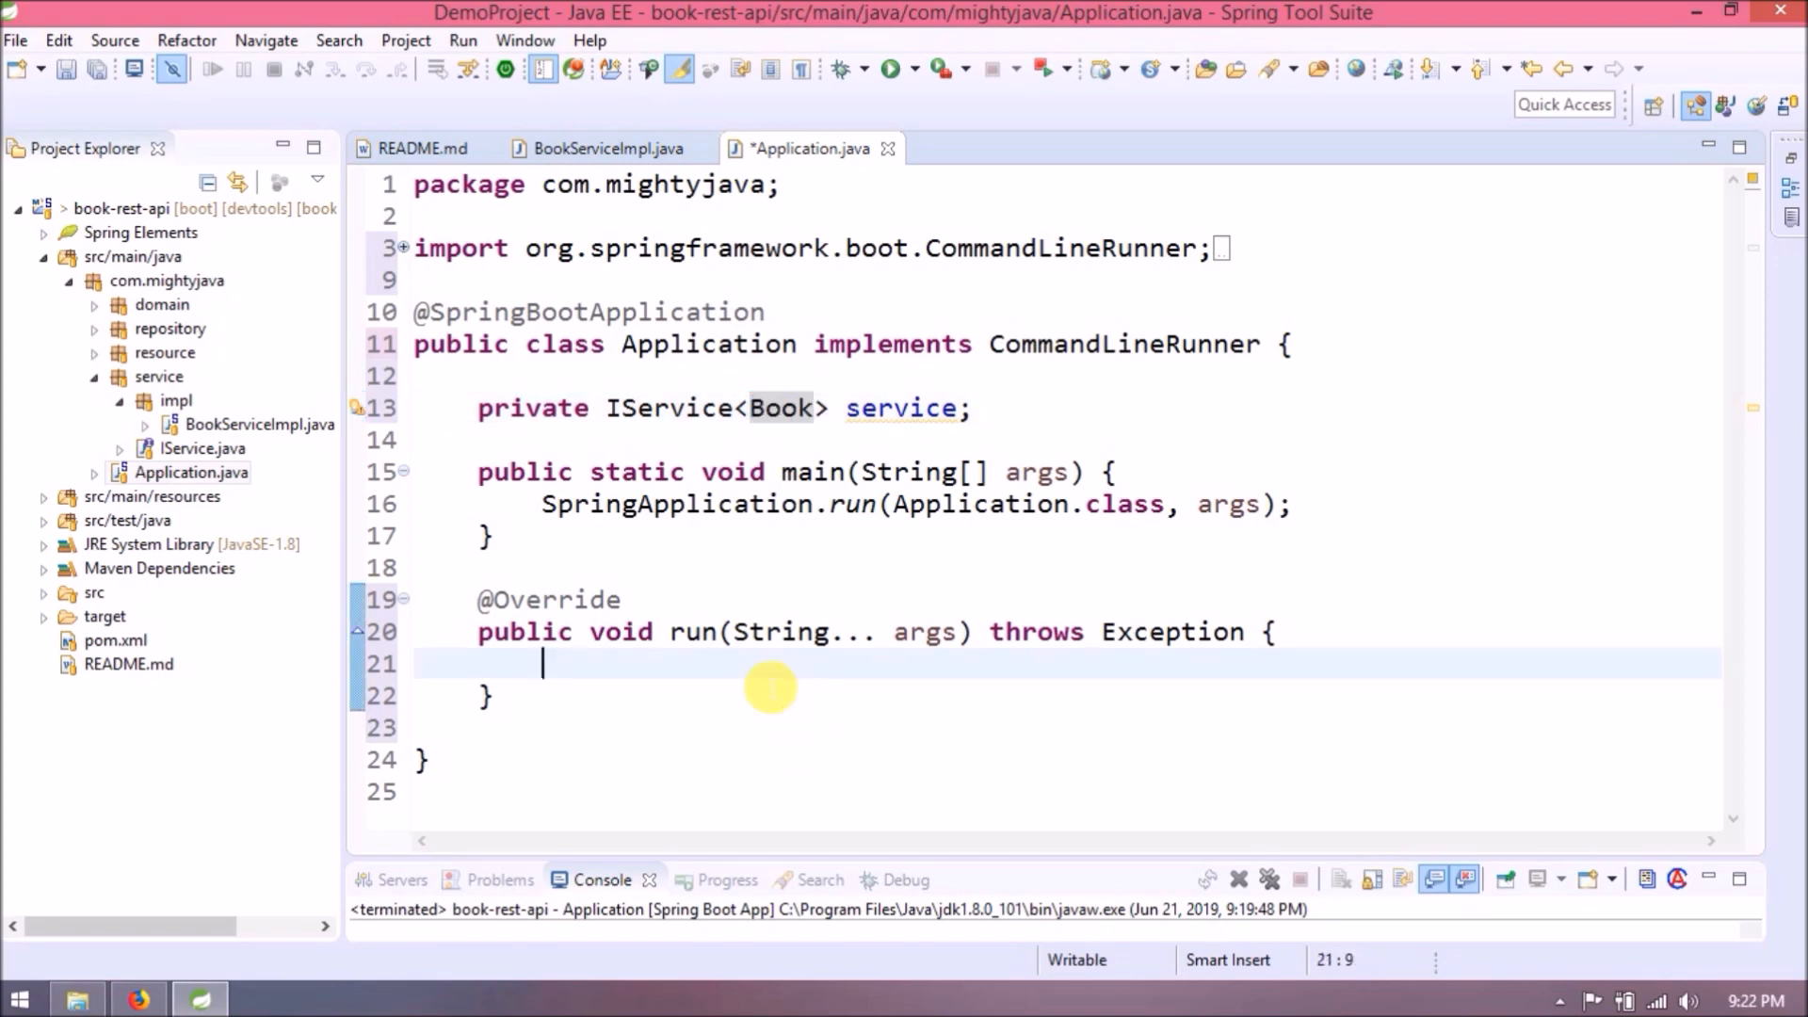
{"action": "type", "text": "Book book ="}
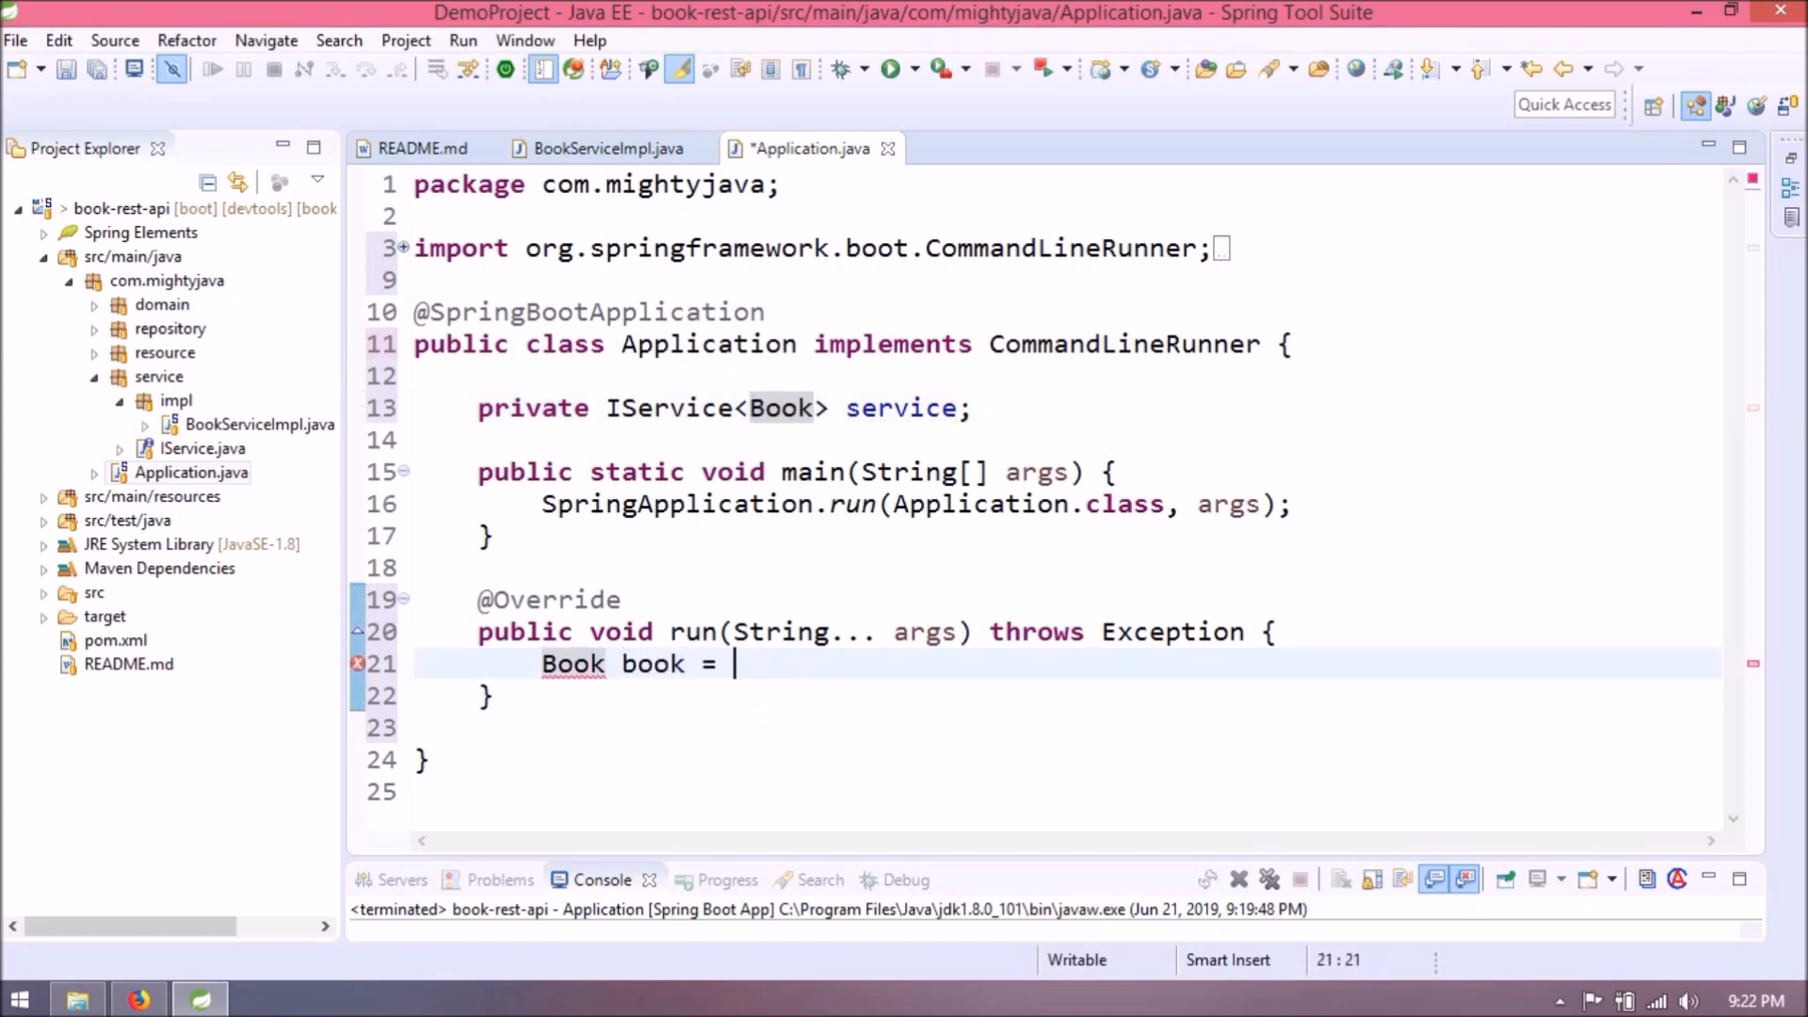
{"action": "type", "text": "new Book();"}
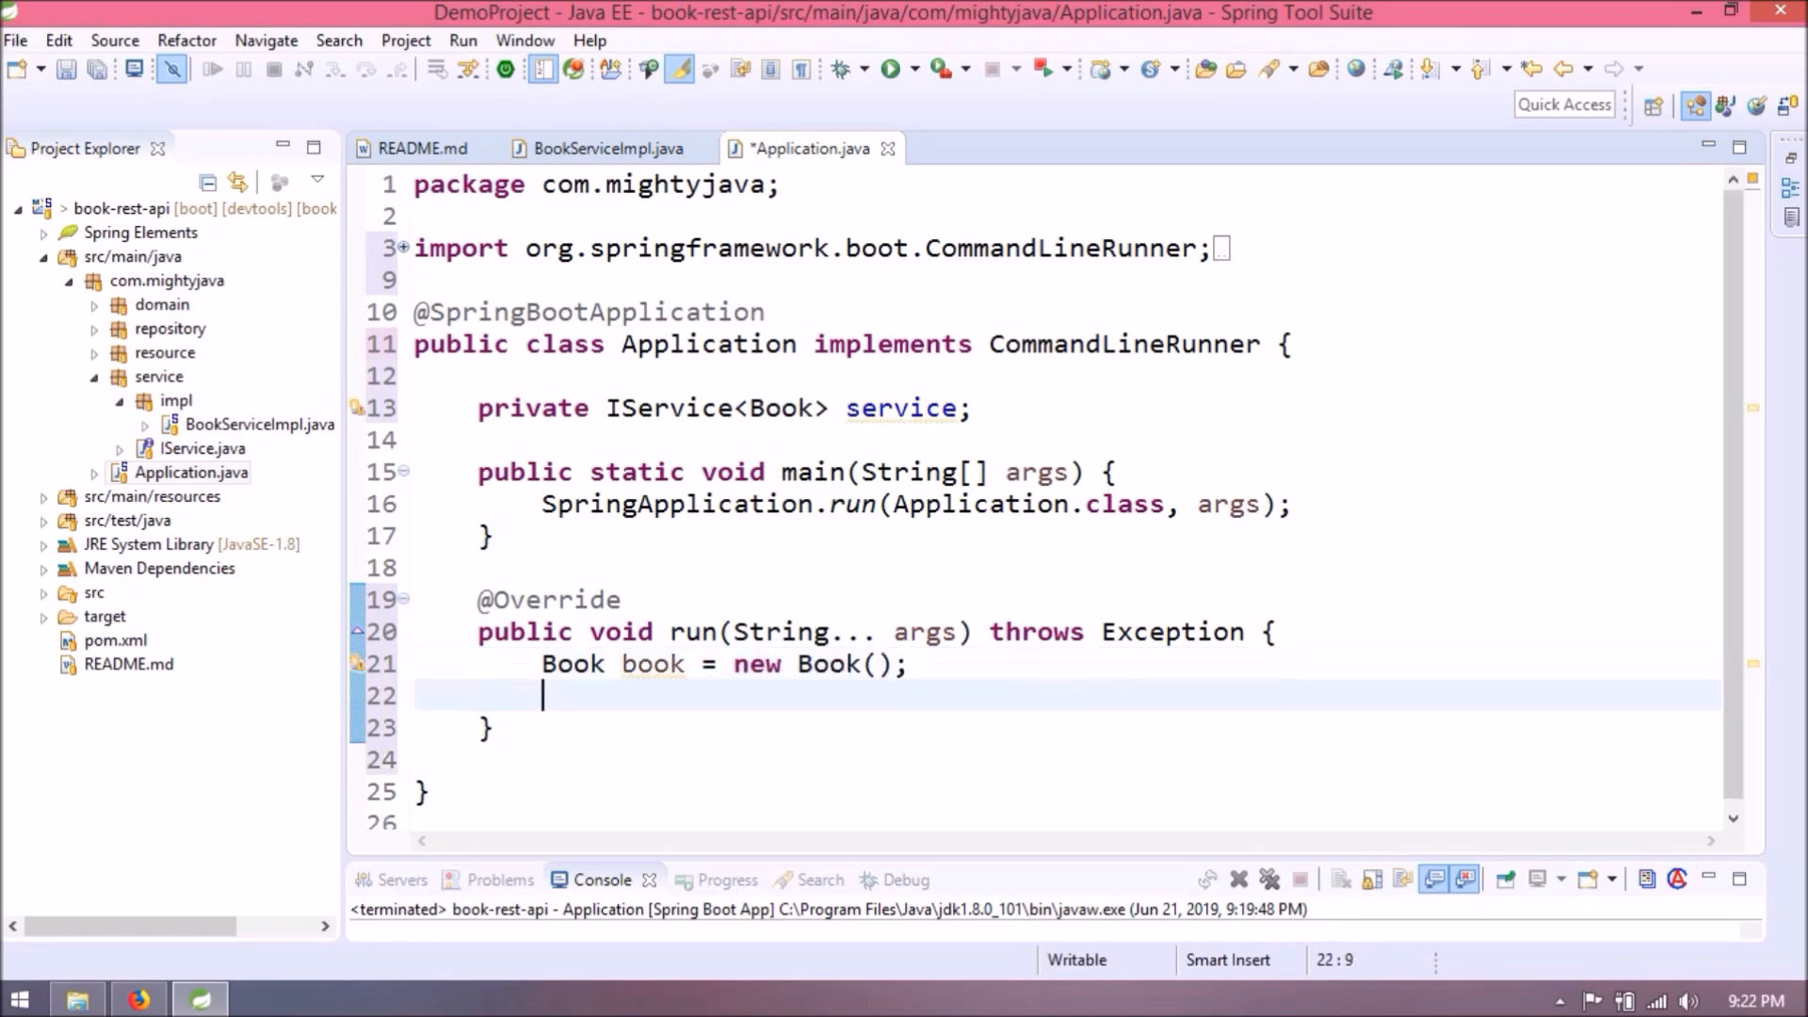
{"action": "type", "text": "book.setTitle(title);"}
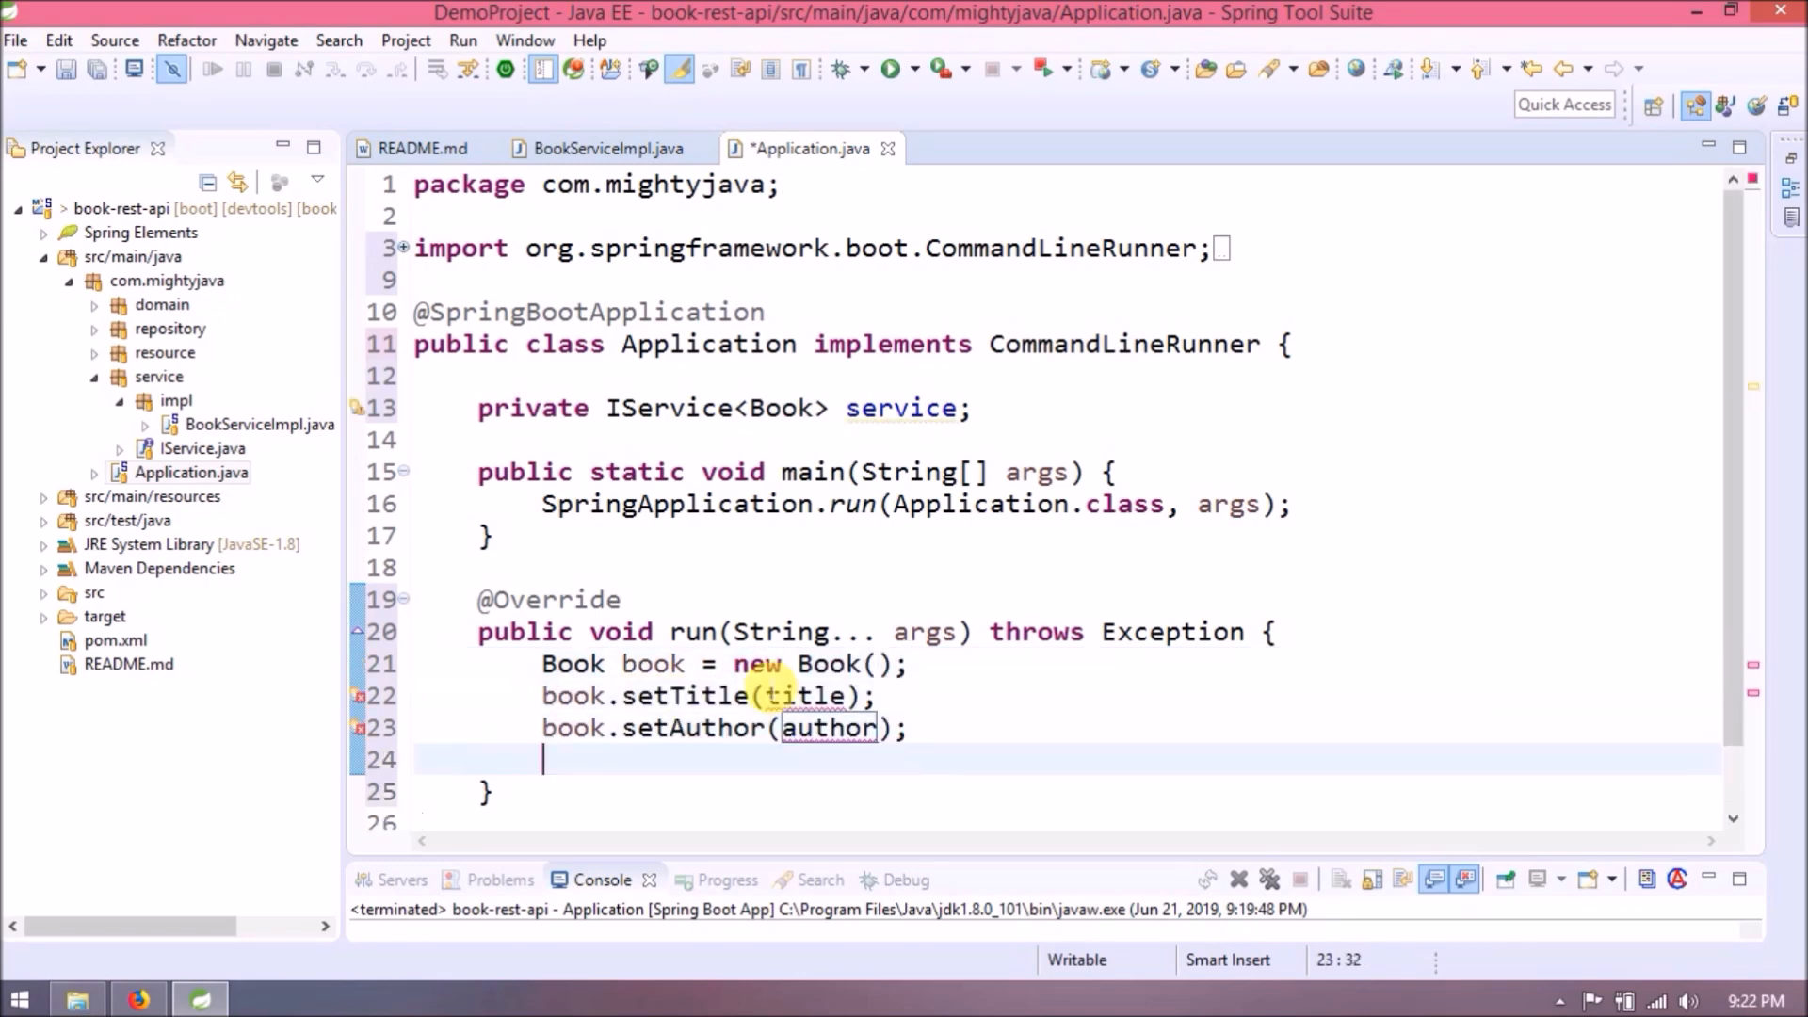
{"action": "type", "text": "book.setCoverPhotoURL(coverPhotoURL);"}
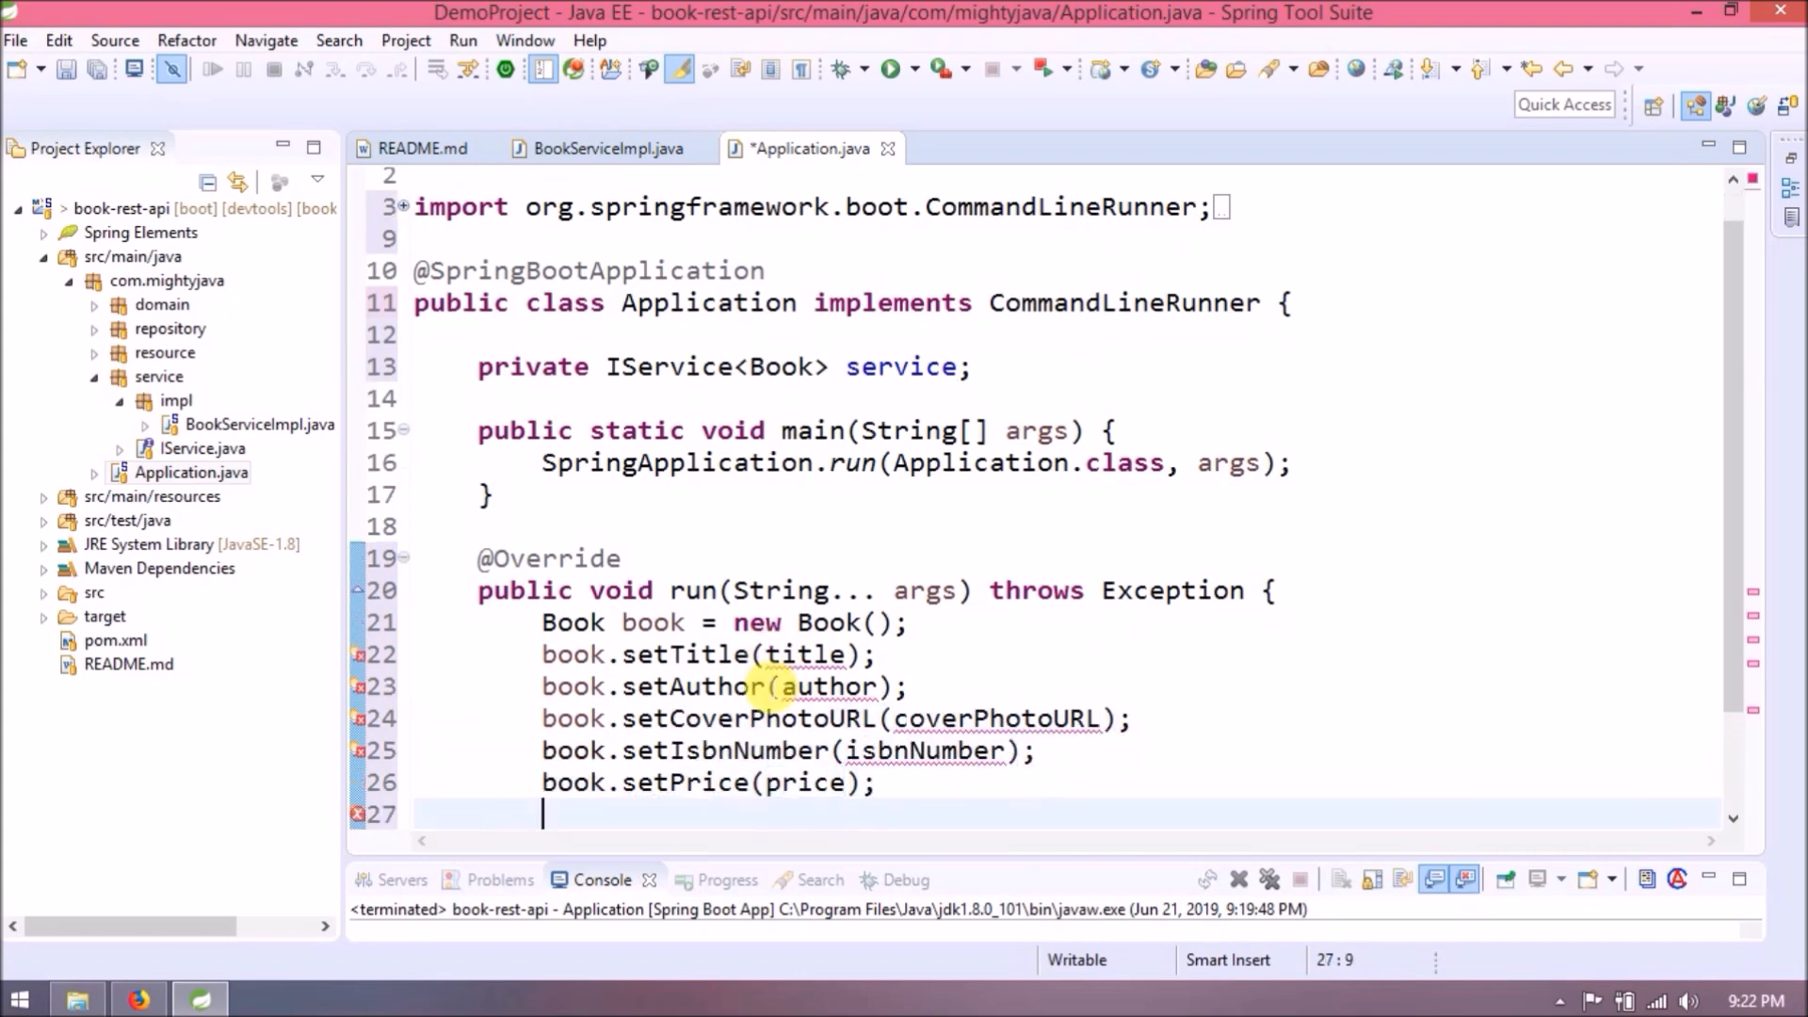
{"action": "type", "text": "book.setLanguage(language);"}
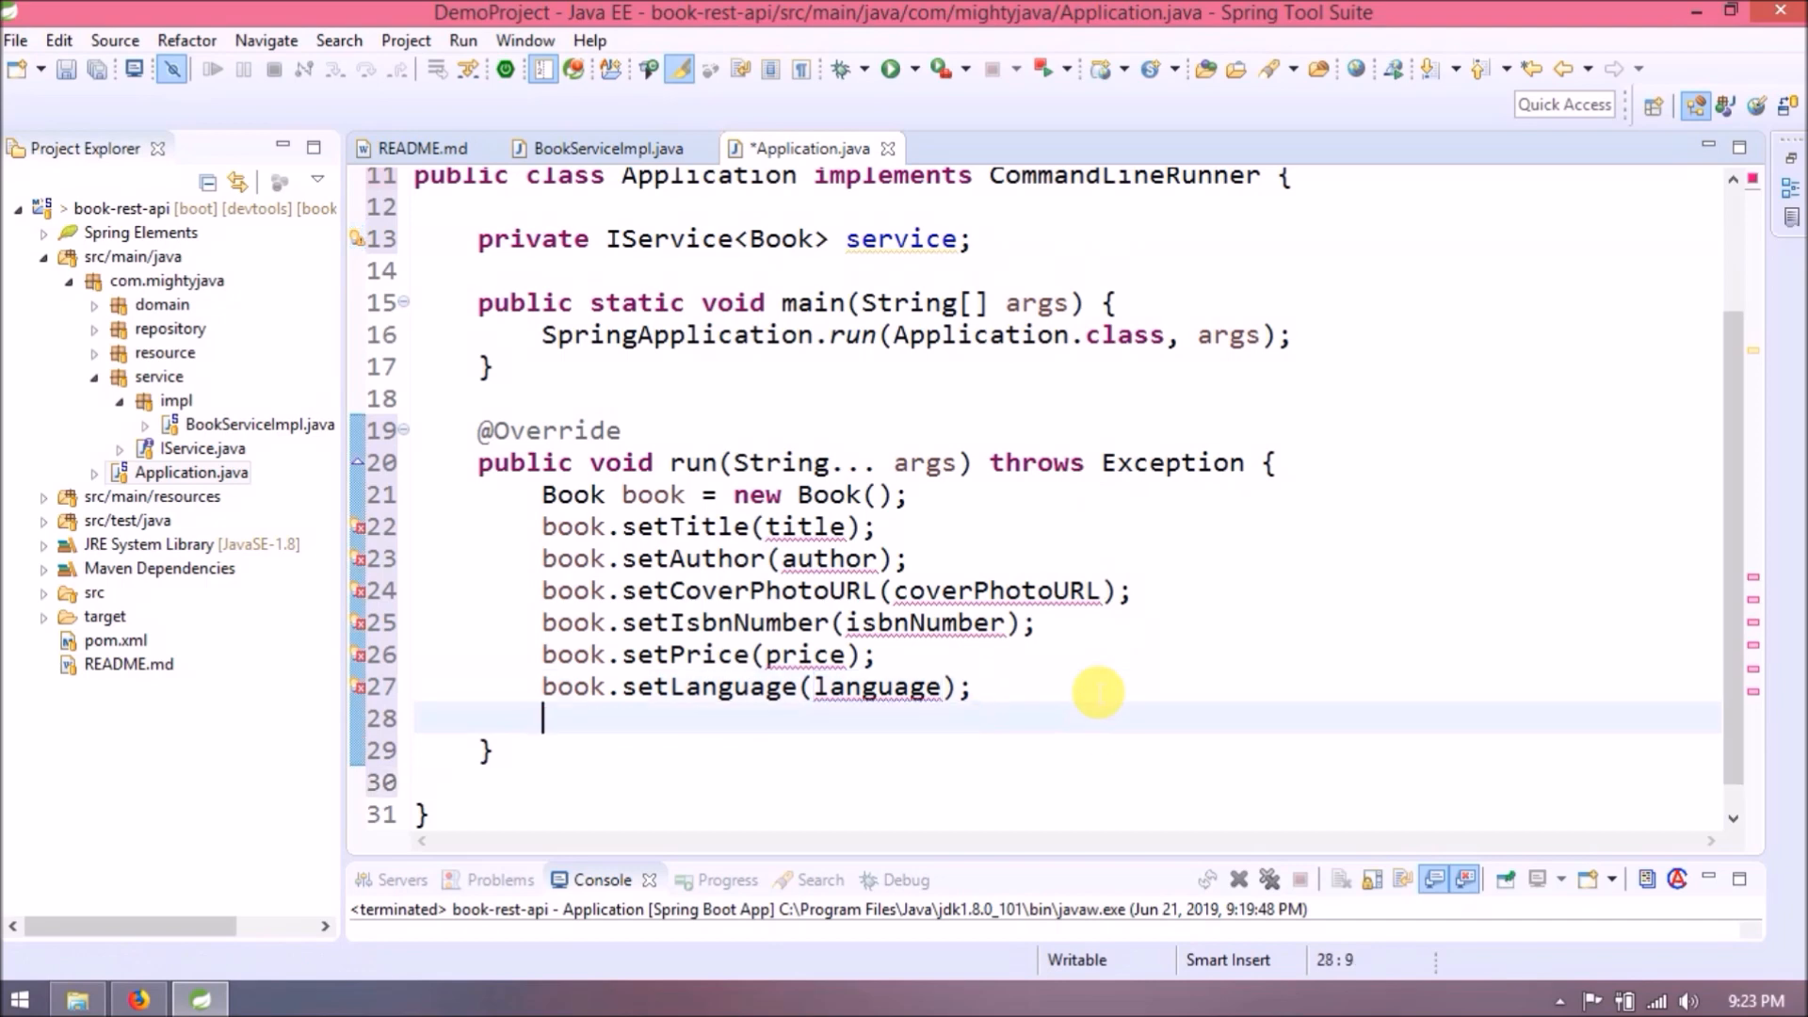
{"action": "type", "text": "service.saveOrUpdate(t"}
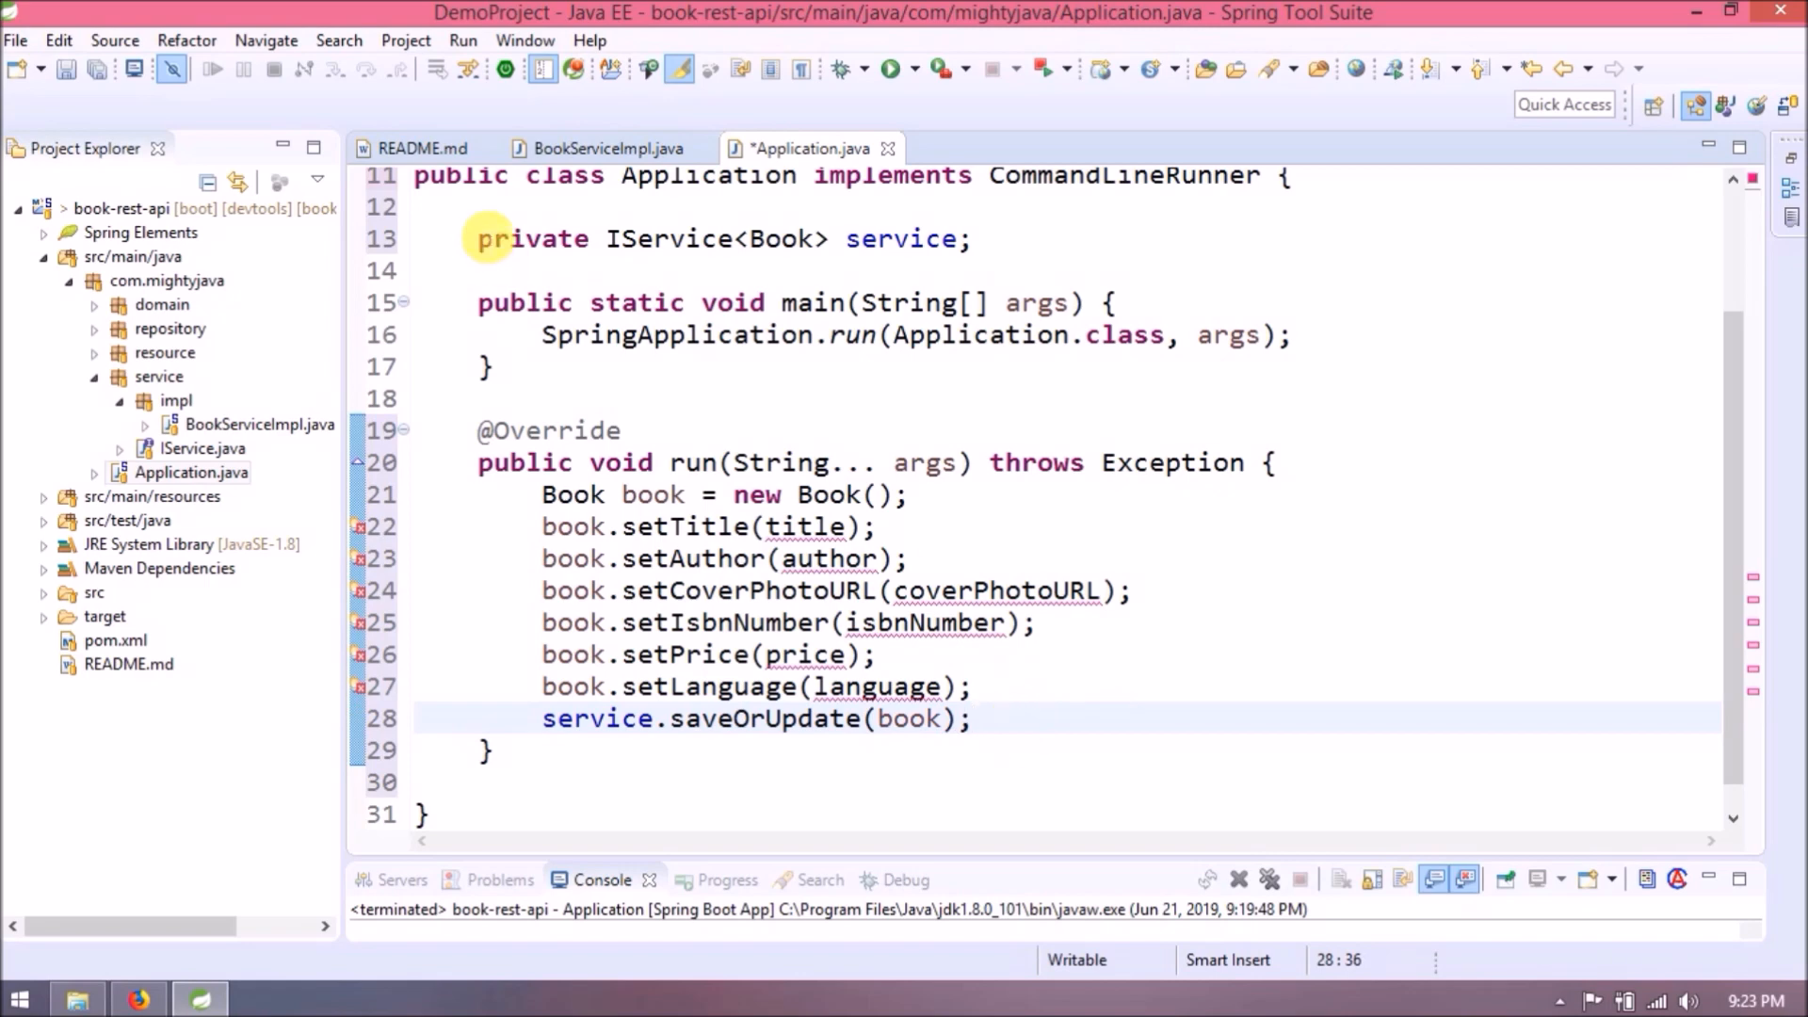
Copy the Spring Microservices in Action values from BookServiceImpl into run() and remove its commented block.
{"action": "left_click", "coordinate": [603, 149]}
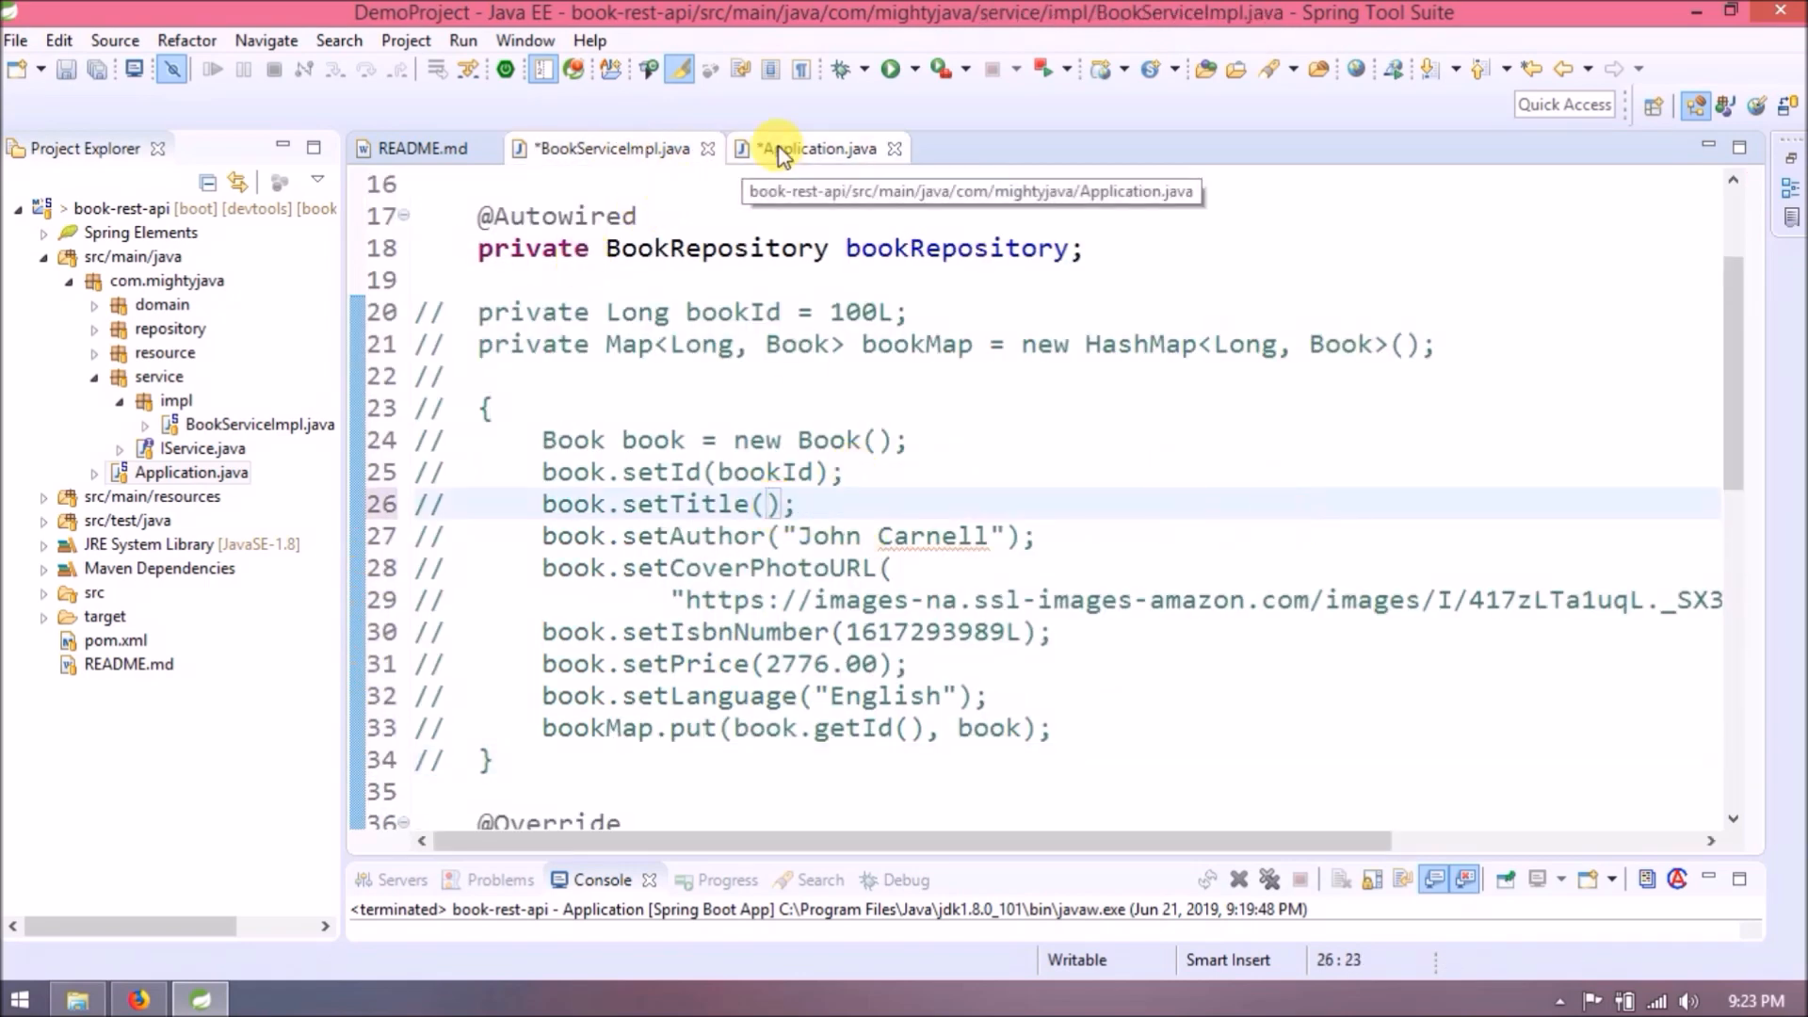
{"action": "left_click", "coordinate": [817, 148]}
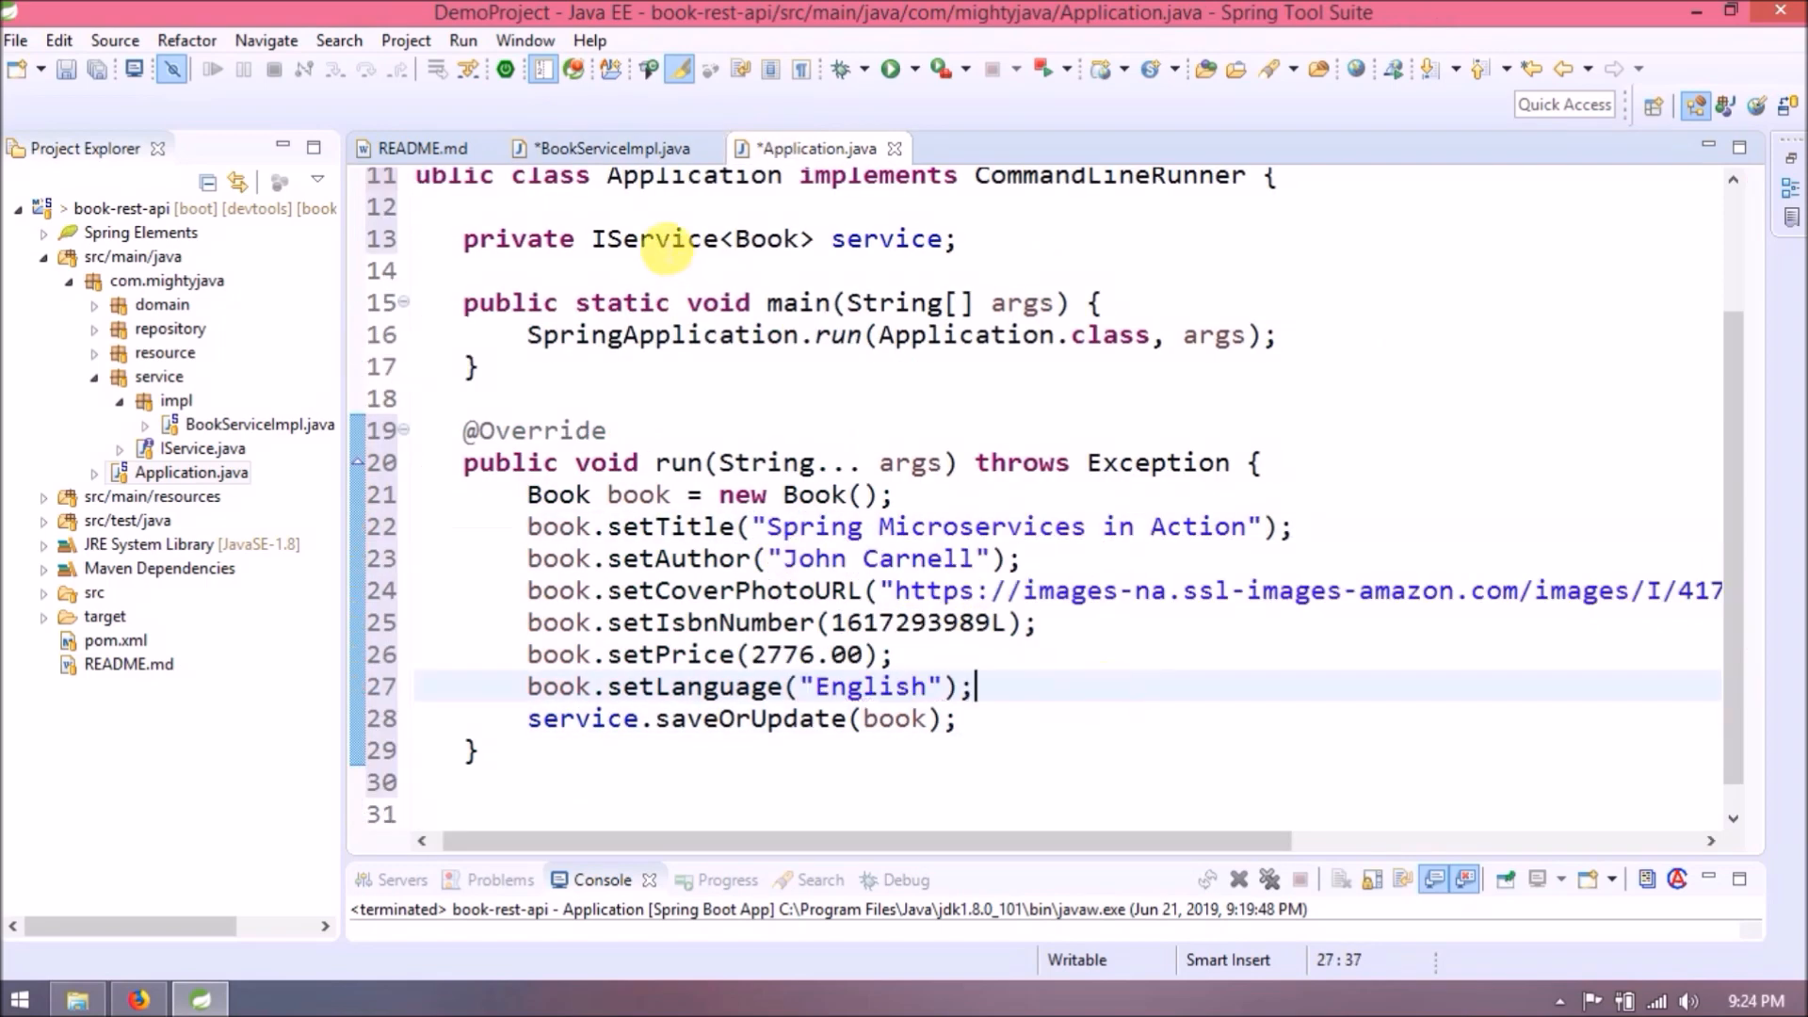
{"action": "left_click", "coordinate": [610, 149]}
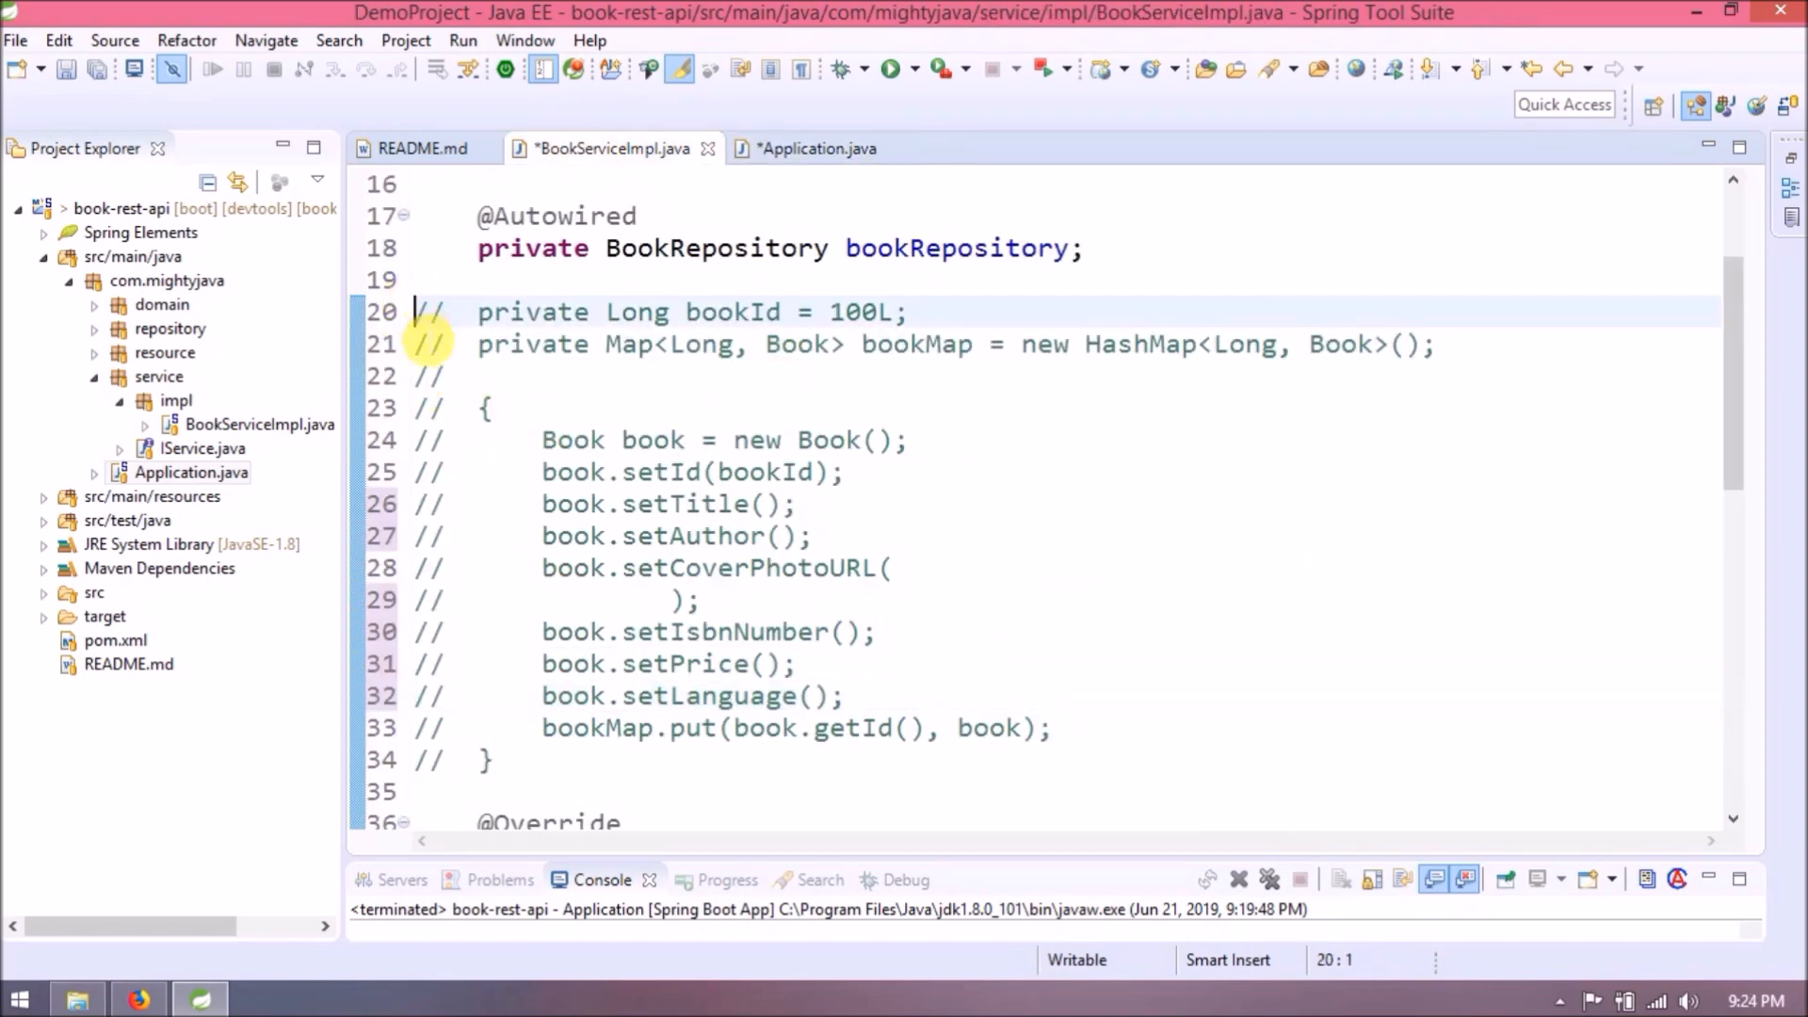
{"action": "left_click_drag", "start_coordinate": [415, 311], "coordinate": [490, 759]}
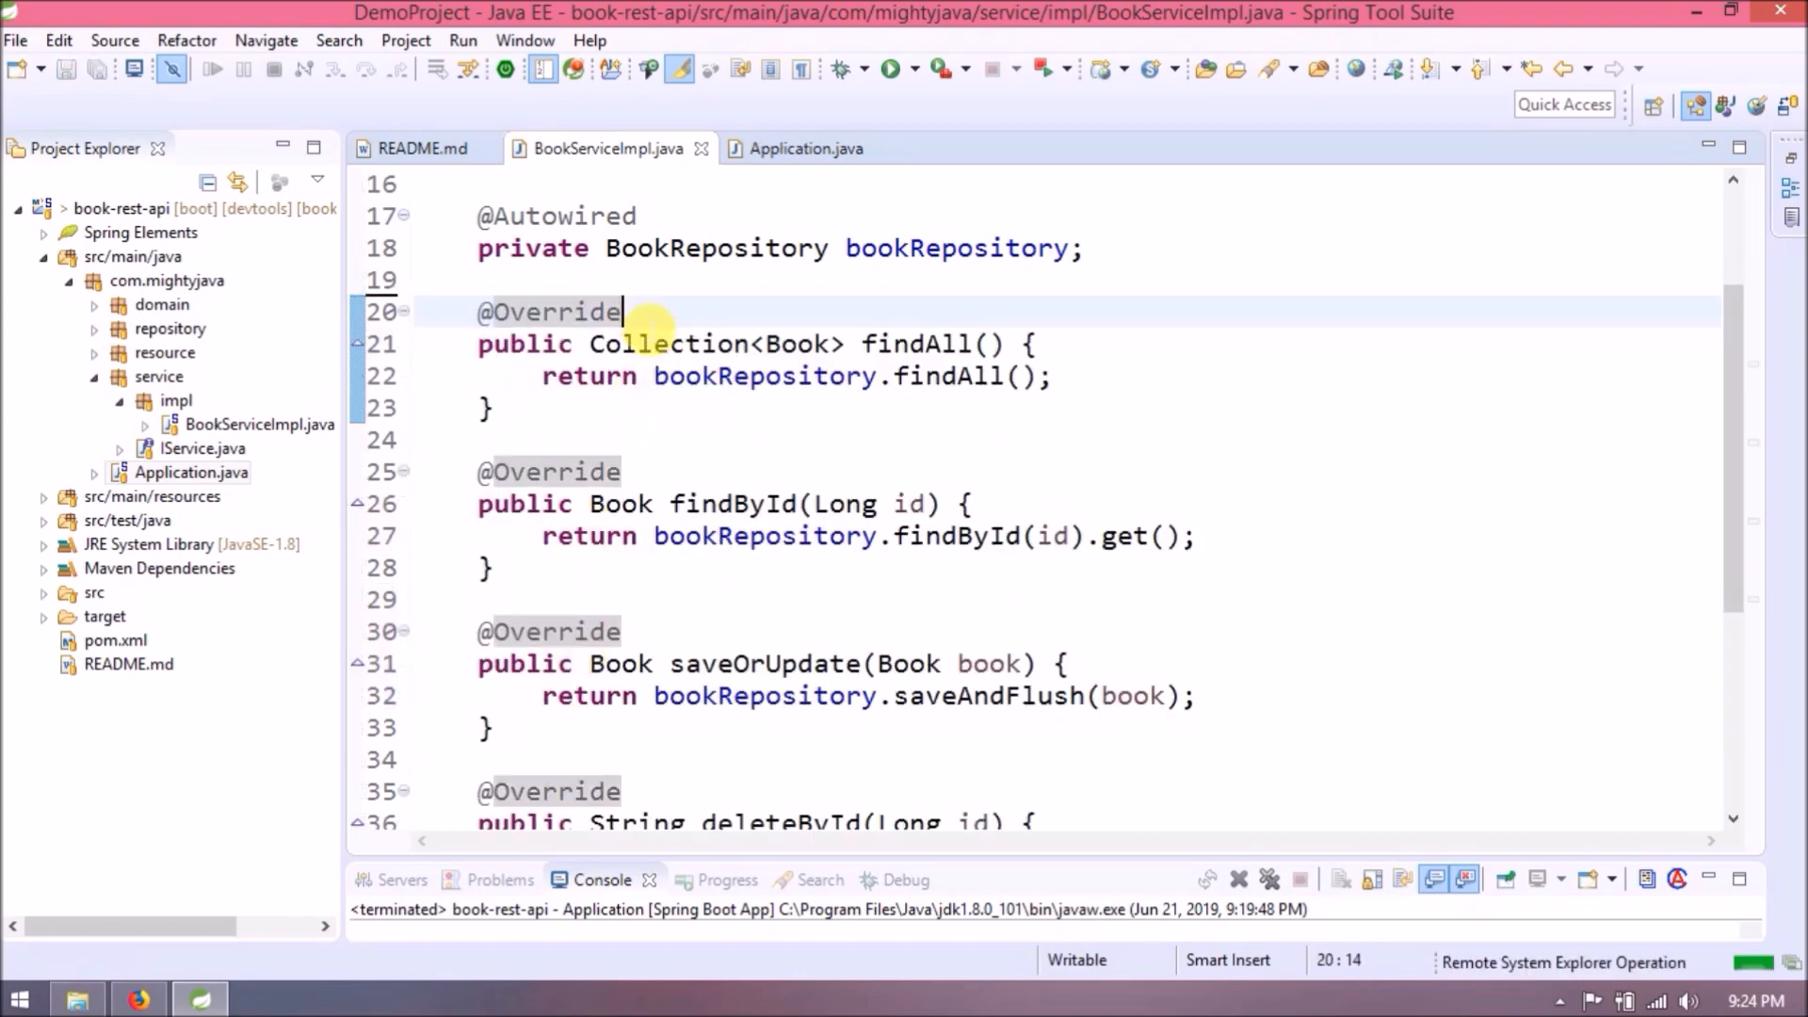
{"action": "left_click", "coordinate": [802, 149]}
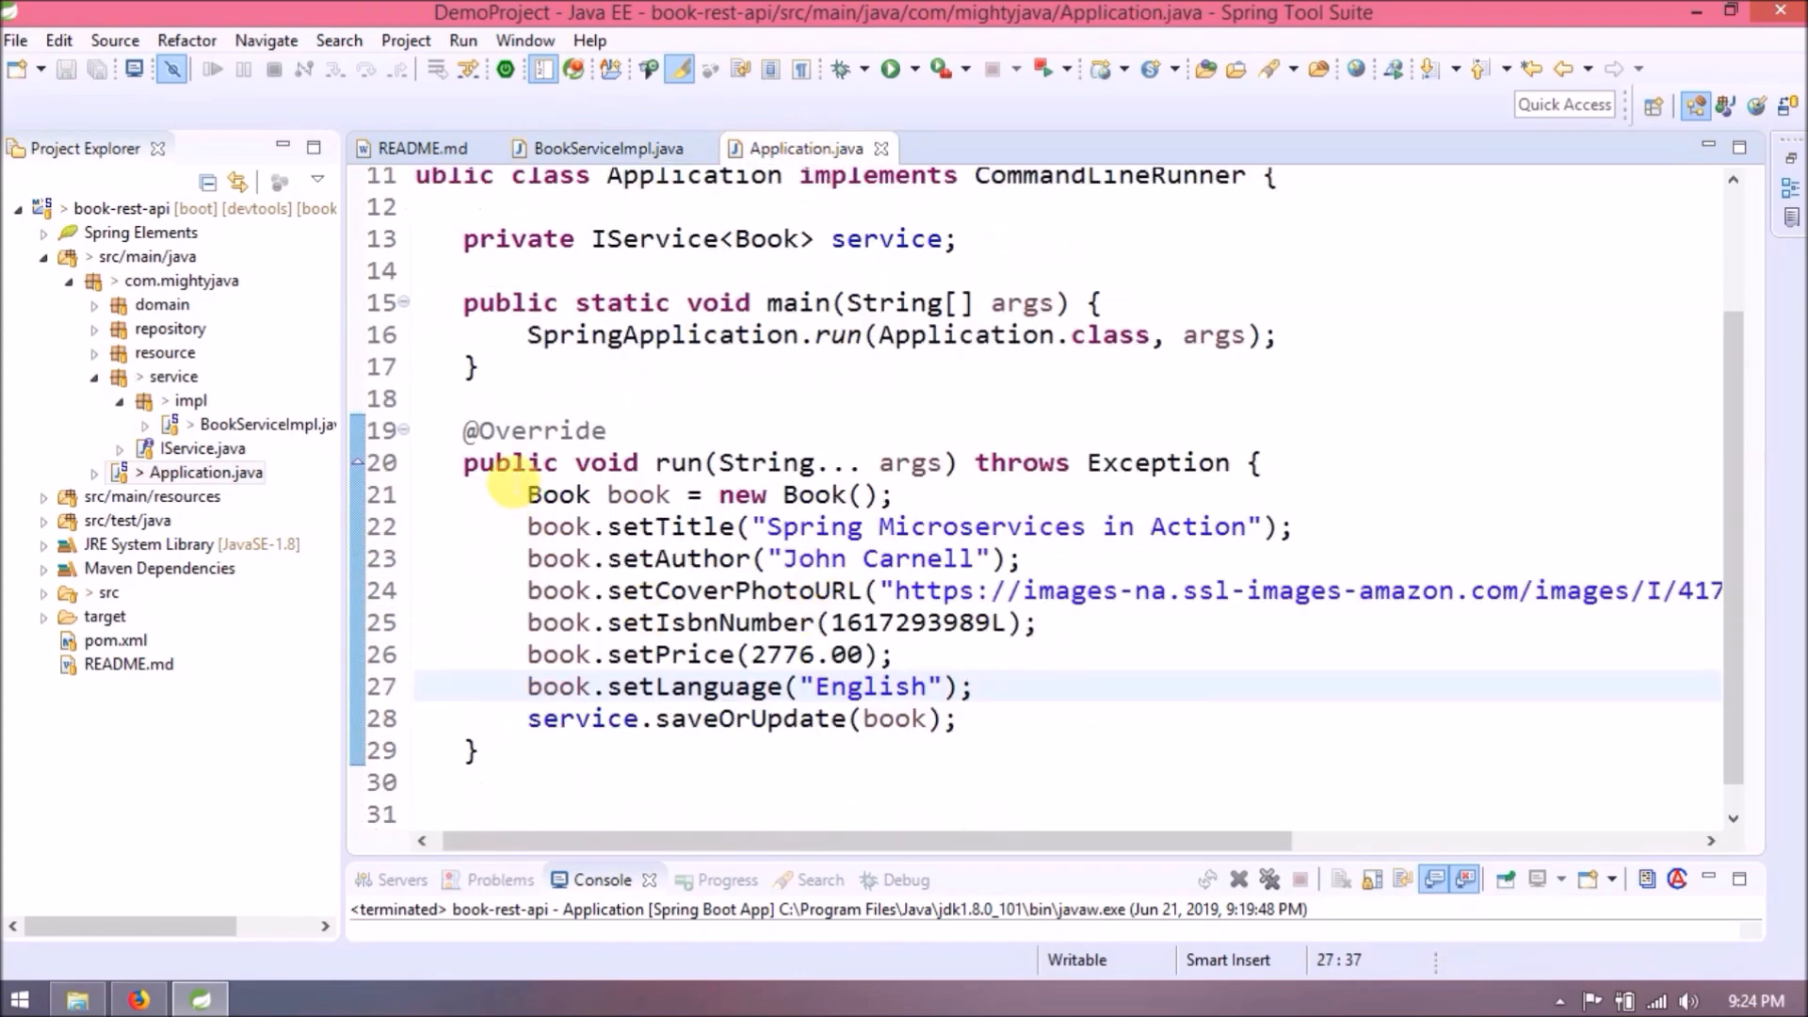
{"action": "left_click_drag", "start_coordinate": [507, 429], "coordinate": [1093, 717]}
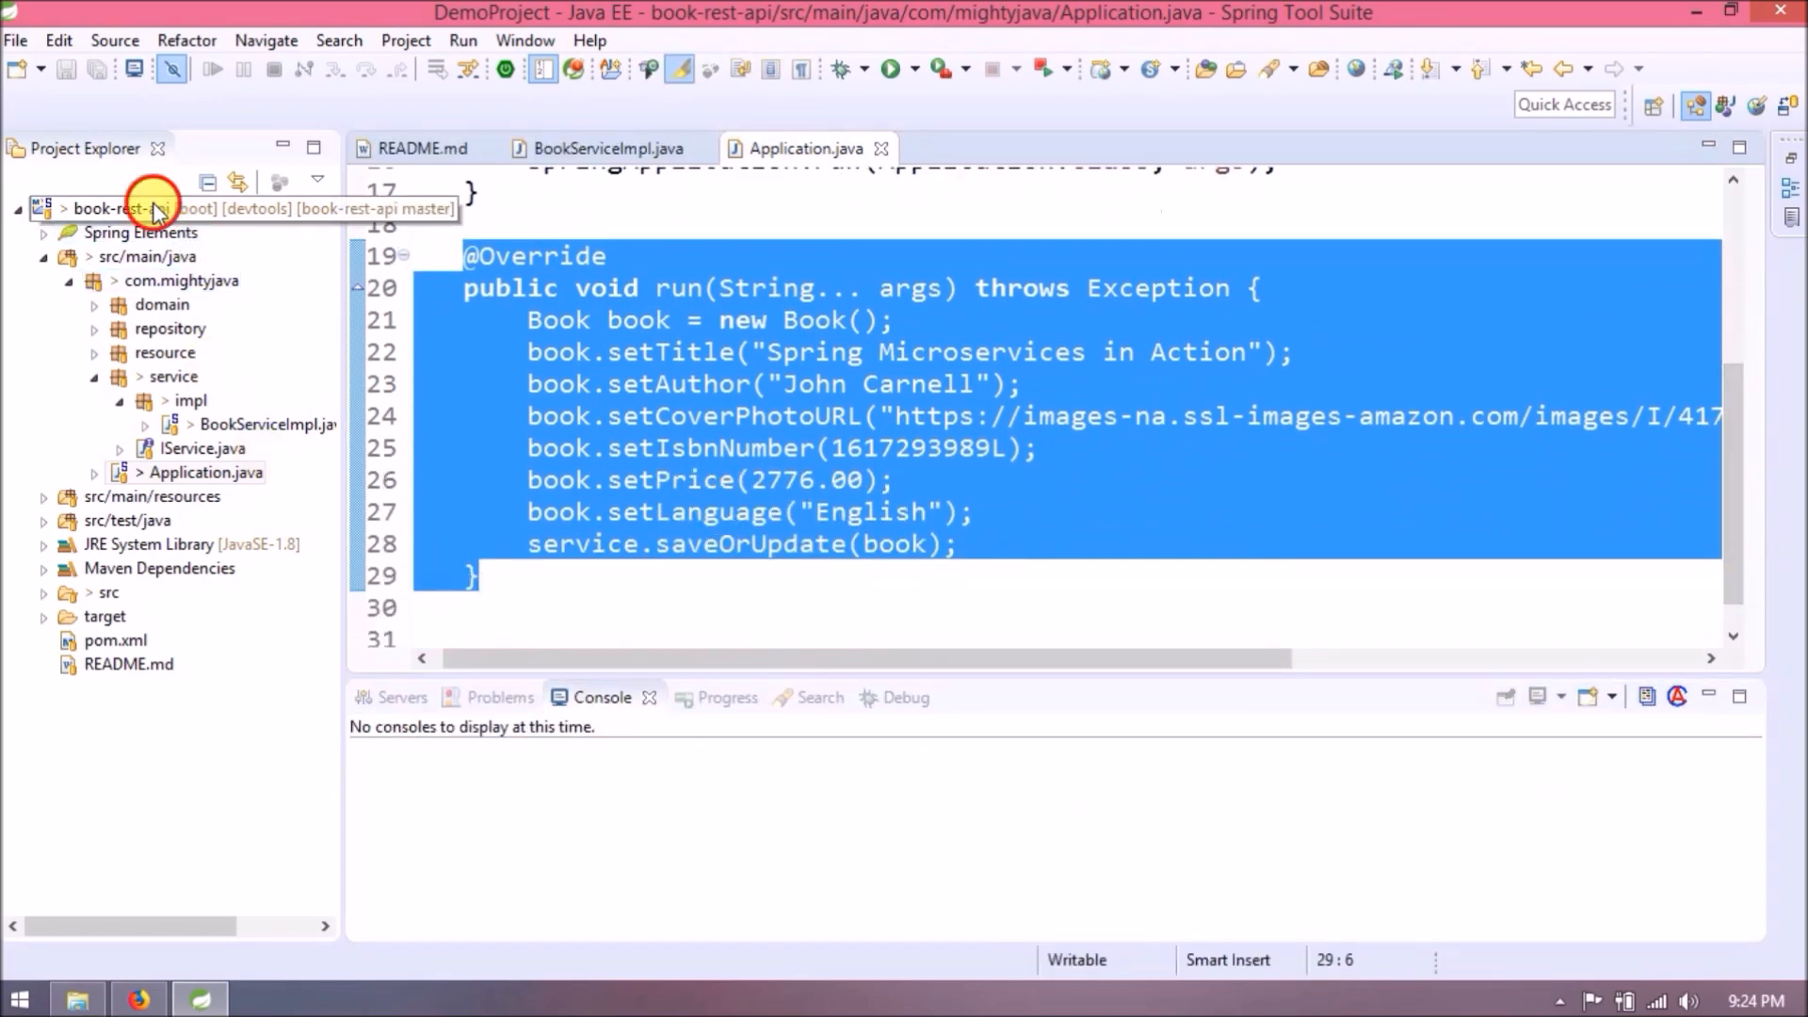
{"action": "right_click", "coordinate": [122, 205]}
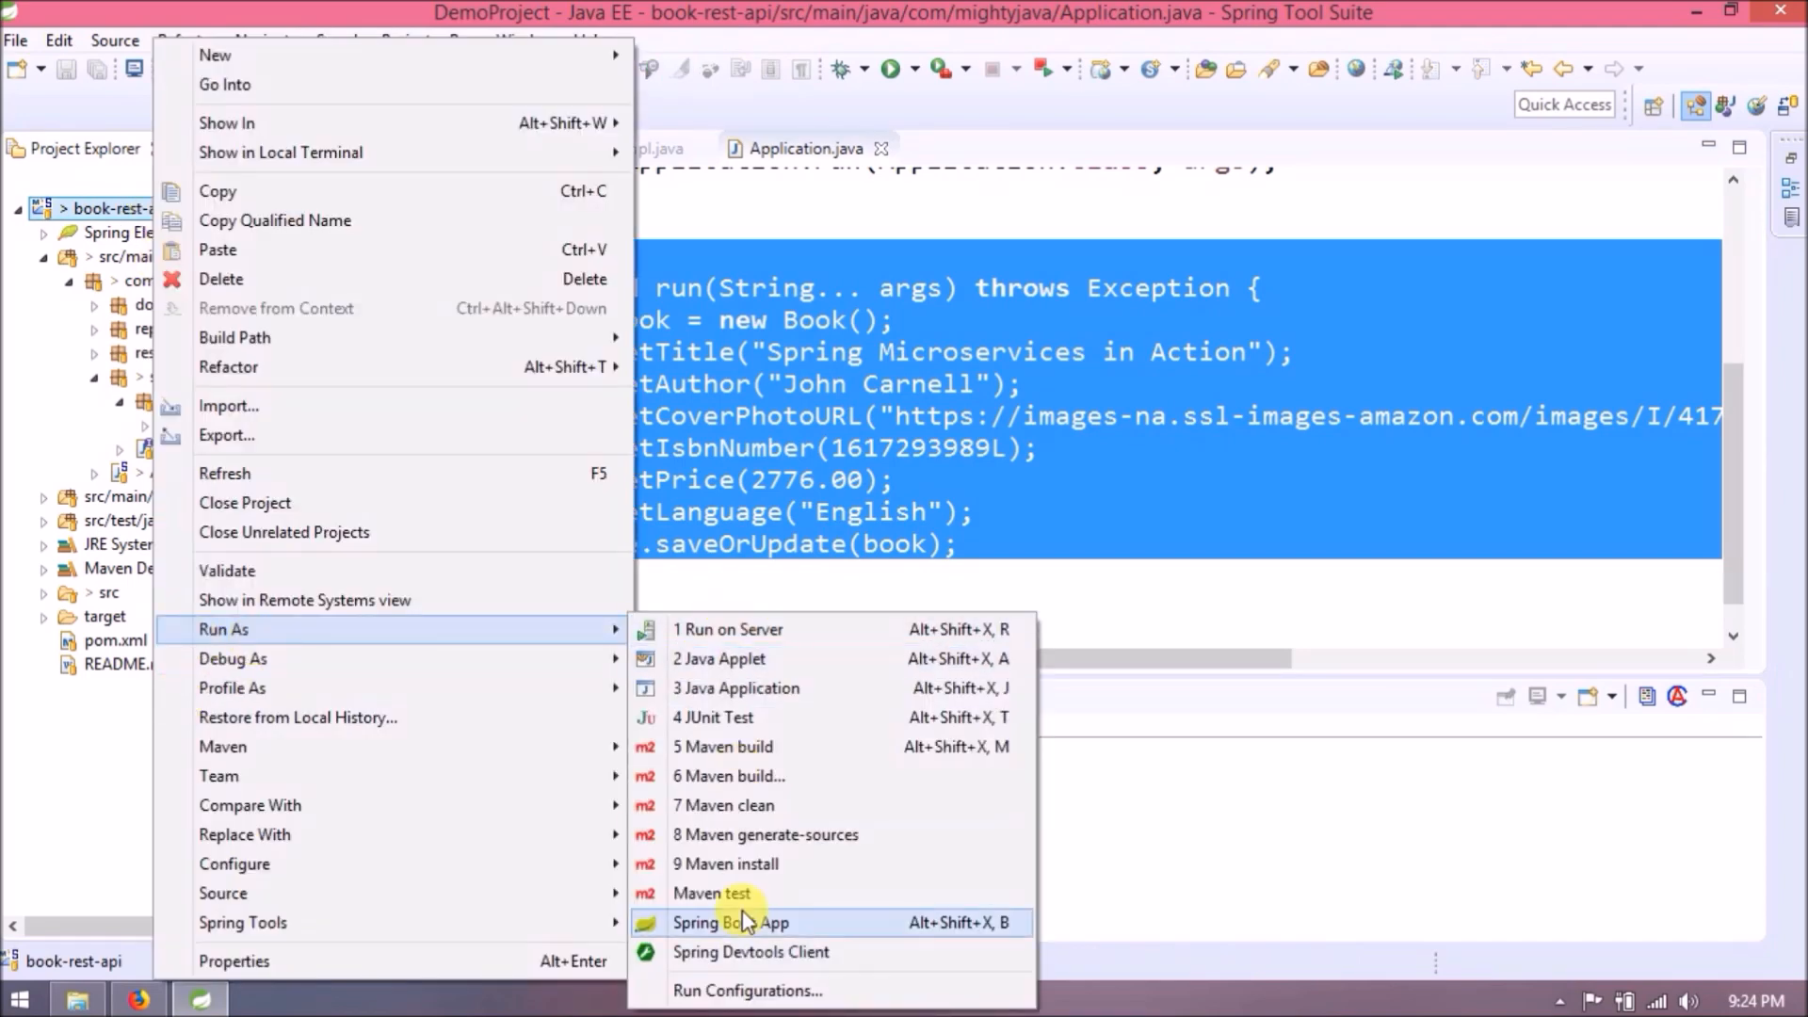
{"action": "left_click", "coordinate": [731, 923]}
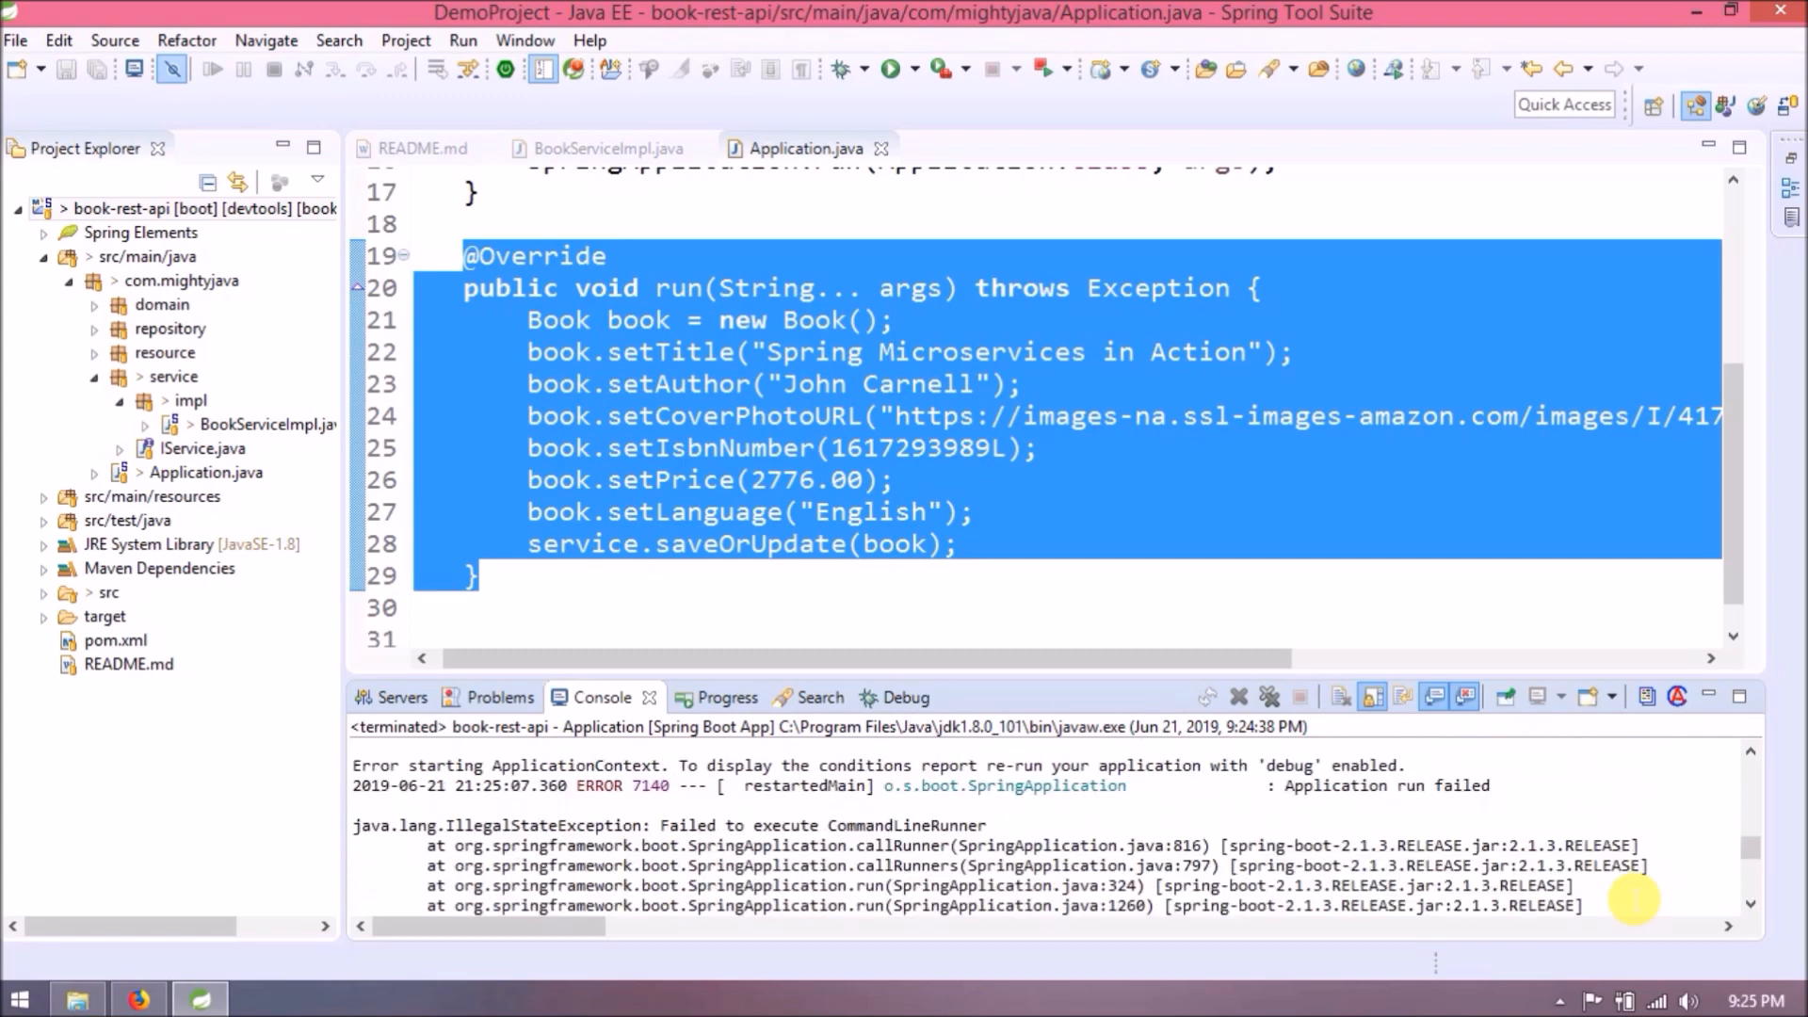
{"action": "double_click", "coordinate": [817, 825]}
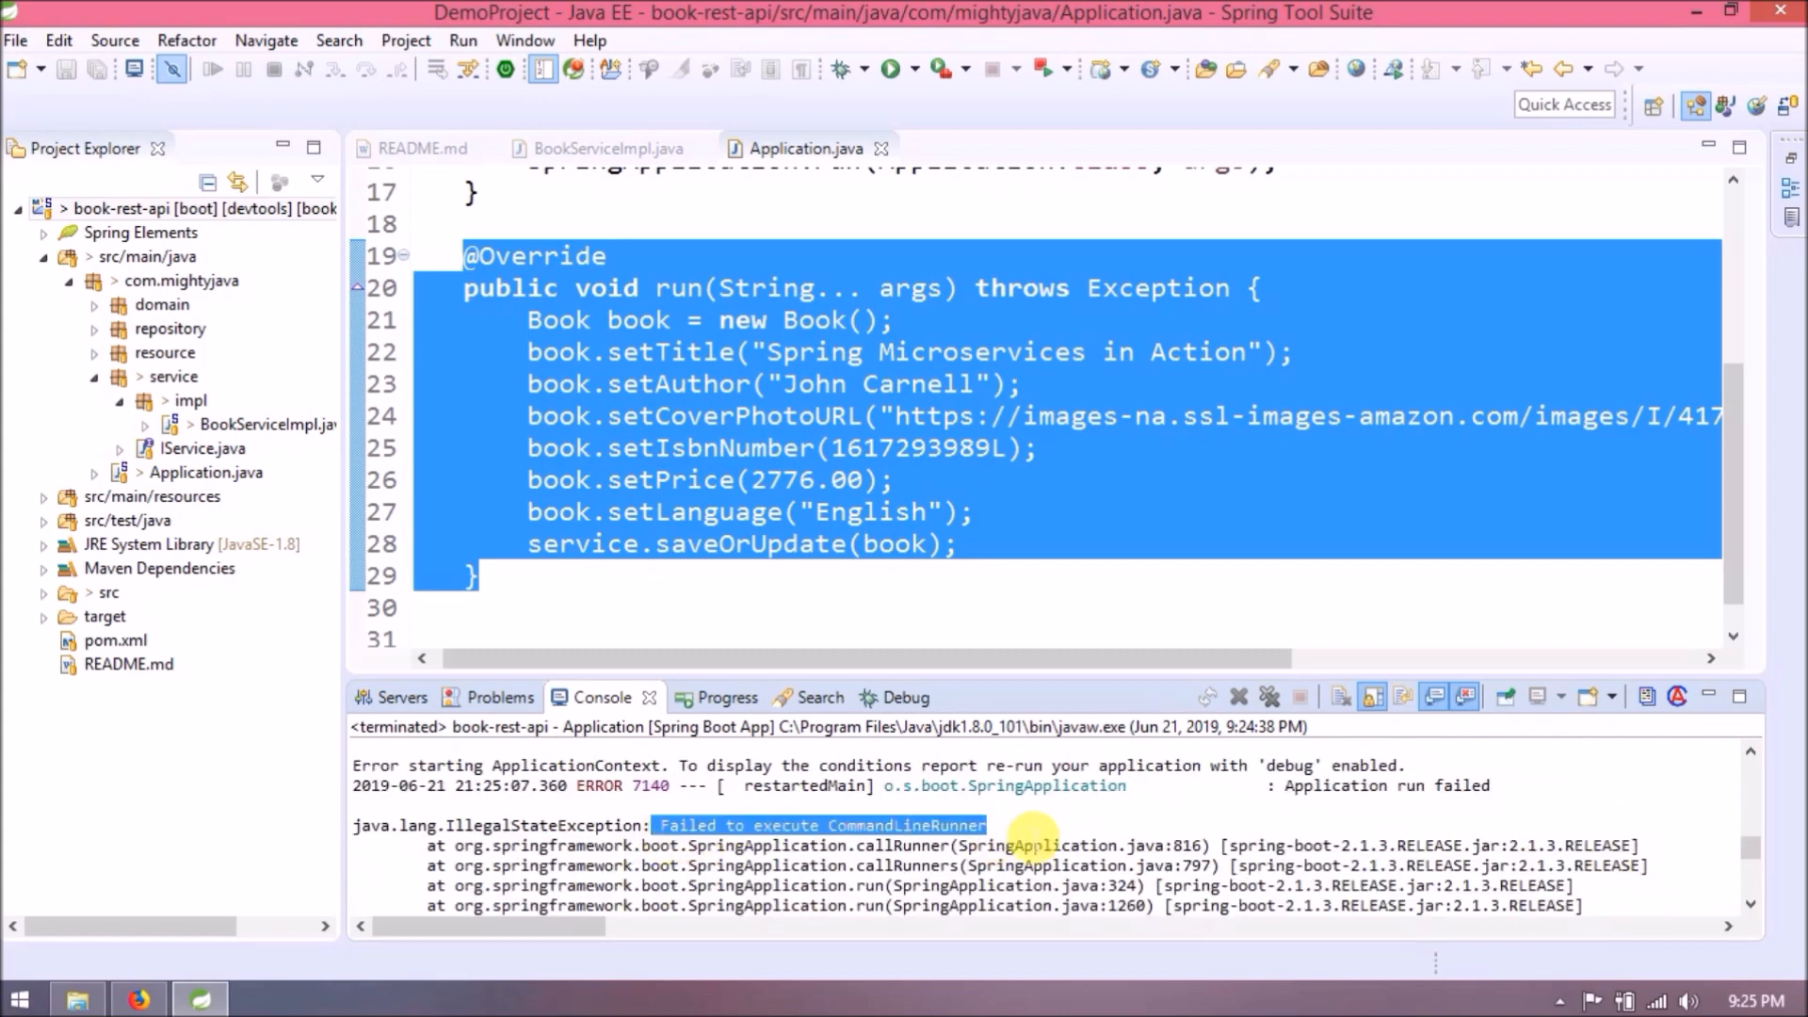
{"action": "left_click", "coordinate": [562, 542]}
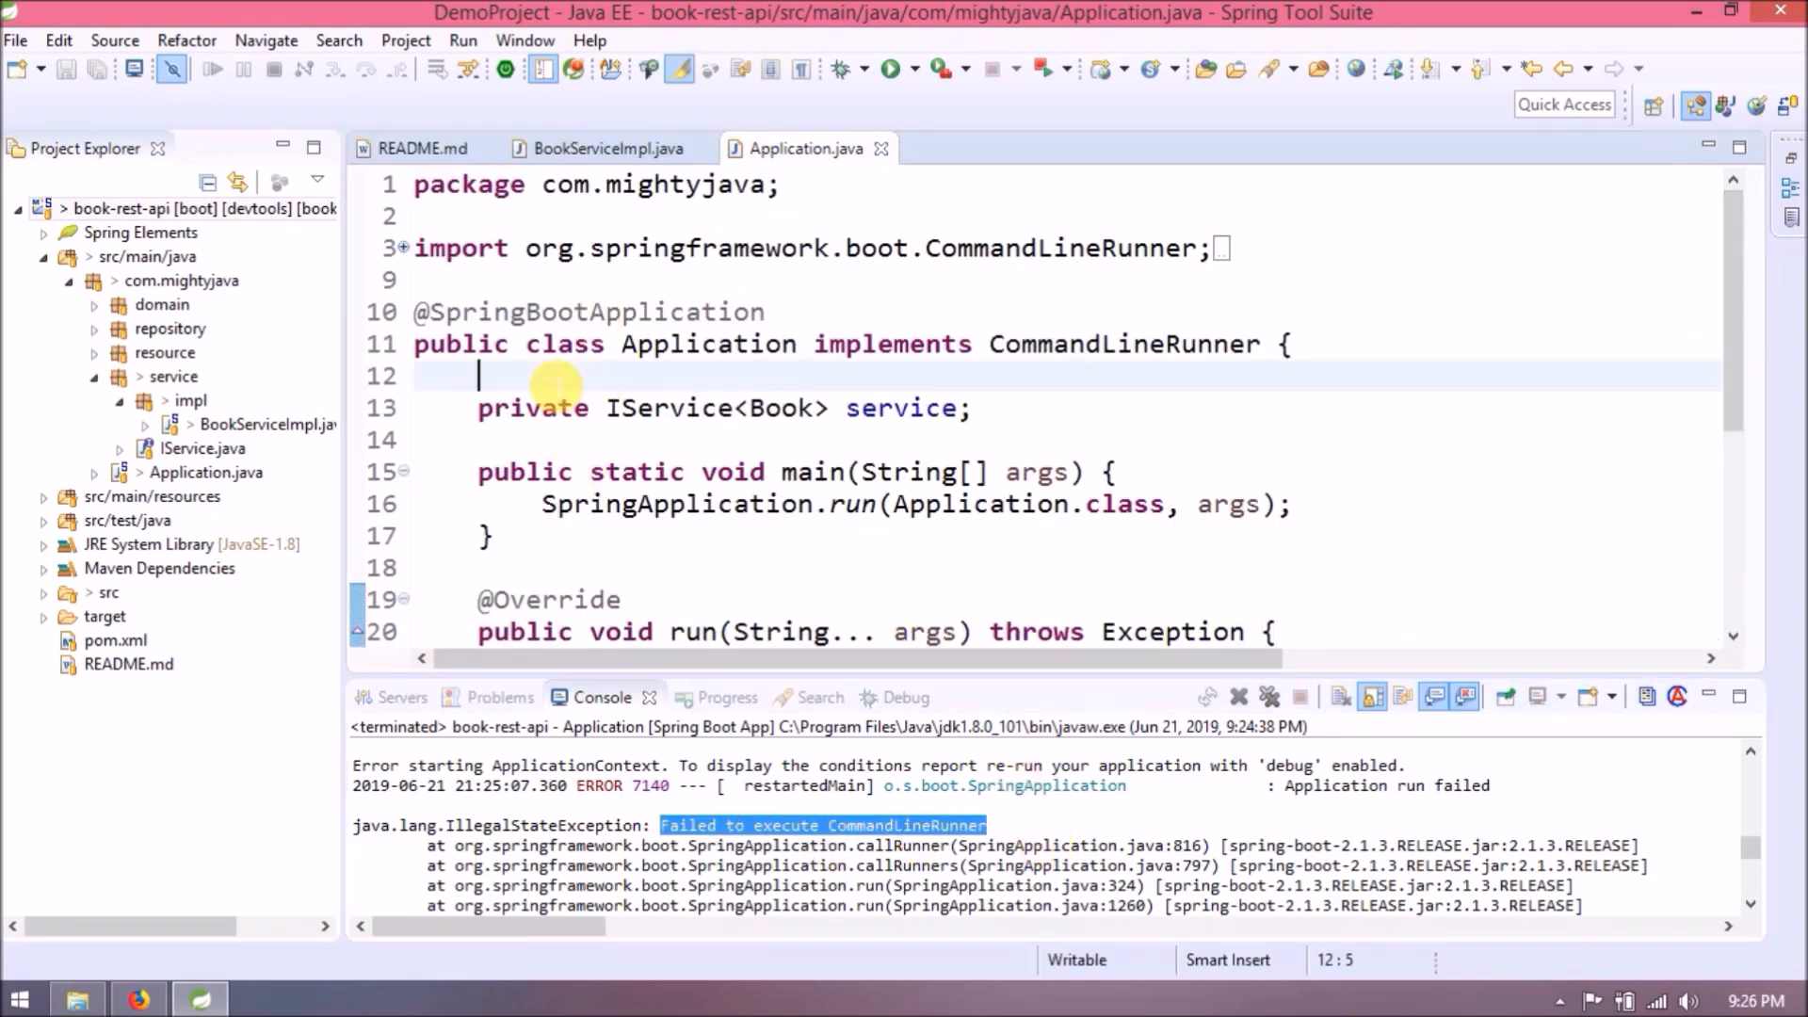
{"action": "type", "text": "@Autowired"}
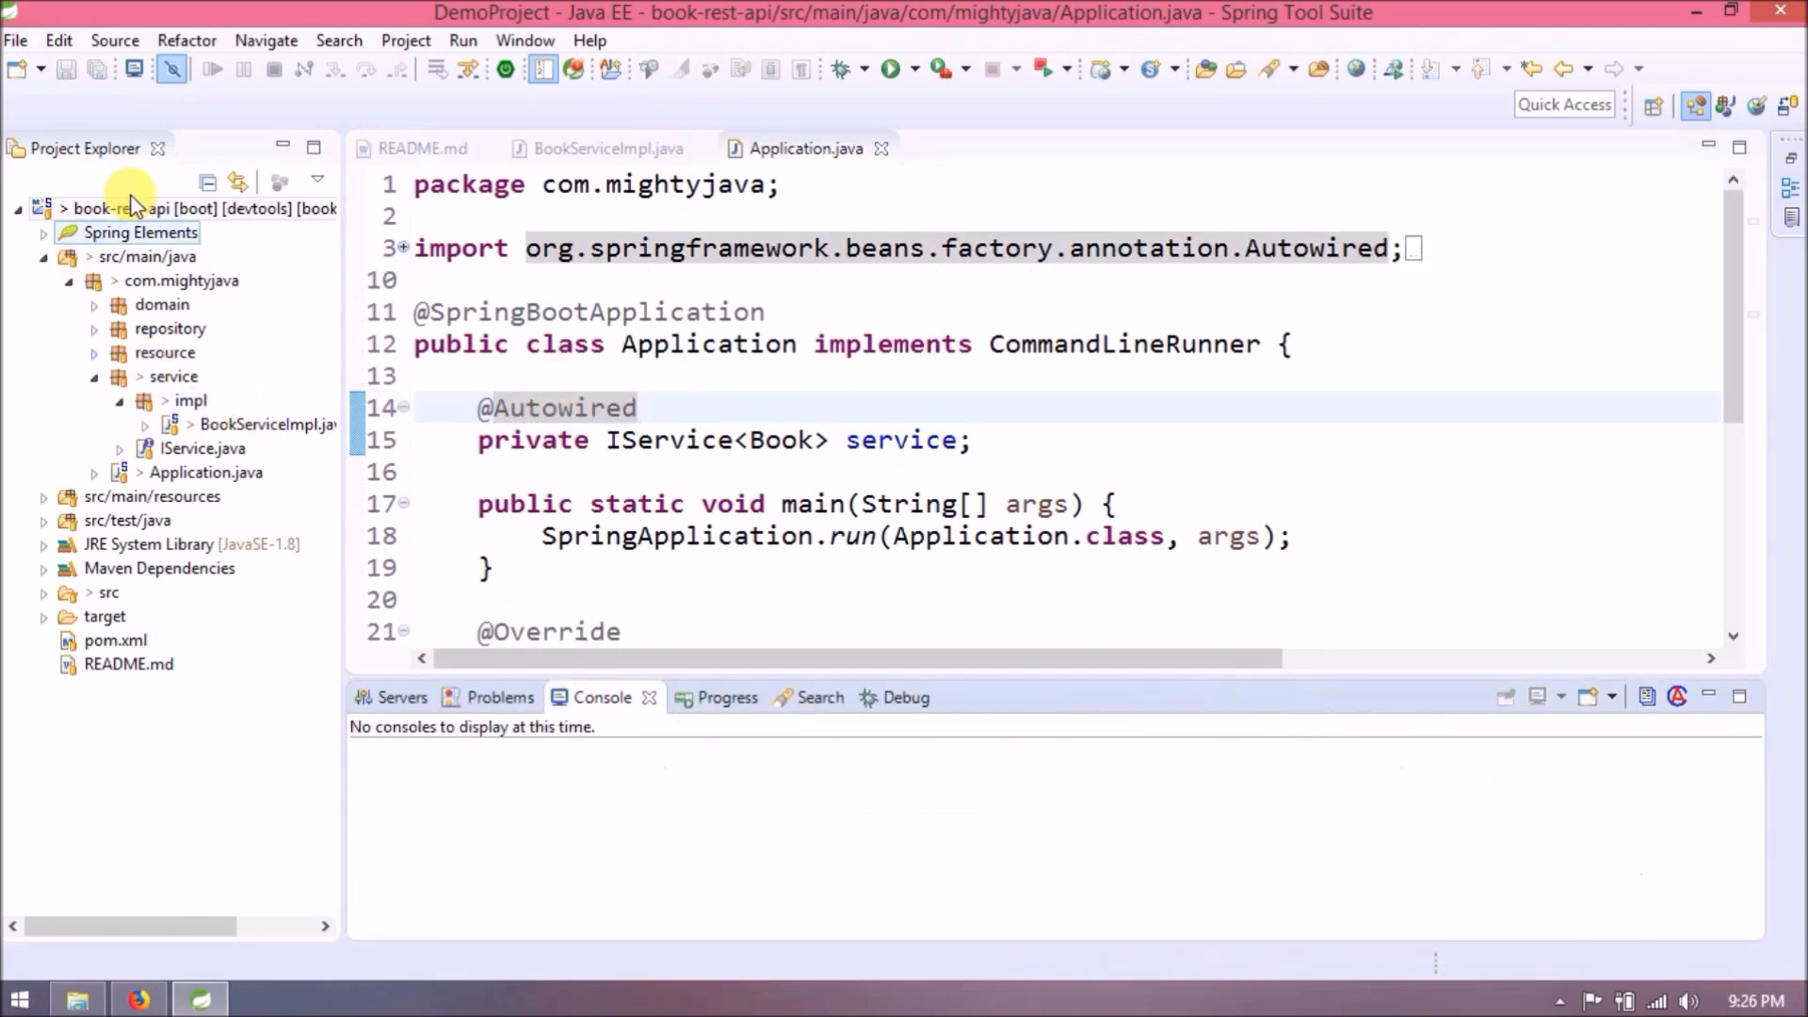
Relaunch book-rest-api as a Spring Boot App on port 8081 and switch to Firefox.
{"action": "right_click", "coordinate": [95, 207]}
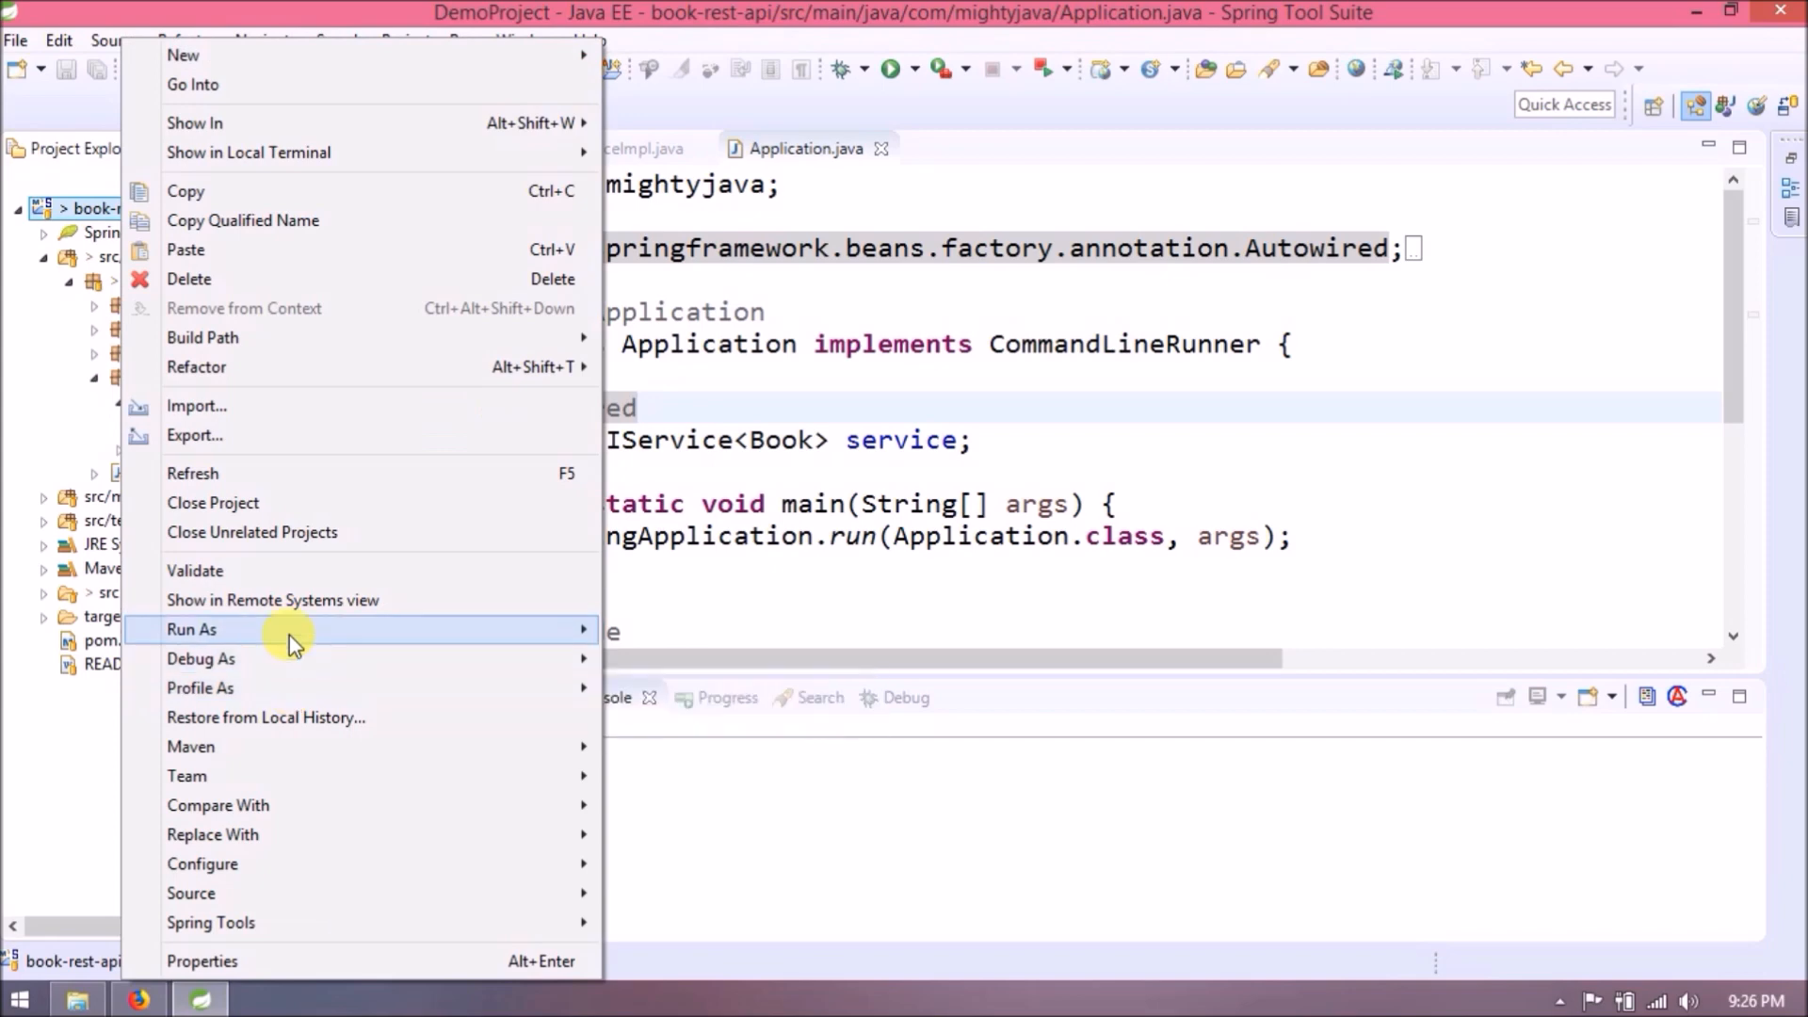
{"action": "left_click", "coordinate": [192, 629]}
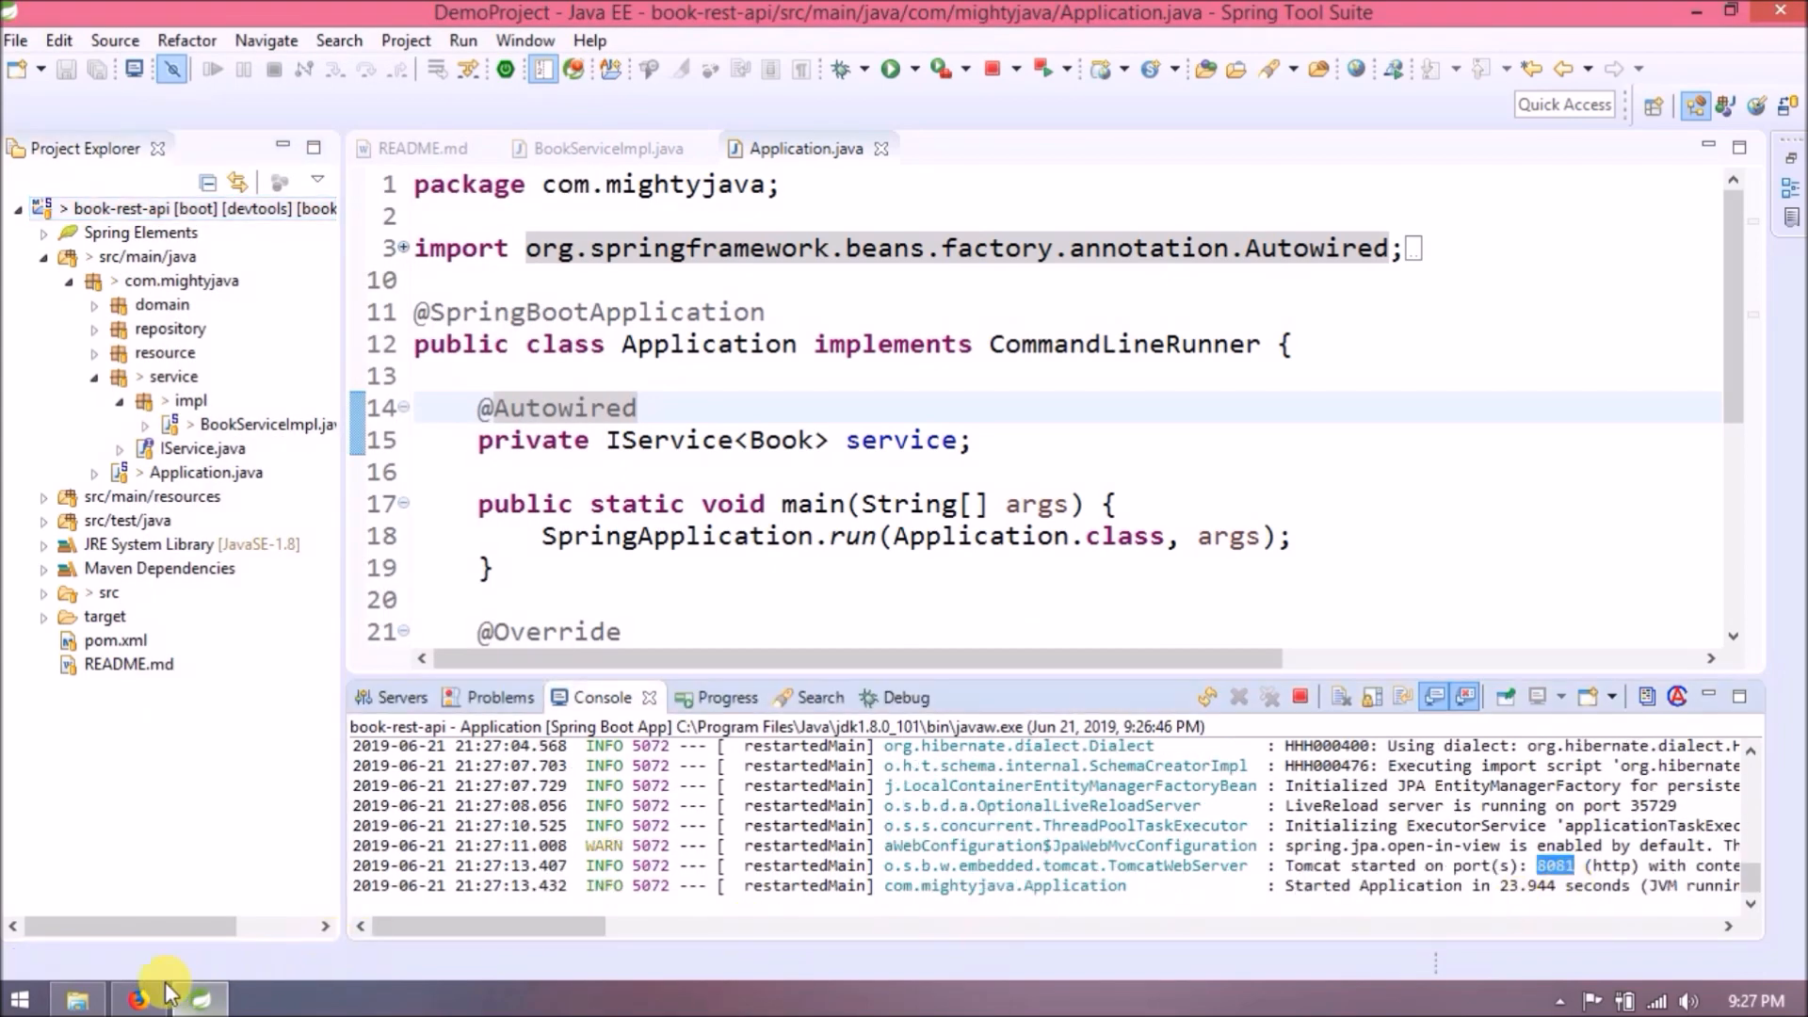
{"action": "left_click", "coordinate": [137, 994]}
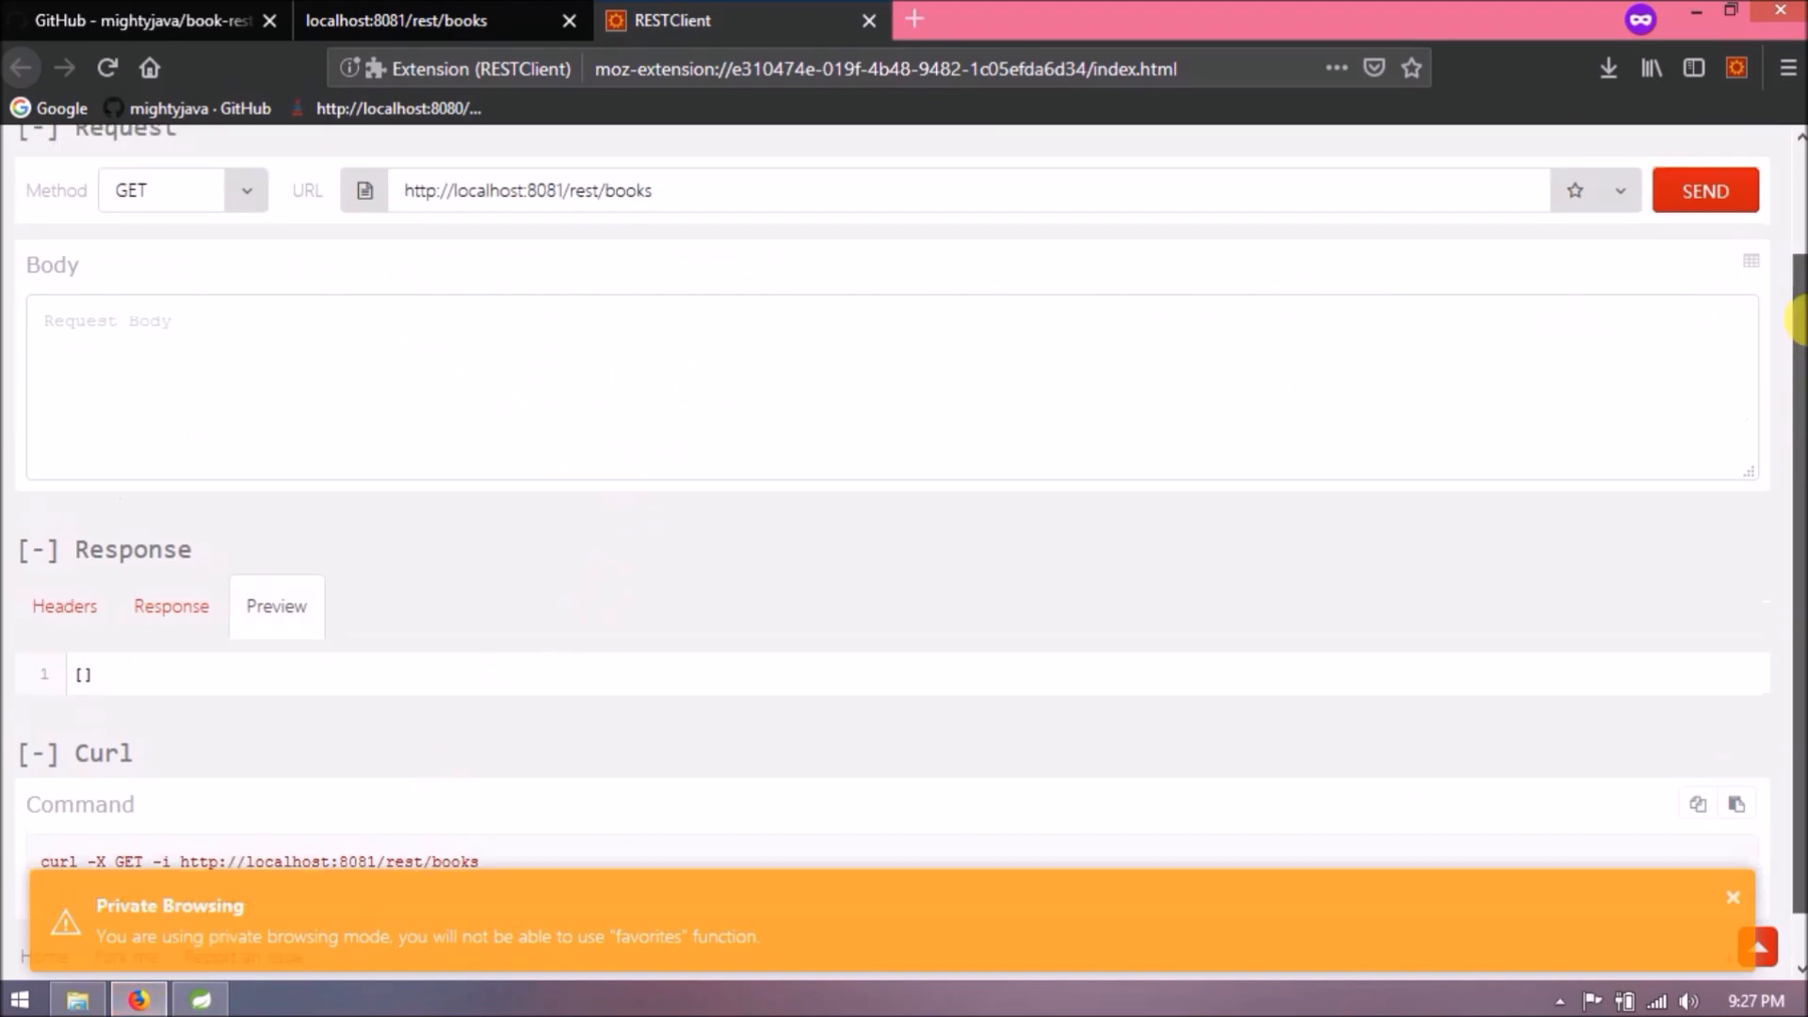
Resend GET localhost:8081/rest/books, returning the saved Spring Microservices in Action book by John Carnell.
{"action": "left_click", "coordinate": [1705, 190]}
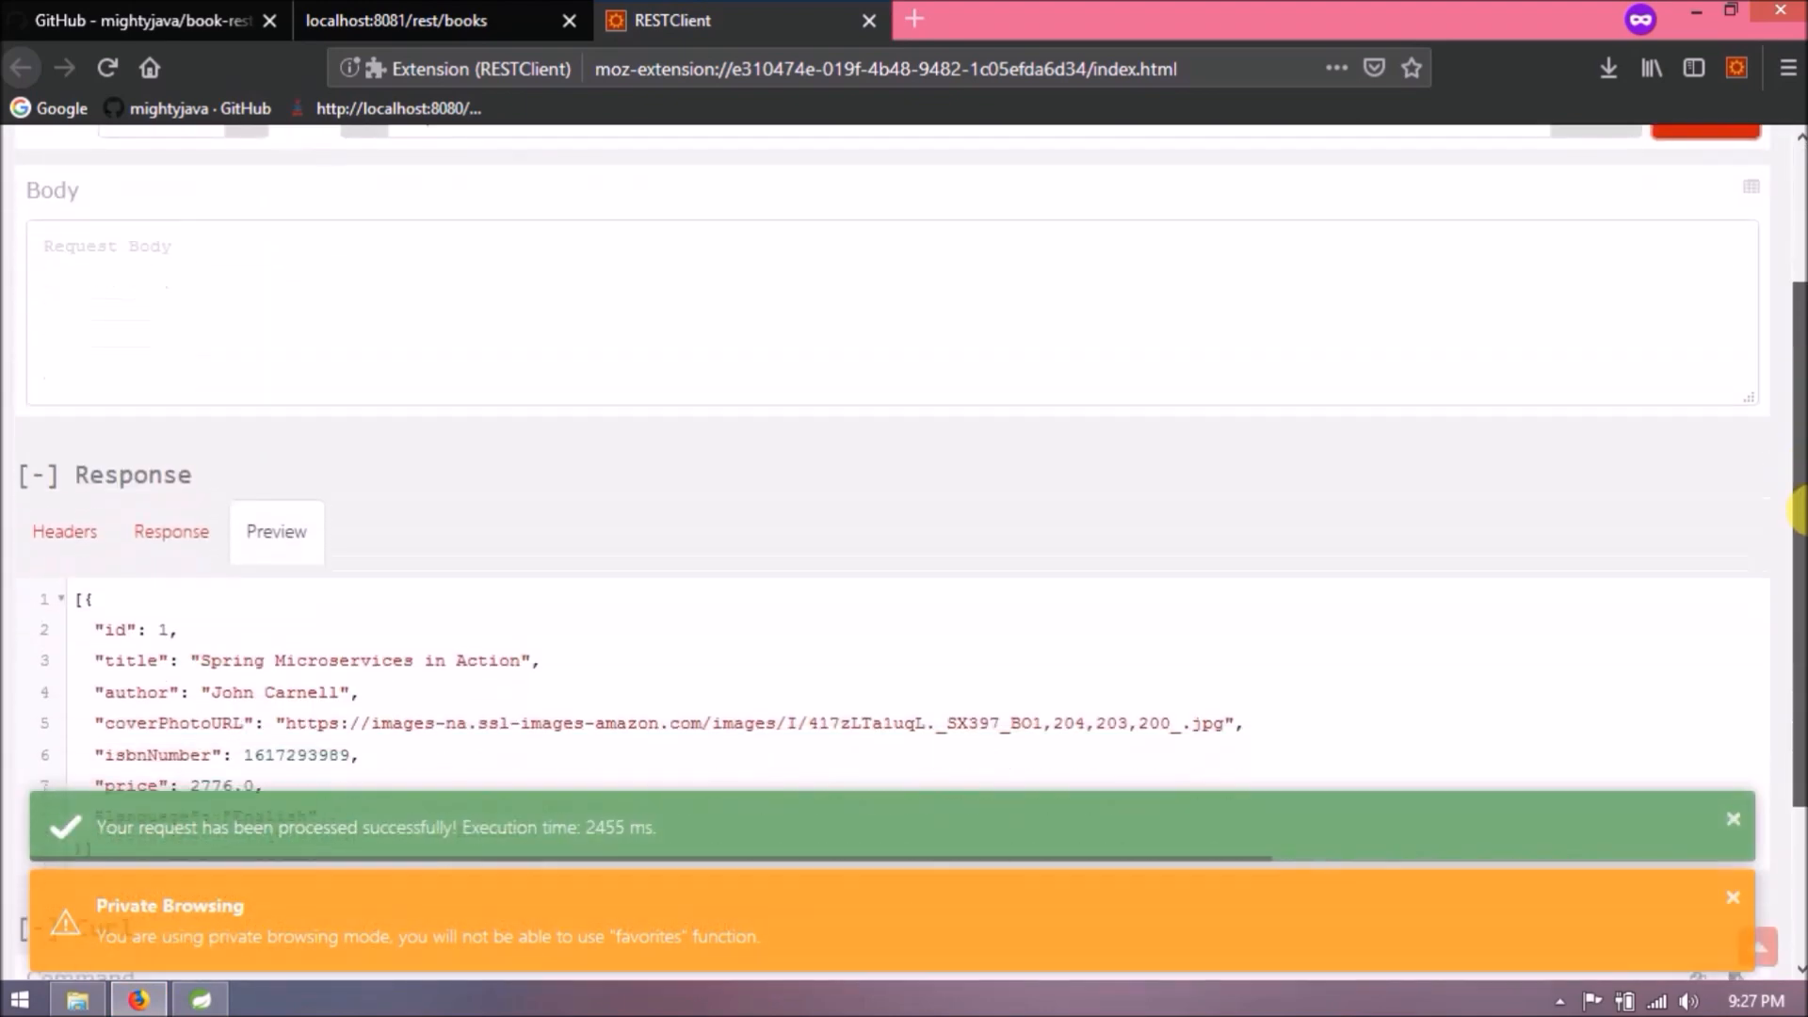
{"action": "scroll", "scroll_direction": "down", "scroll_amount": 3}
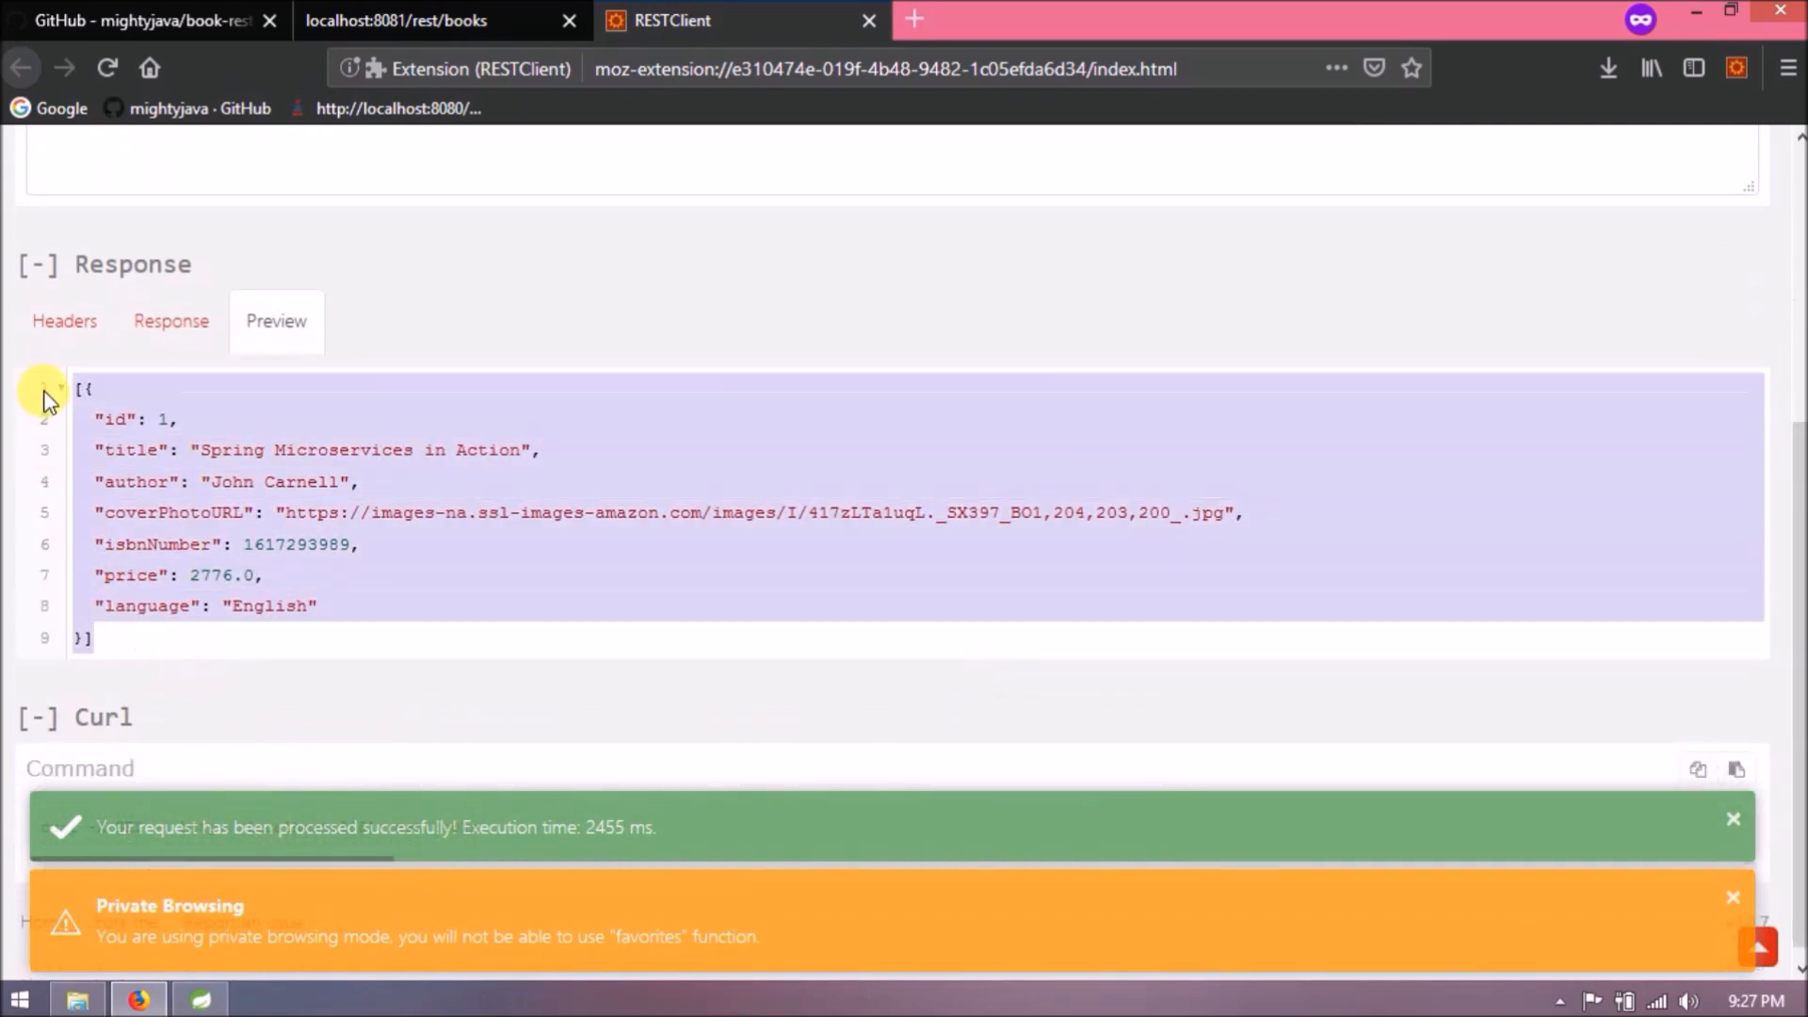
{"action": "left_click", "coordinate": [414, 21]}
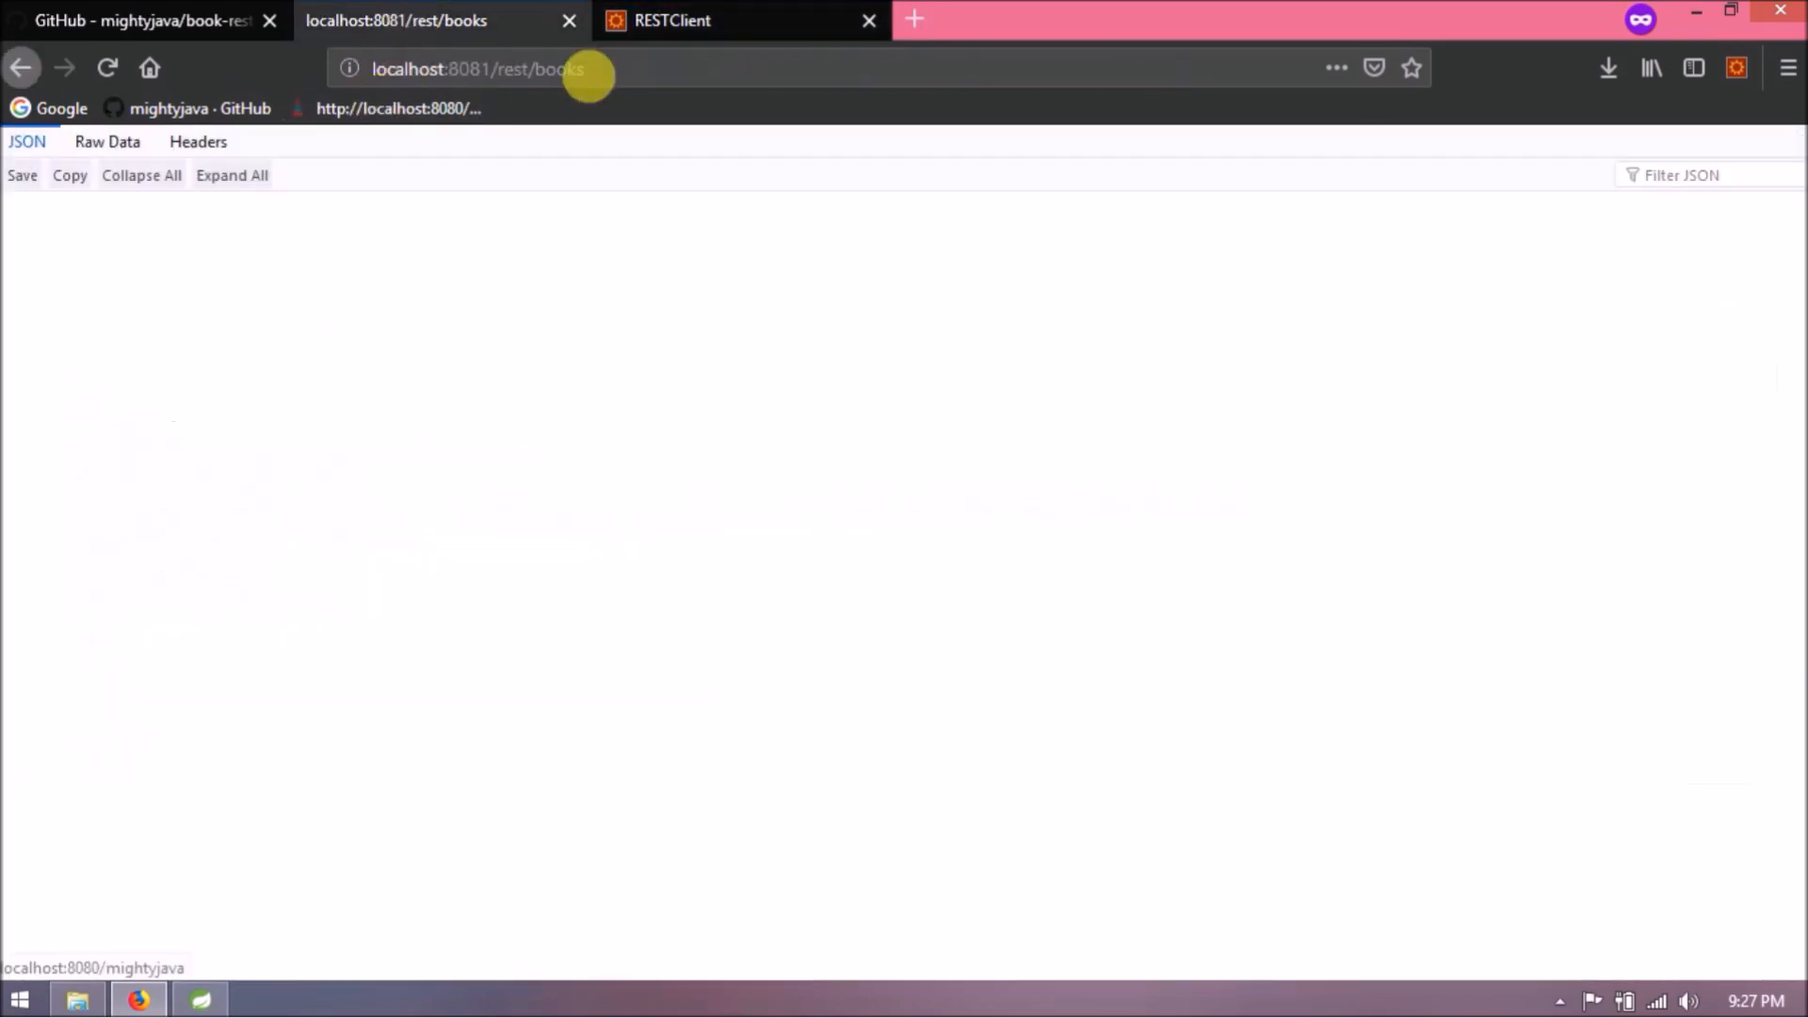
Connect to book-db at localhost:8081/rest/h2 and query BOOK, showing one Spring Microservices in Action row.
{"action": "type", "text": "localhost:8081/rest/h2/login.do?jsessionid=277ab9bd68c2a2c8ab24e2b8be64512f"}
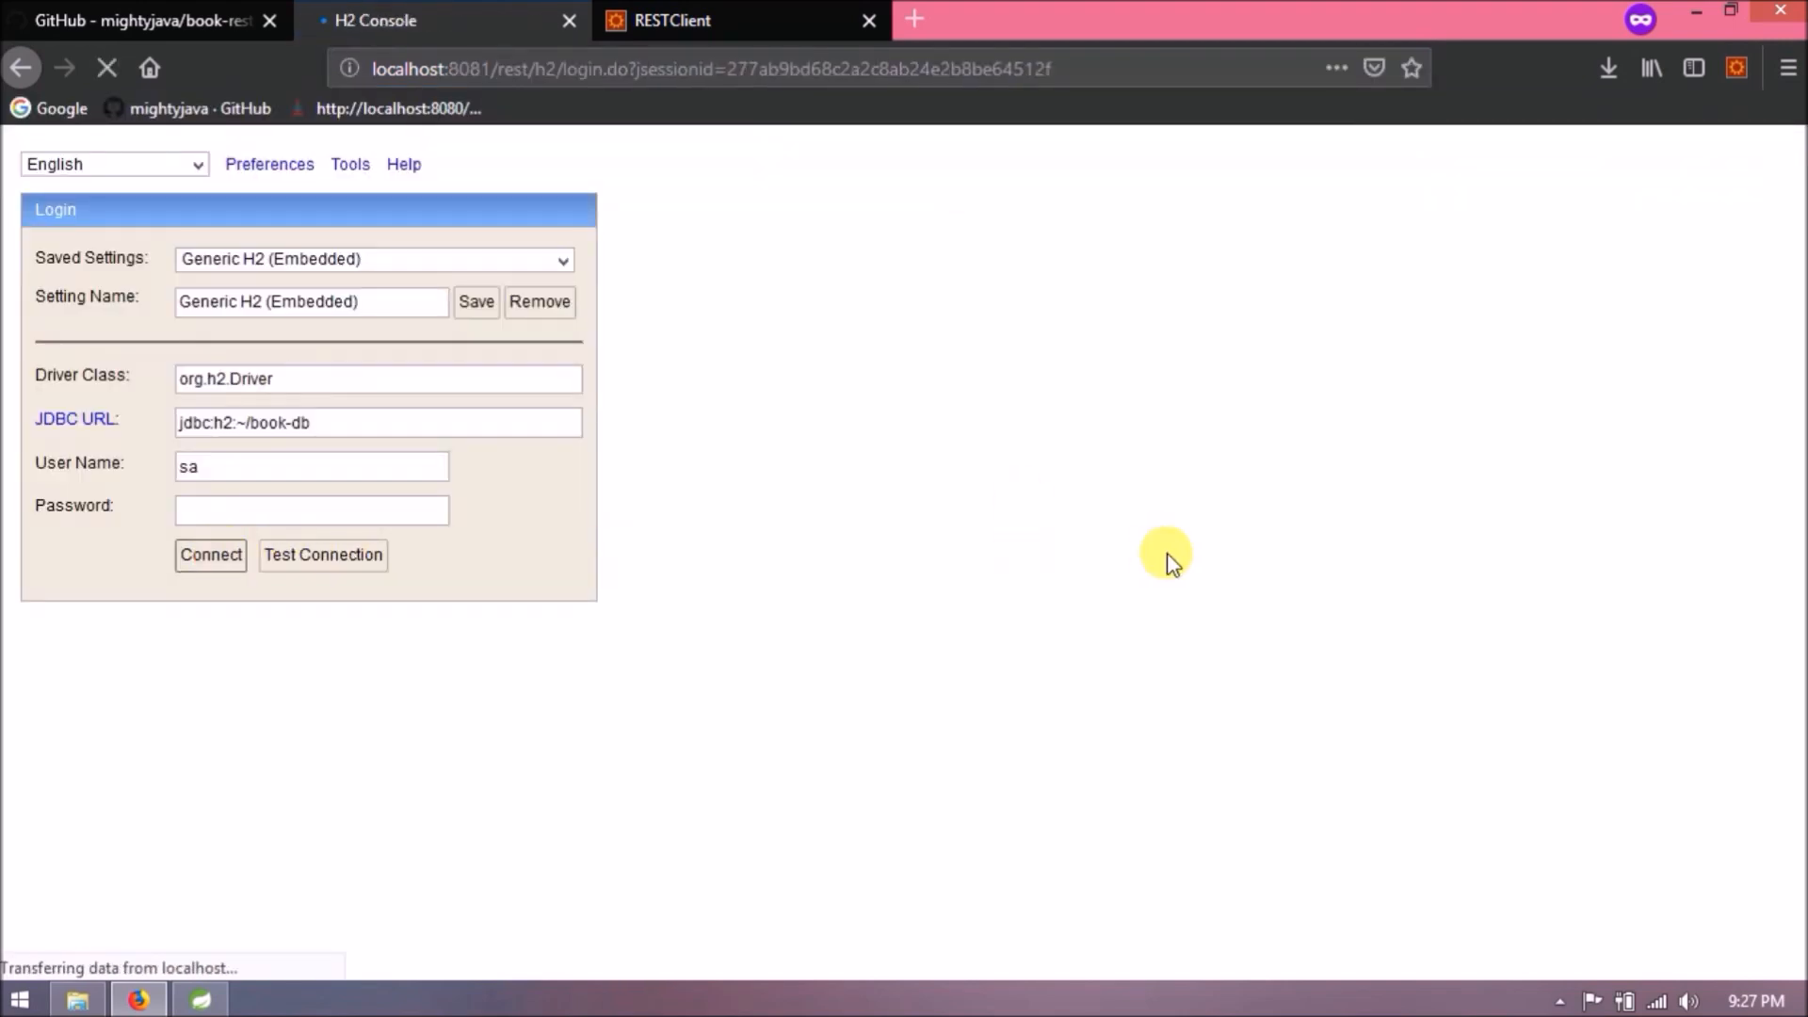
{"action": "left_click", "coordinate": [211, 556]}
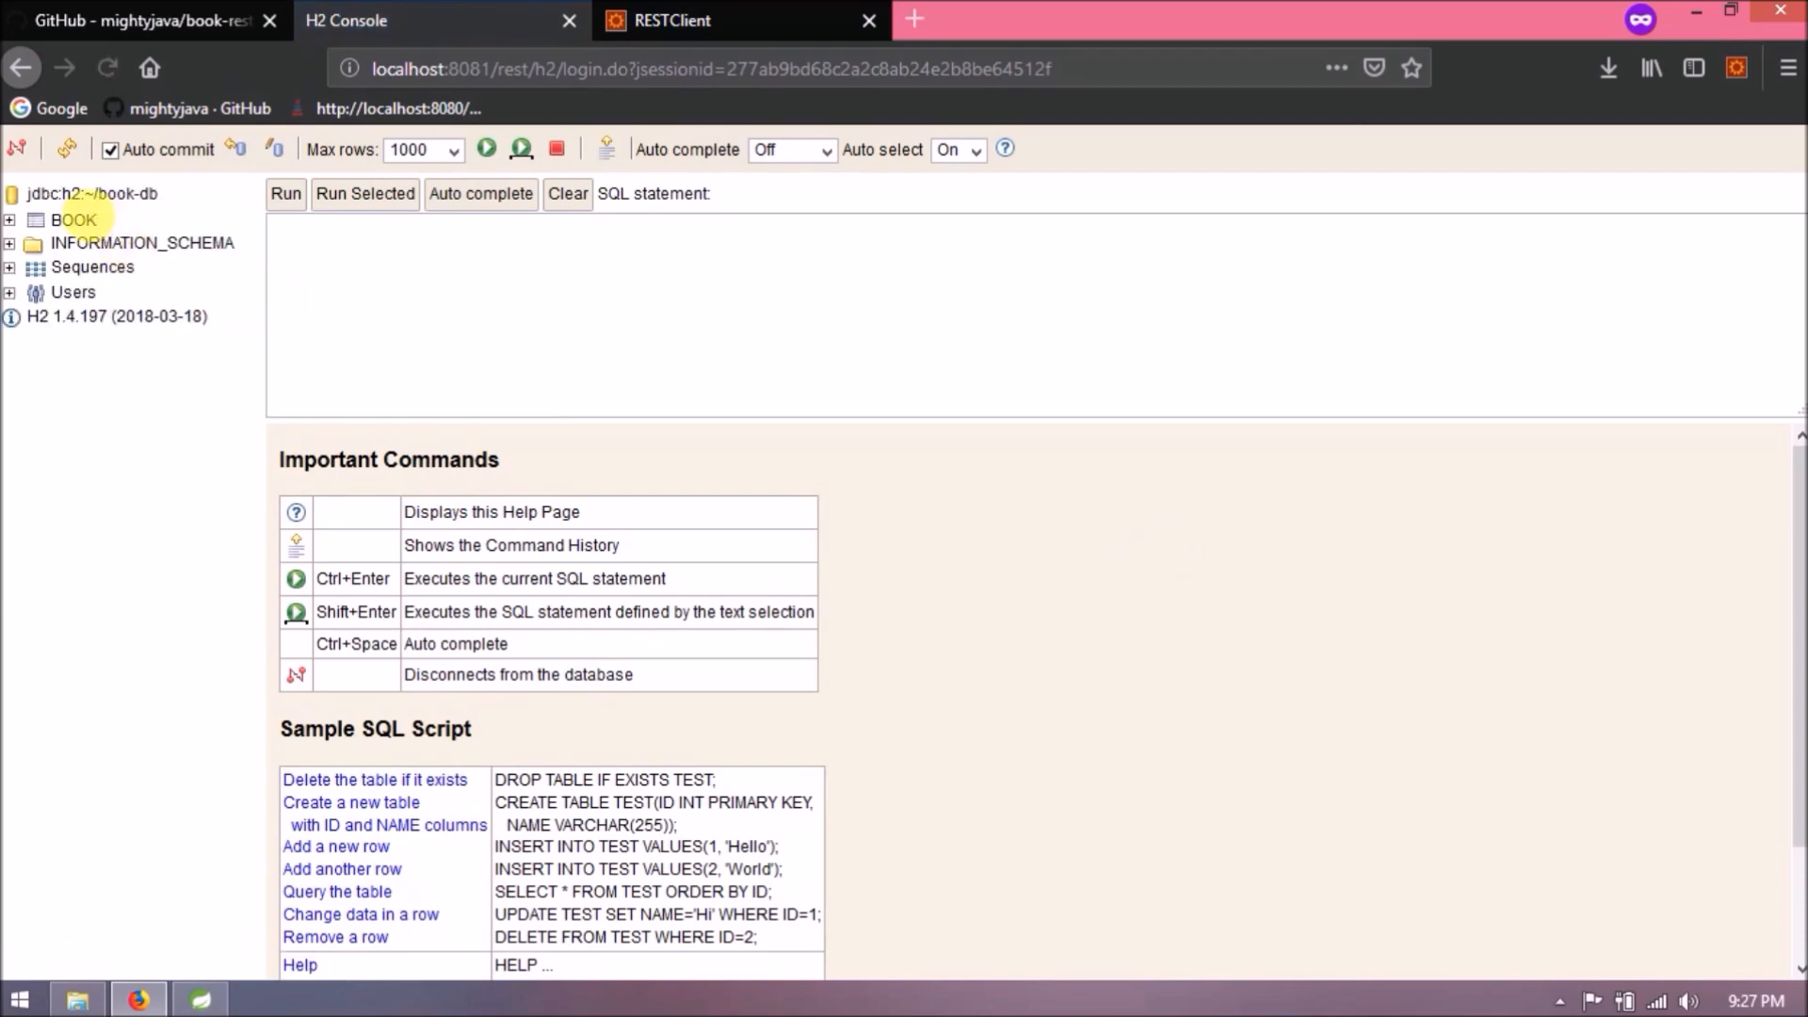
{"action": "left_click", "coordinate": [287, 194]}
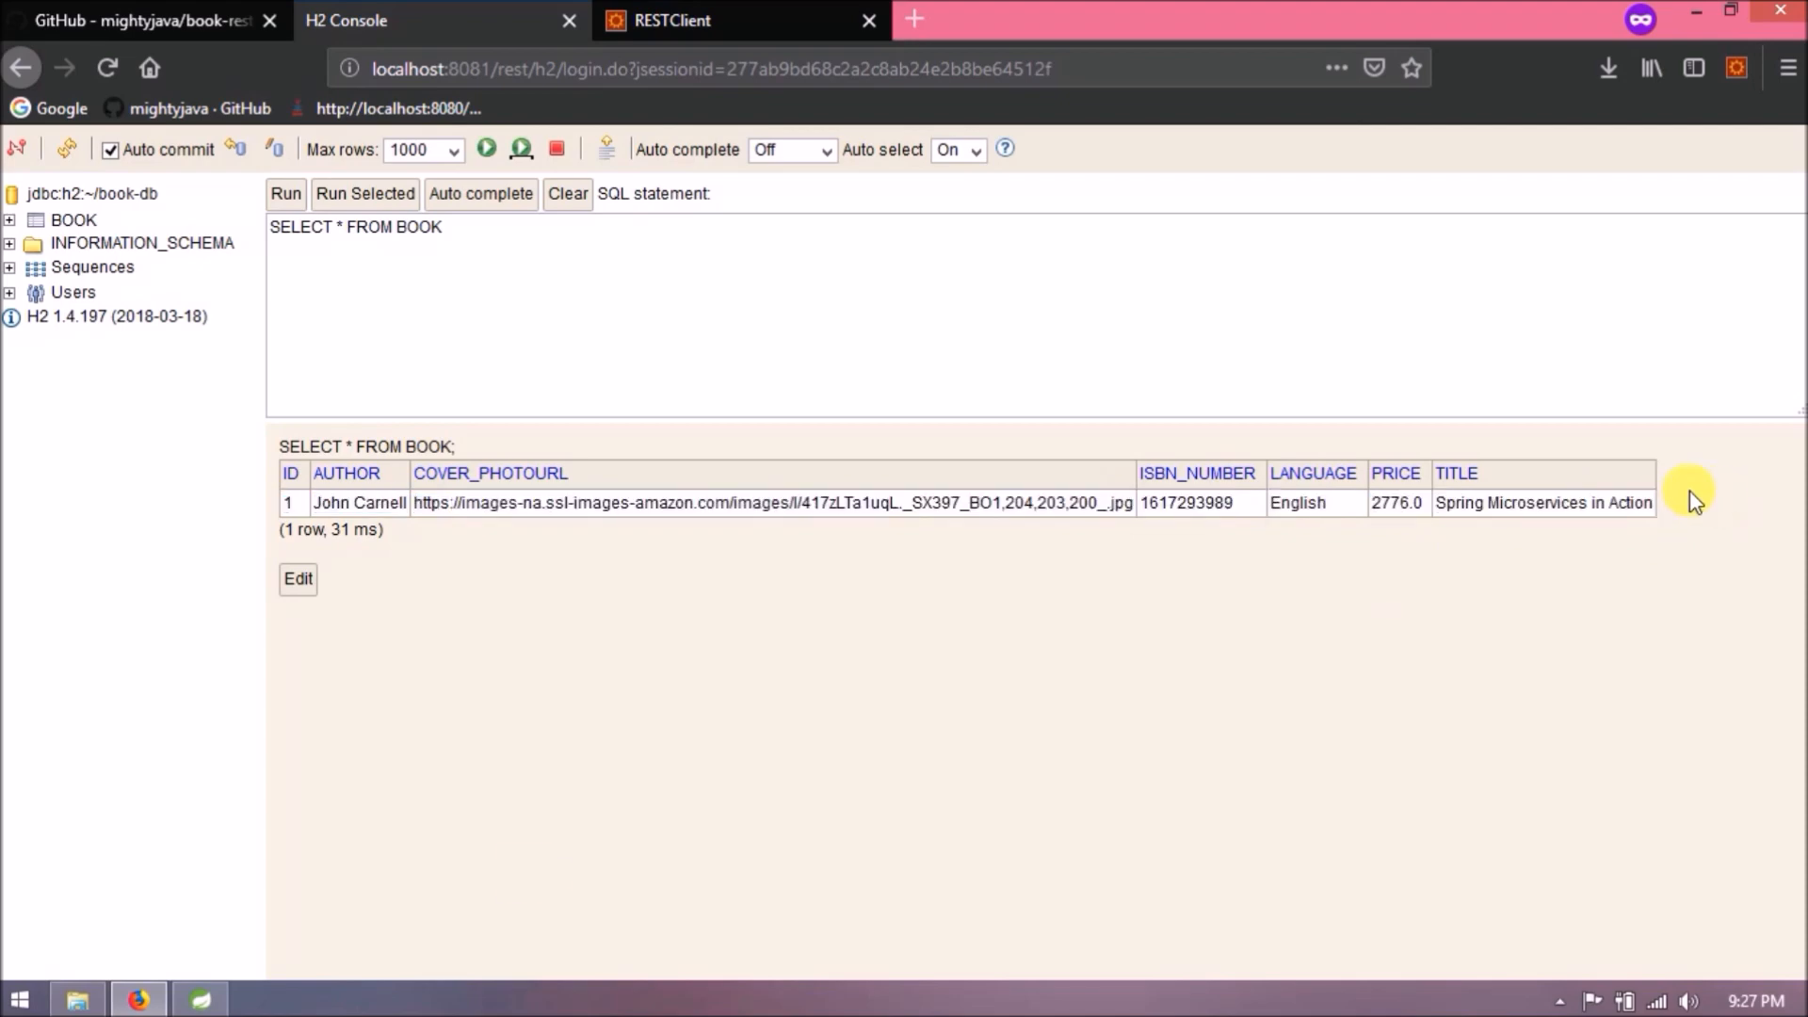
{"action": "left_click", "coordinate": [200, 998]}
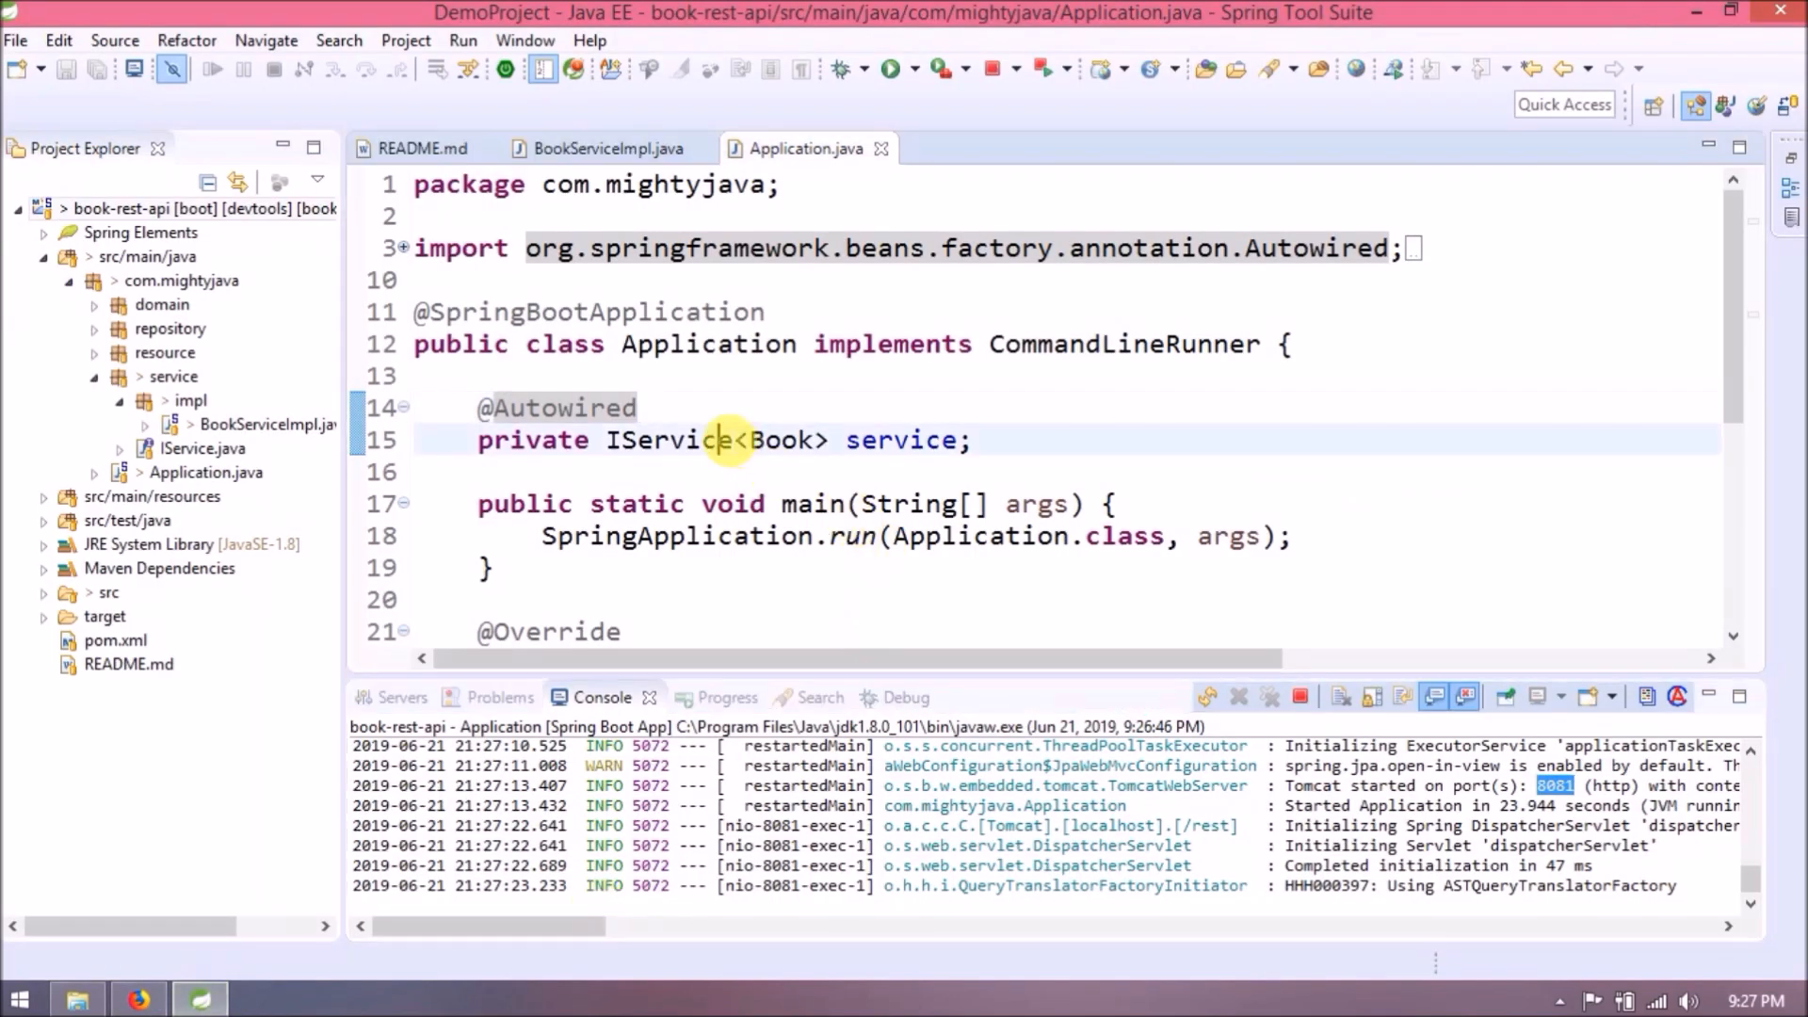
Review CommandLineRunner's Javadoc from Application.java's run method, leaving the code unchanged.
{"action": "double_click", "coordinate": [1122, 343]}
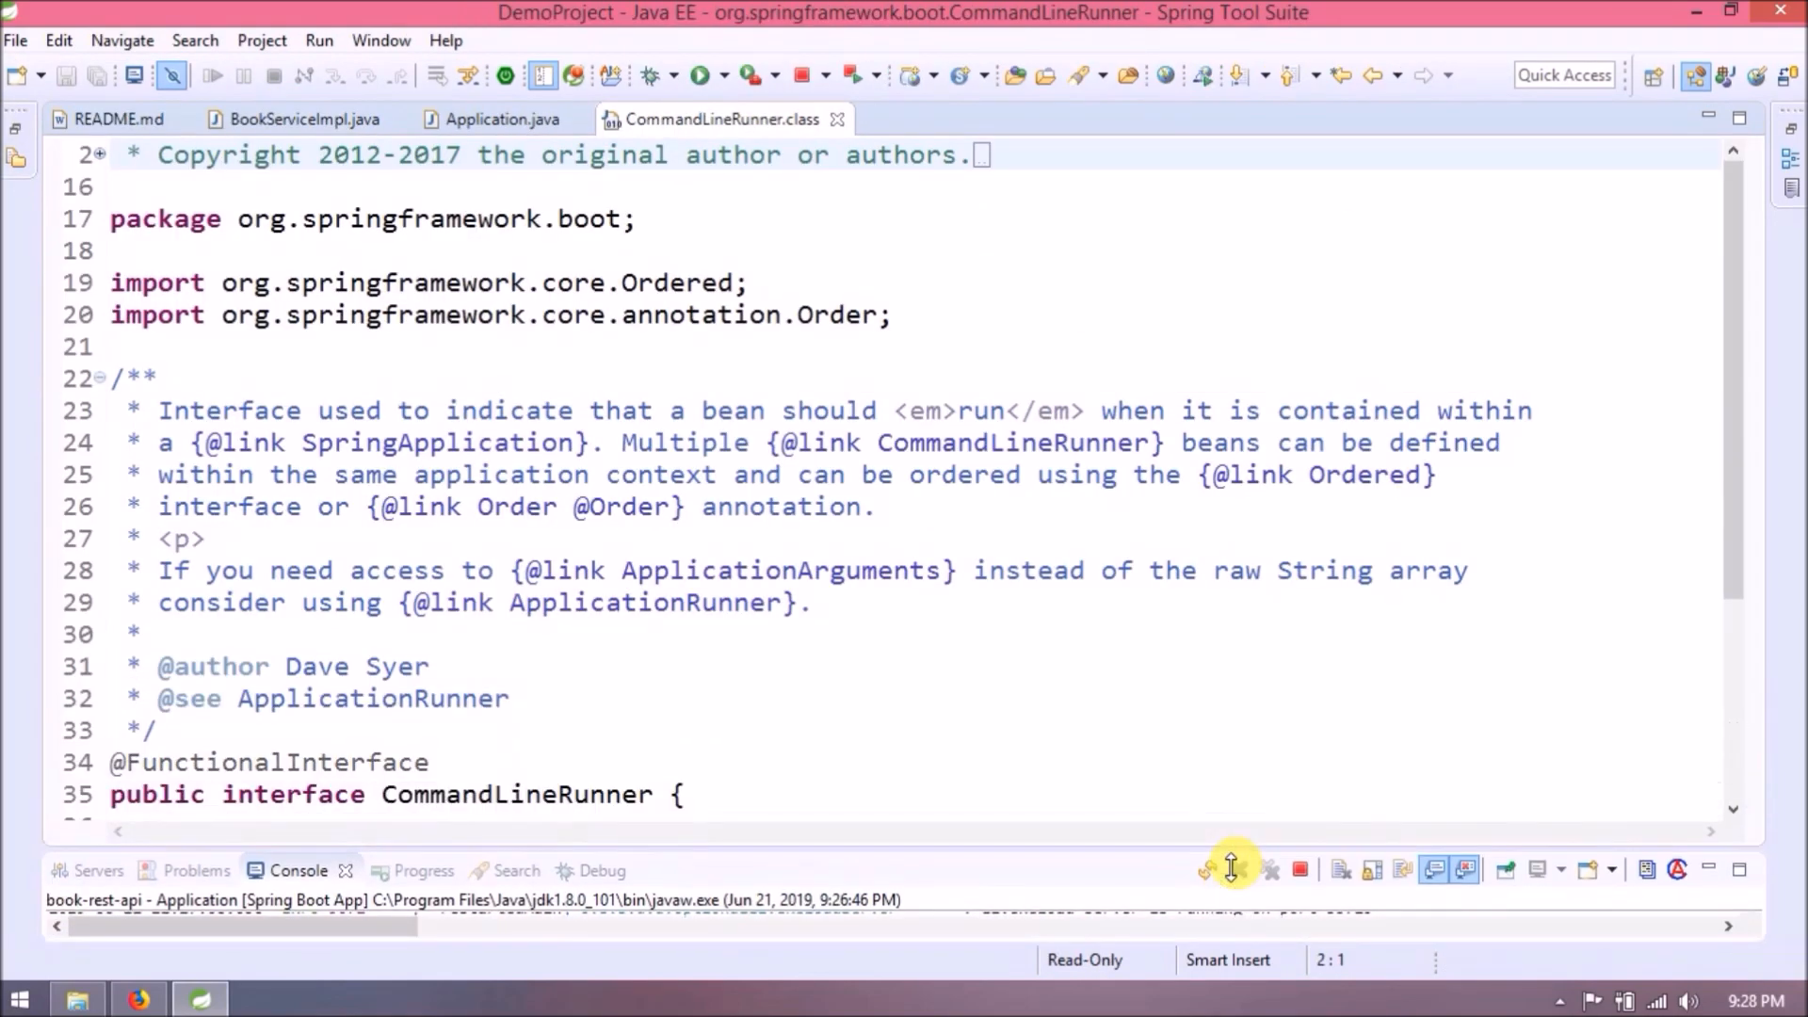
{"action": "scroll", "scroll_direction": "down", "scroll_amount": 3}
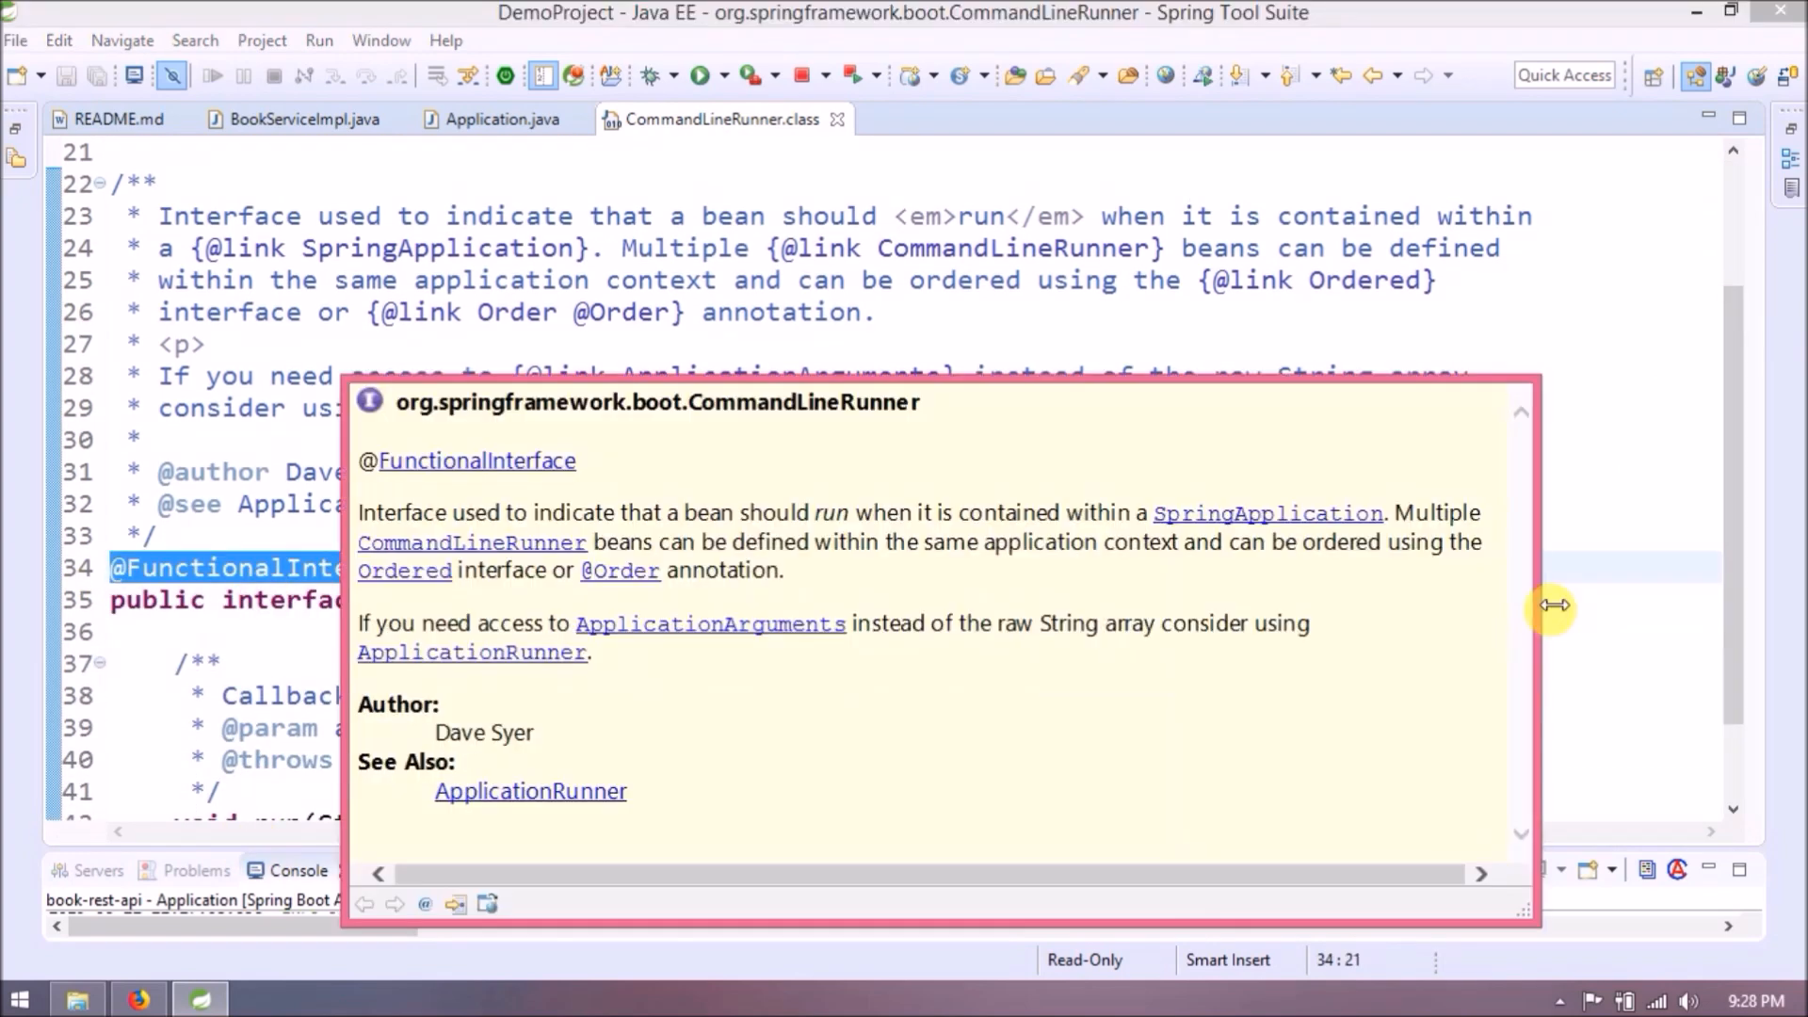
{"action": "mouse_move", "coordinate": [1167, 665]}
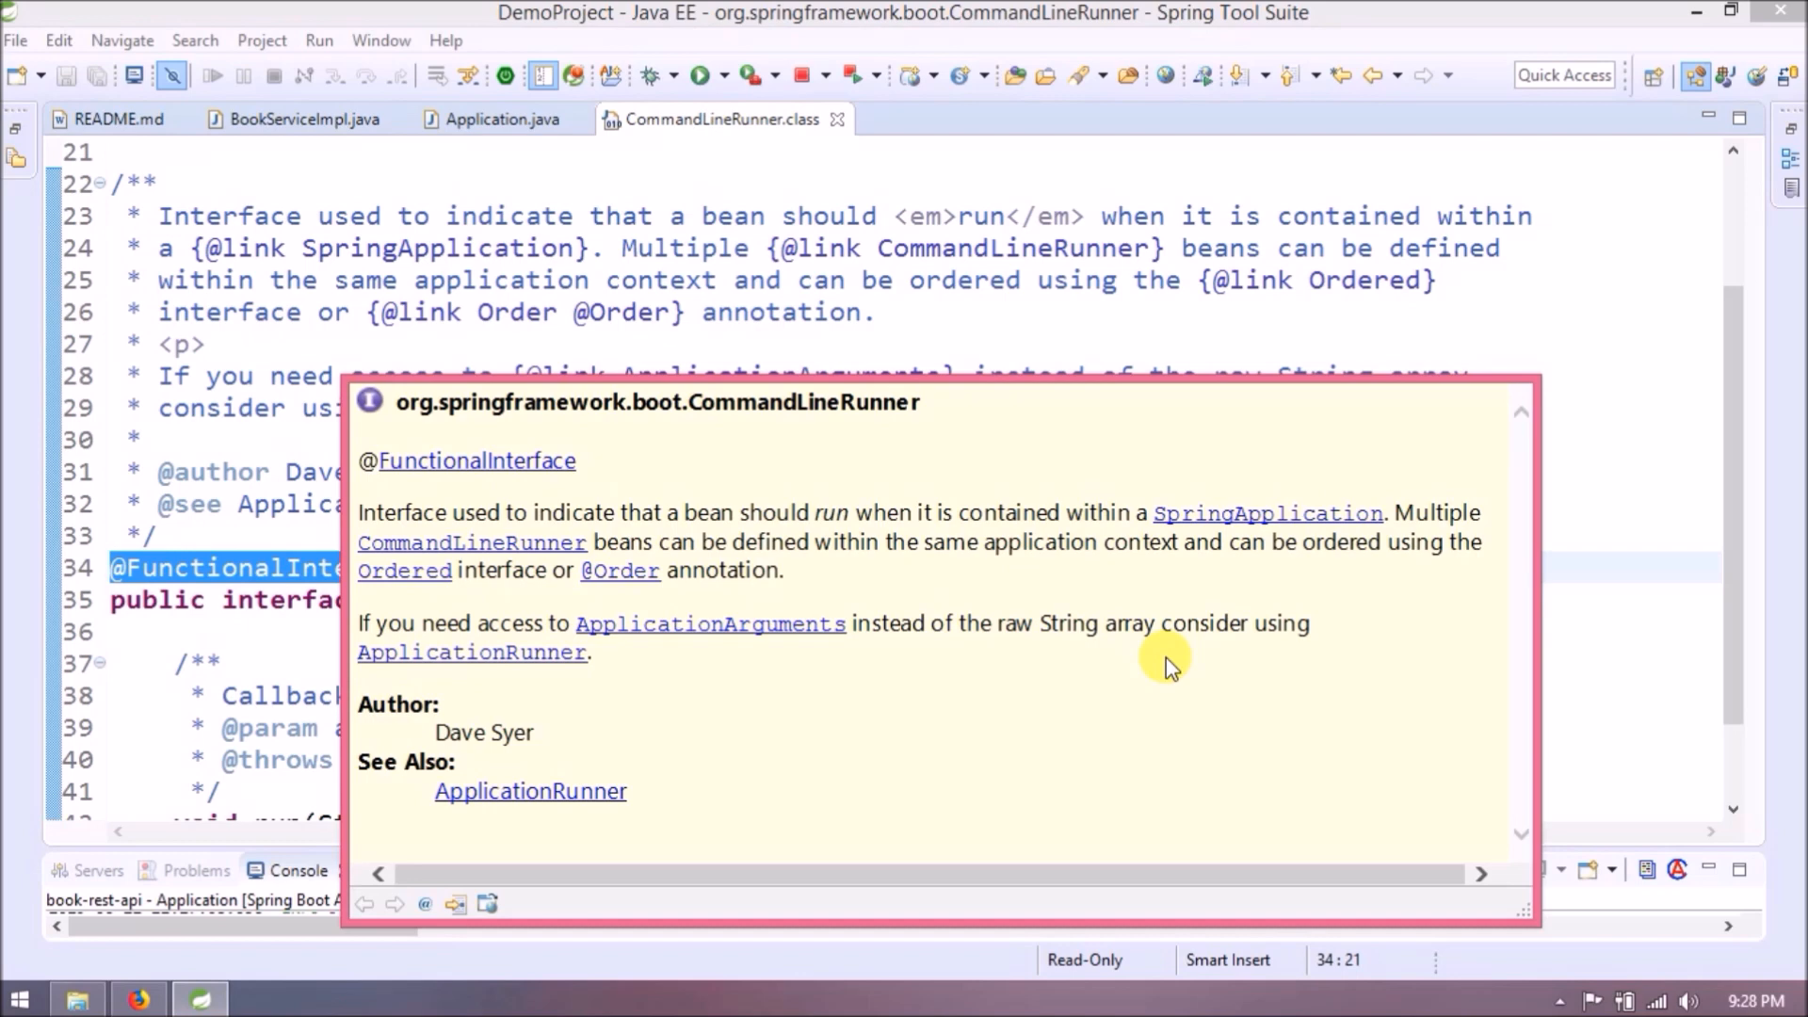
{"action": "mouse_move", "coordinate": [865, 582]}
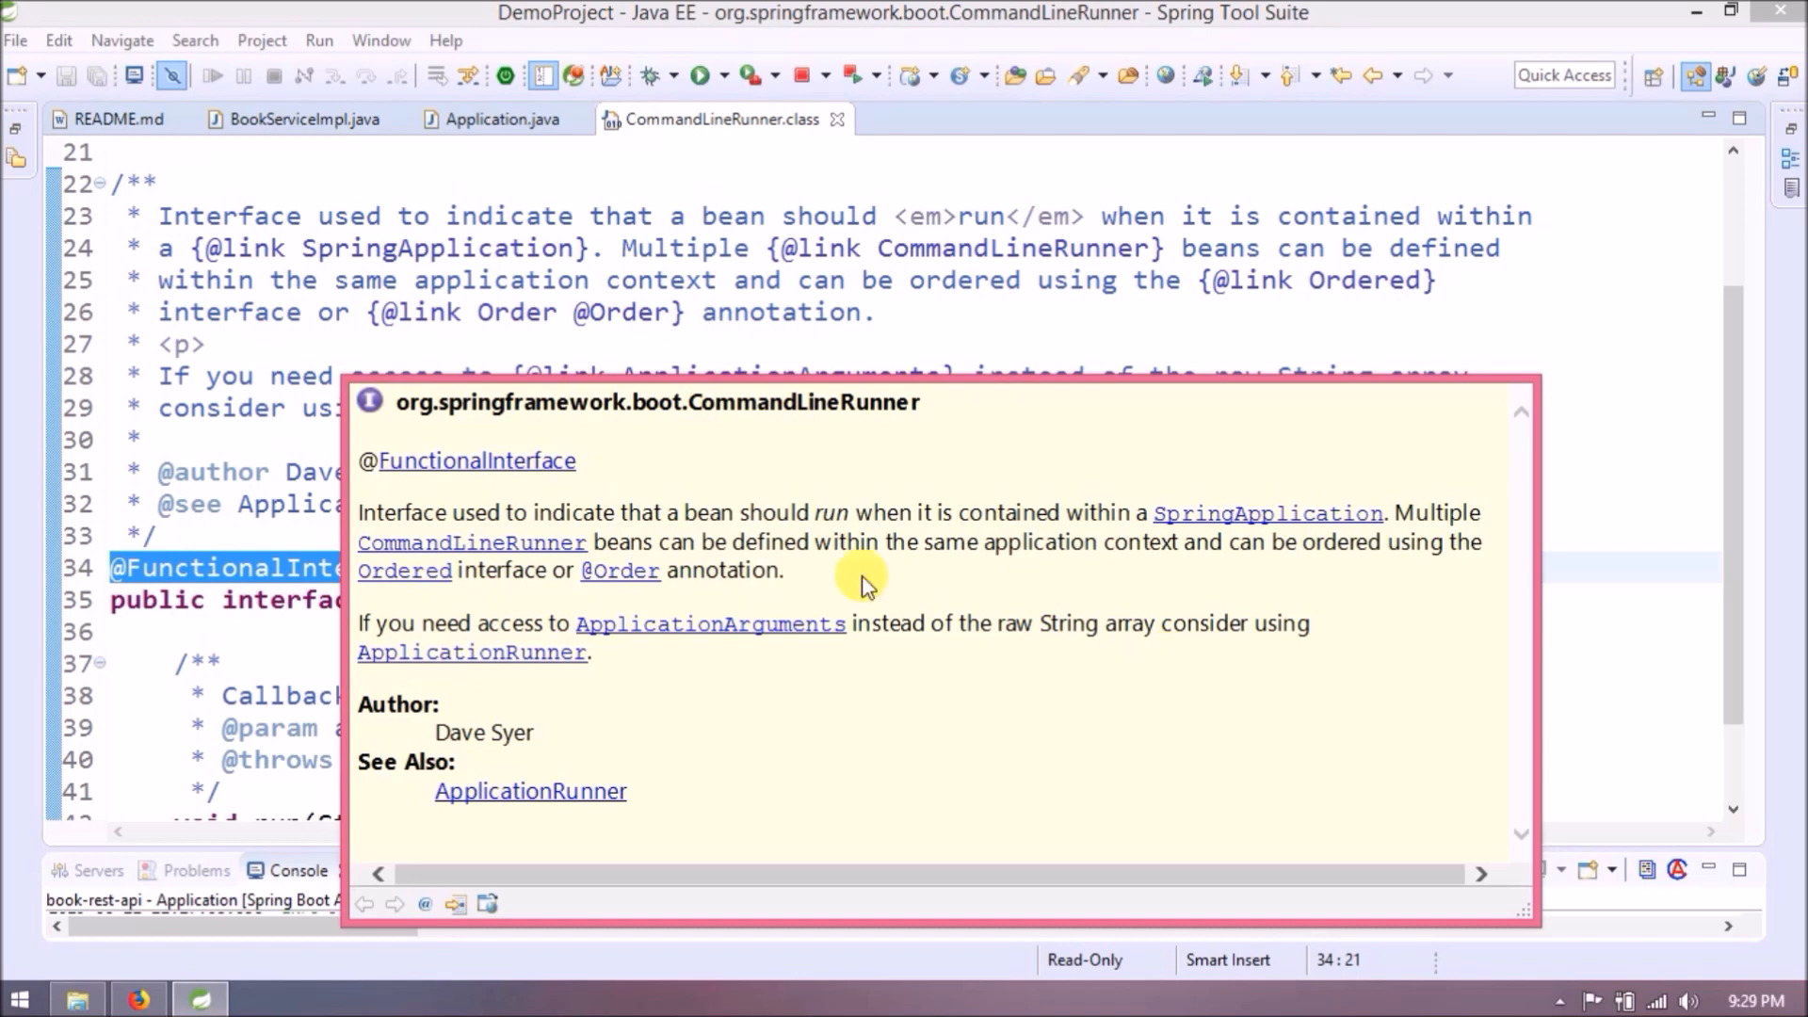
{"action": "mouse_move", "coordinate": [862, 642]}
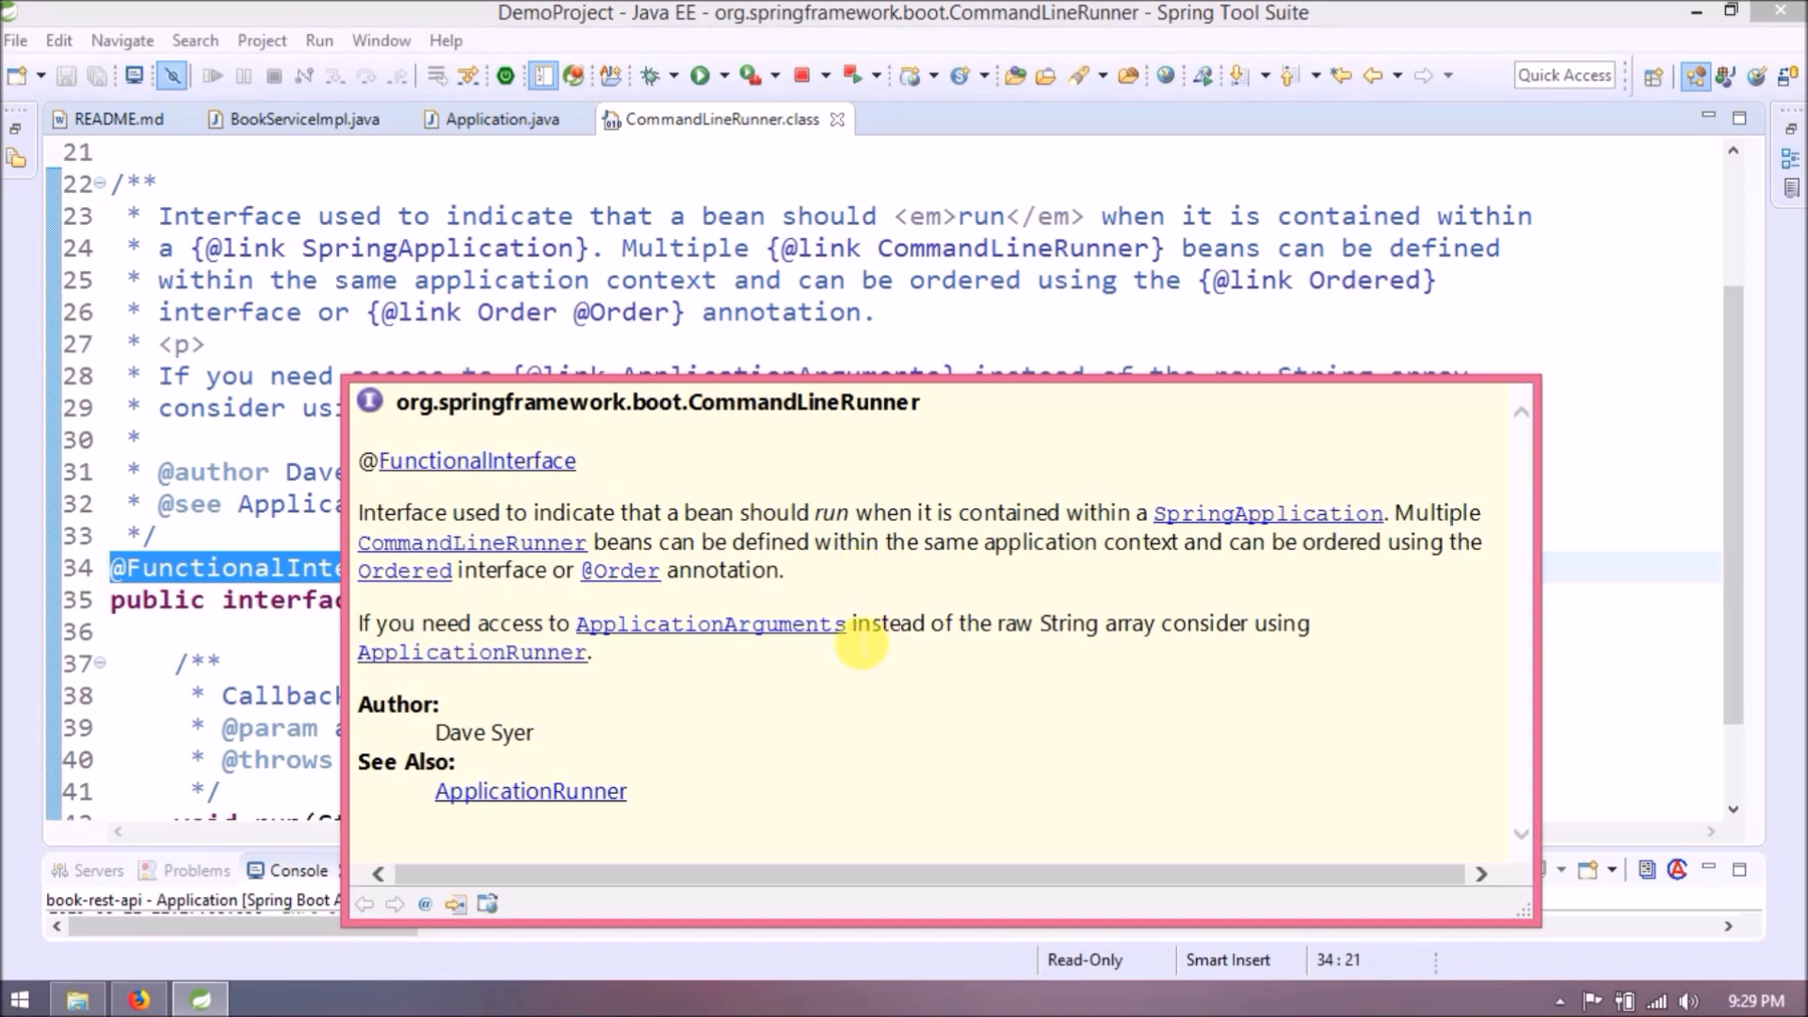
{"action": "mouse_move", "coordinate": [644, 674]}
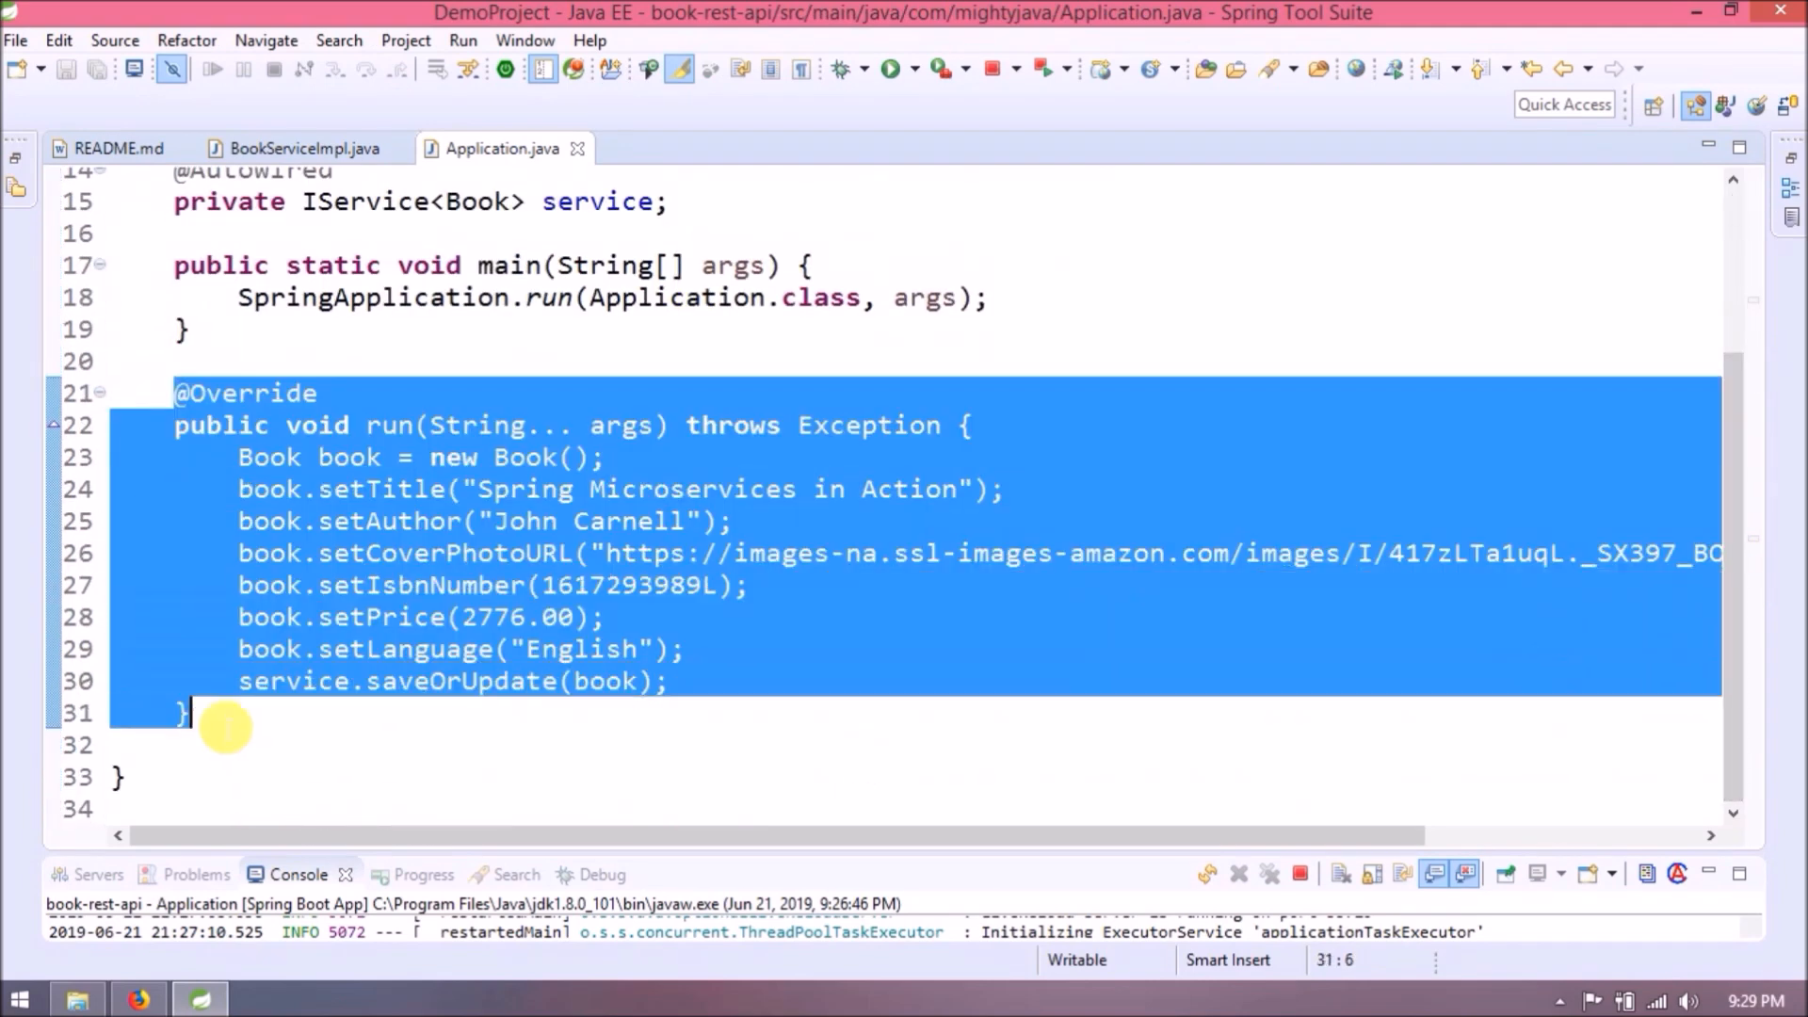
{"action": "left_click", "coordinate": [298, 725]}
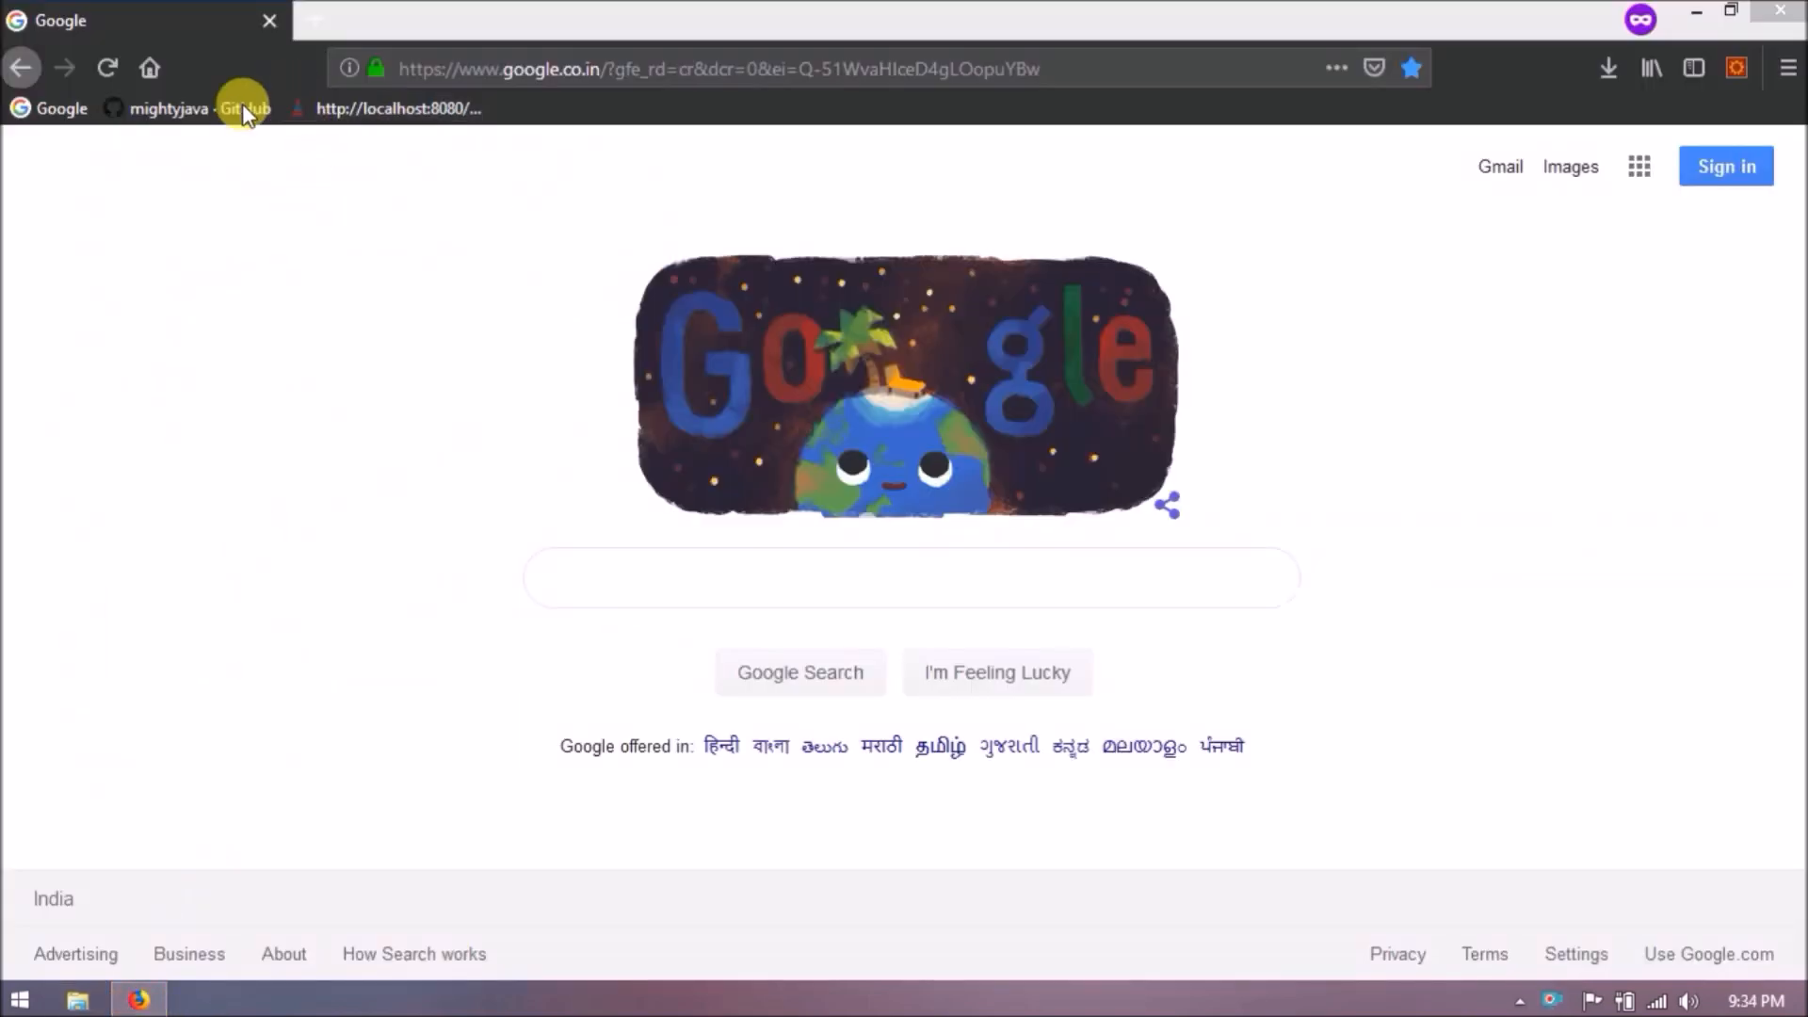
Navigate from the GitHub profile to the book-rest-api repository, updated 1 minute ago.
{"action": "left_click", "coordinate": [241, 109]}
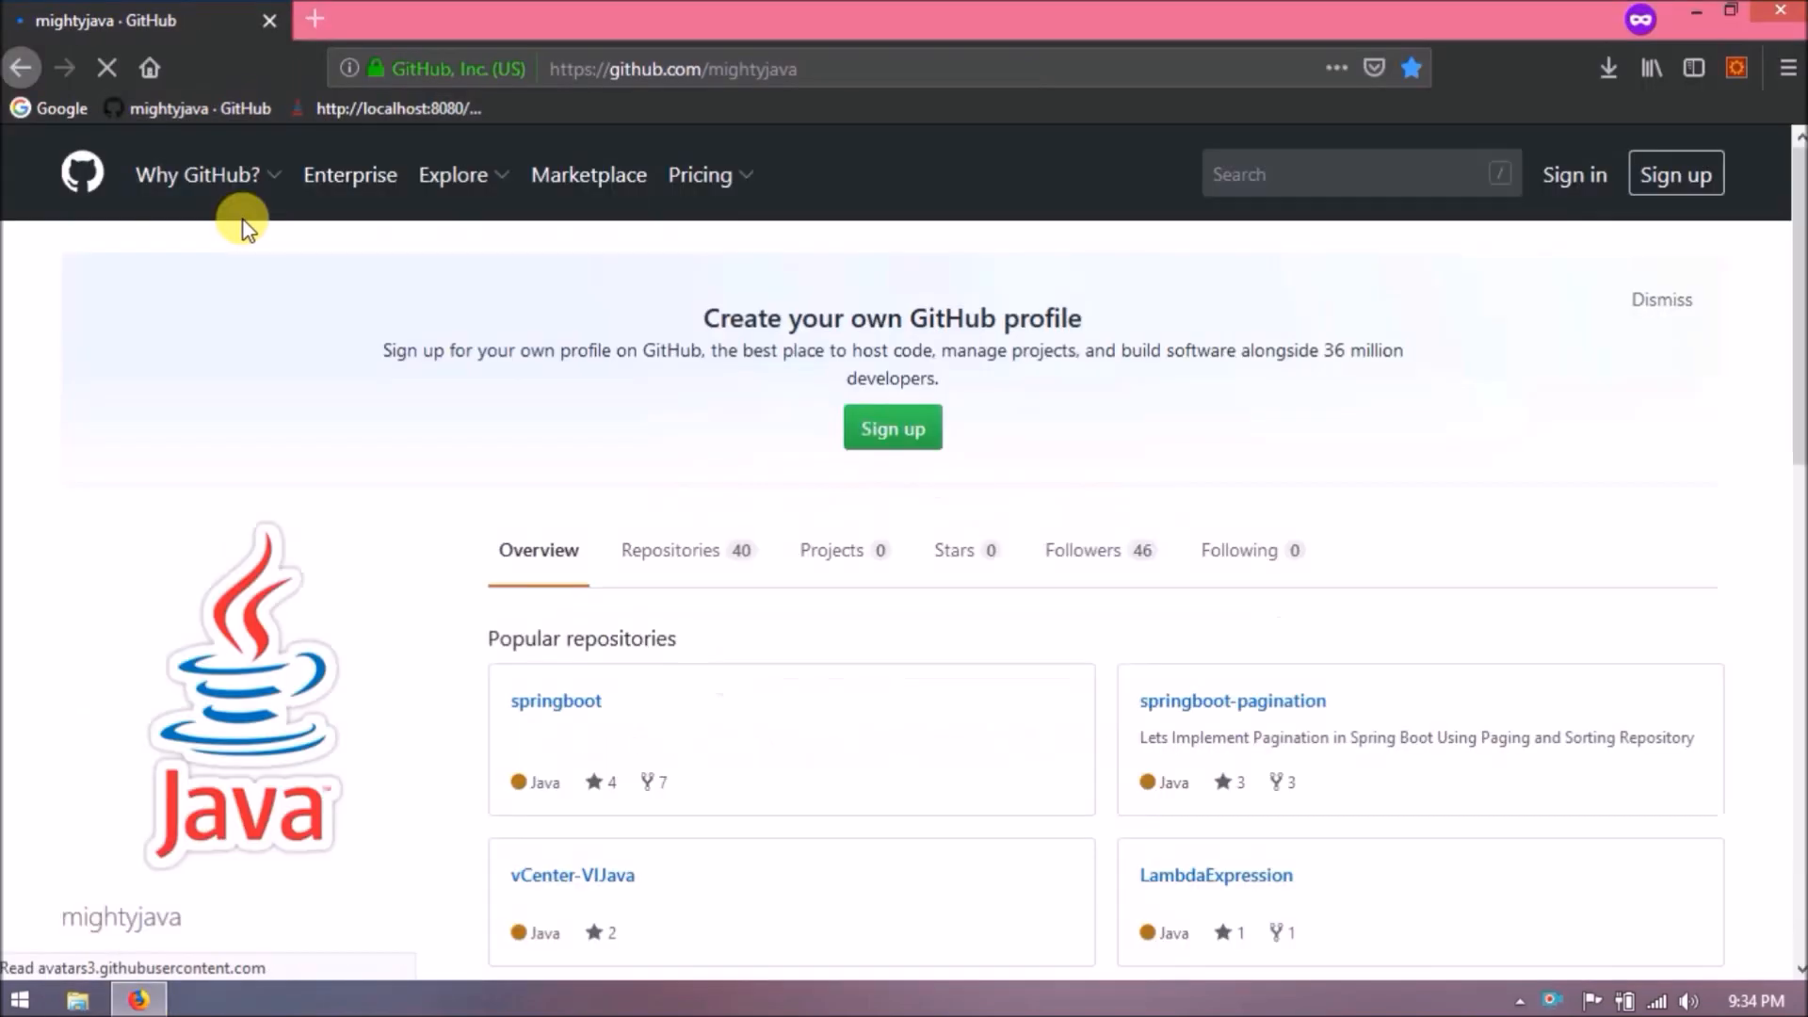
{"action": "left_click", "coordinate": [675, 550]}
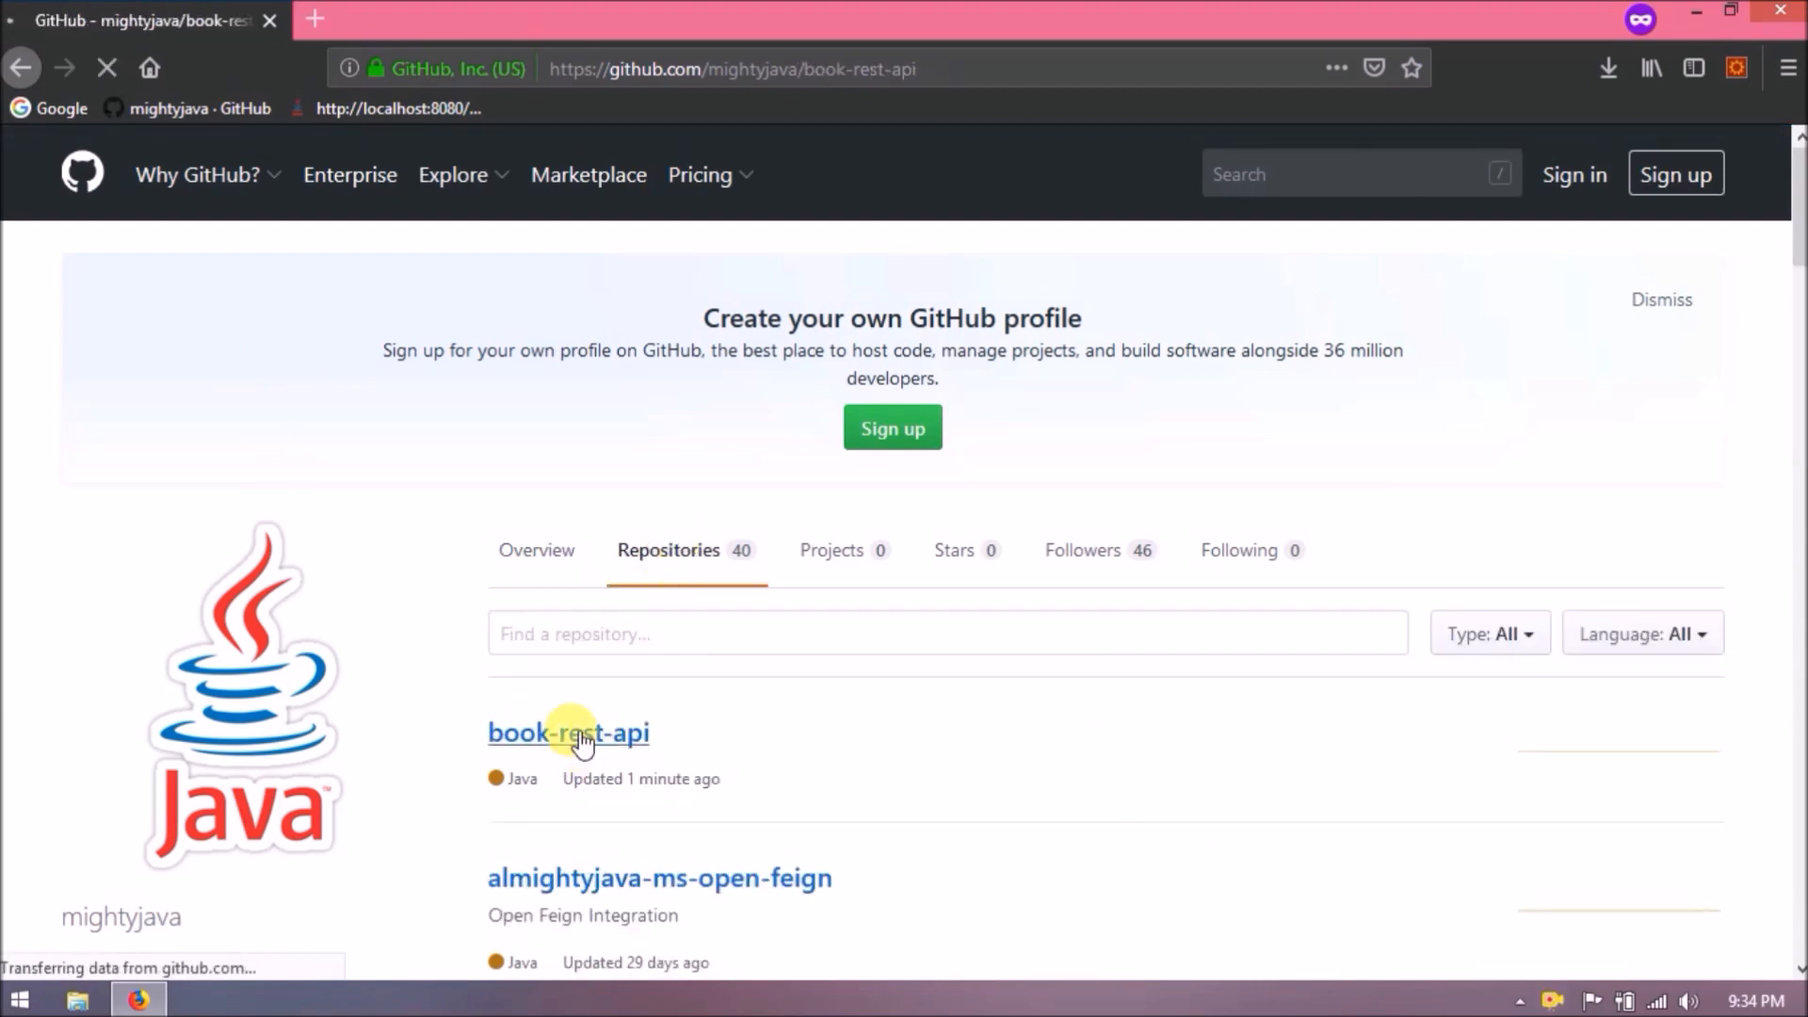
{"action": "left_click", "coordinate": [567, 733]}
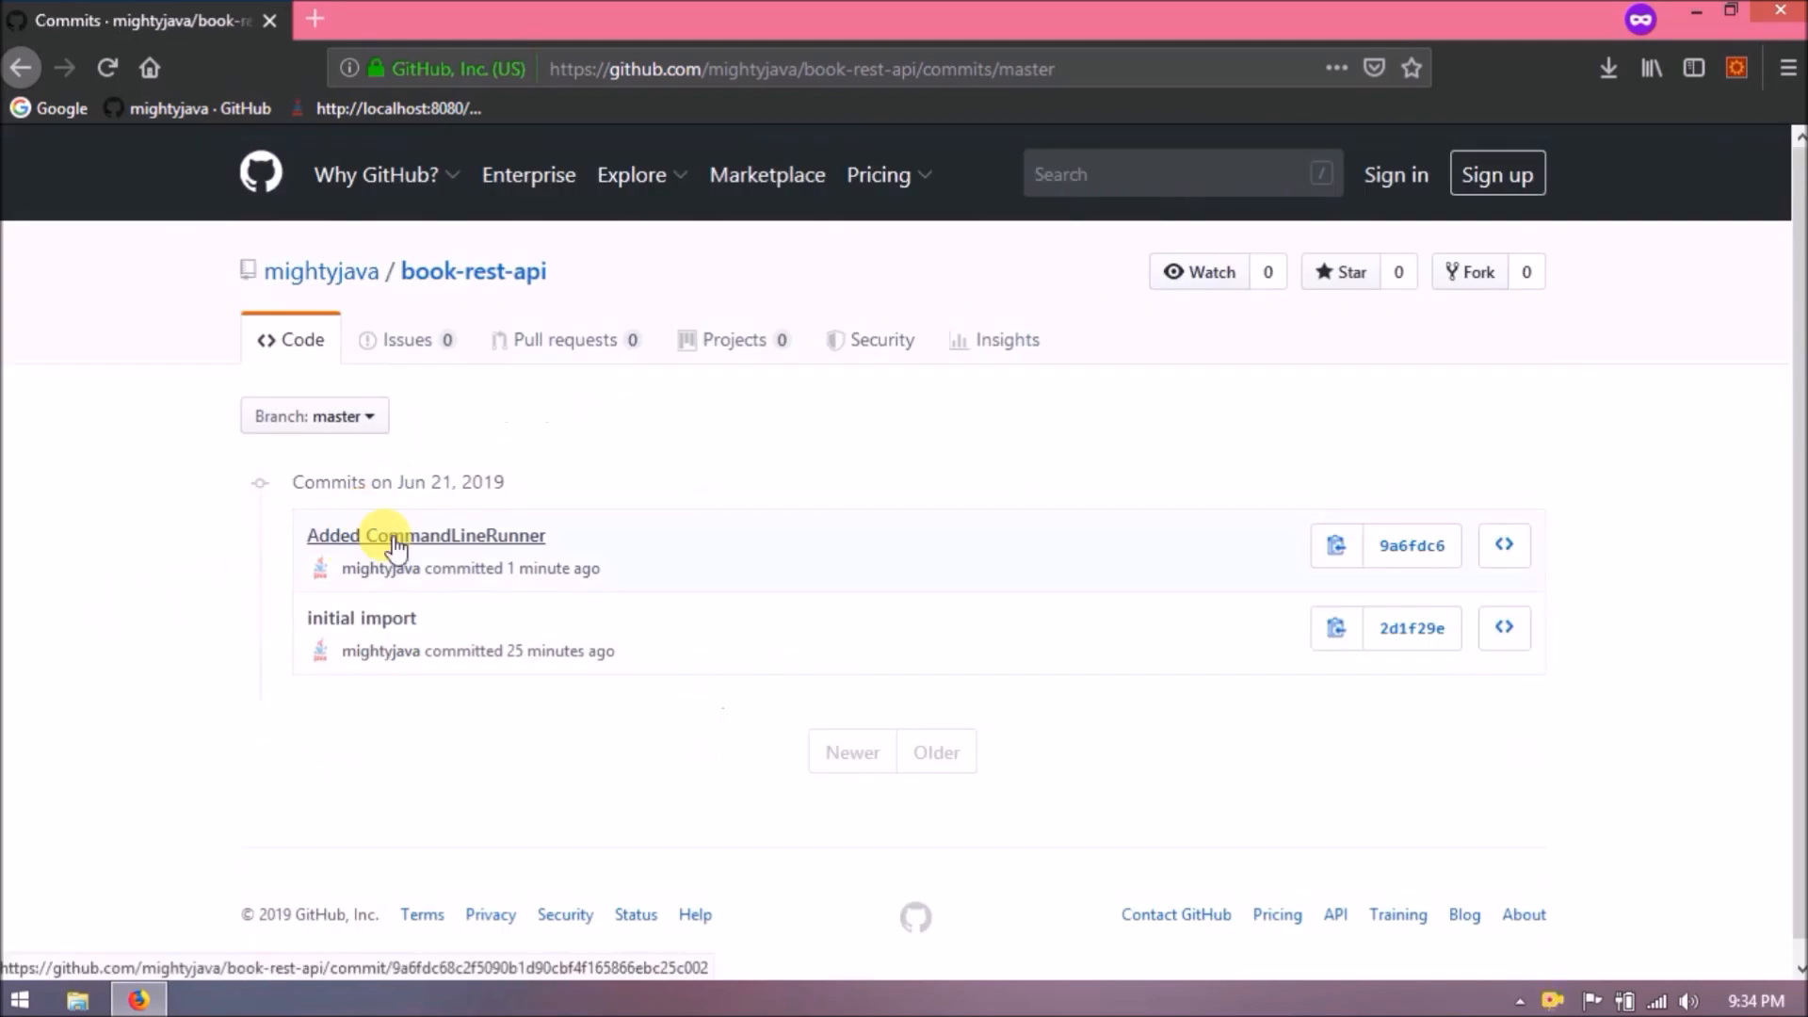
Inspect the Added CommandLineRunner commit's Application.java diff and return to the repositories list.
{"action": "left_click", "coordinate": [426, 535]}
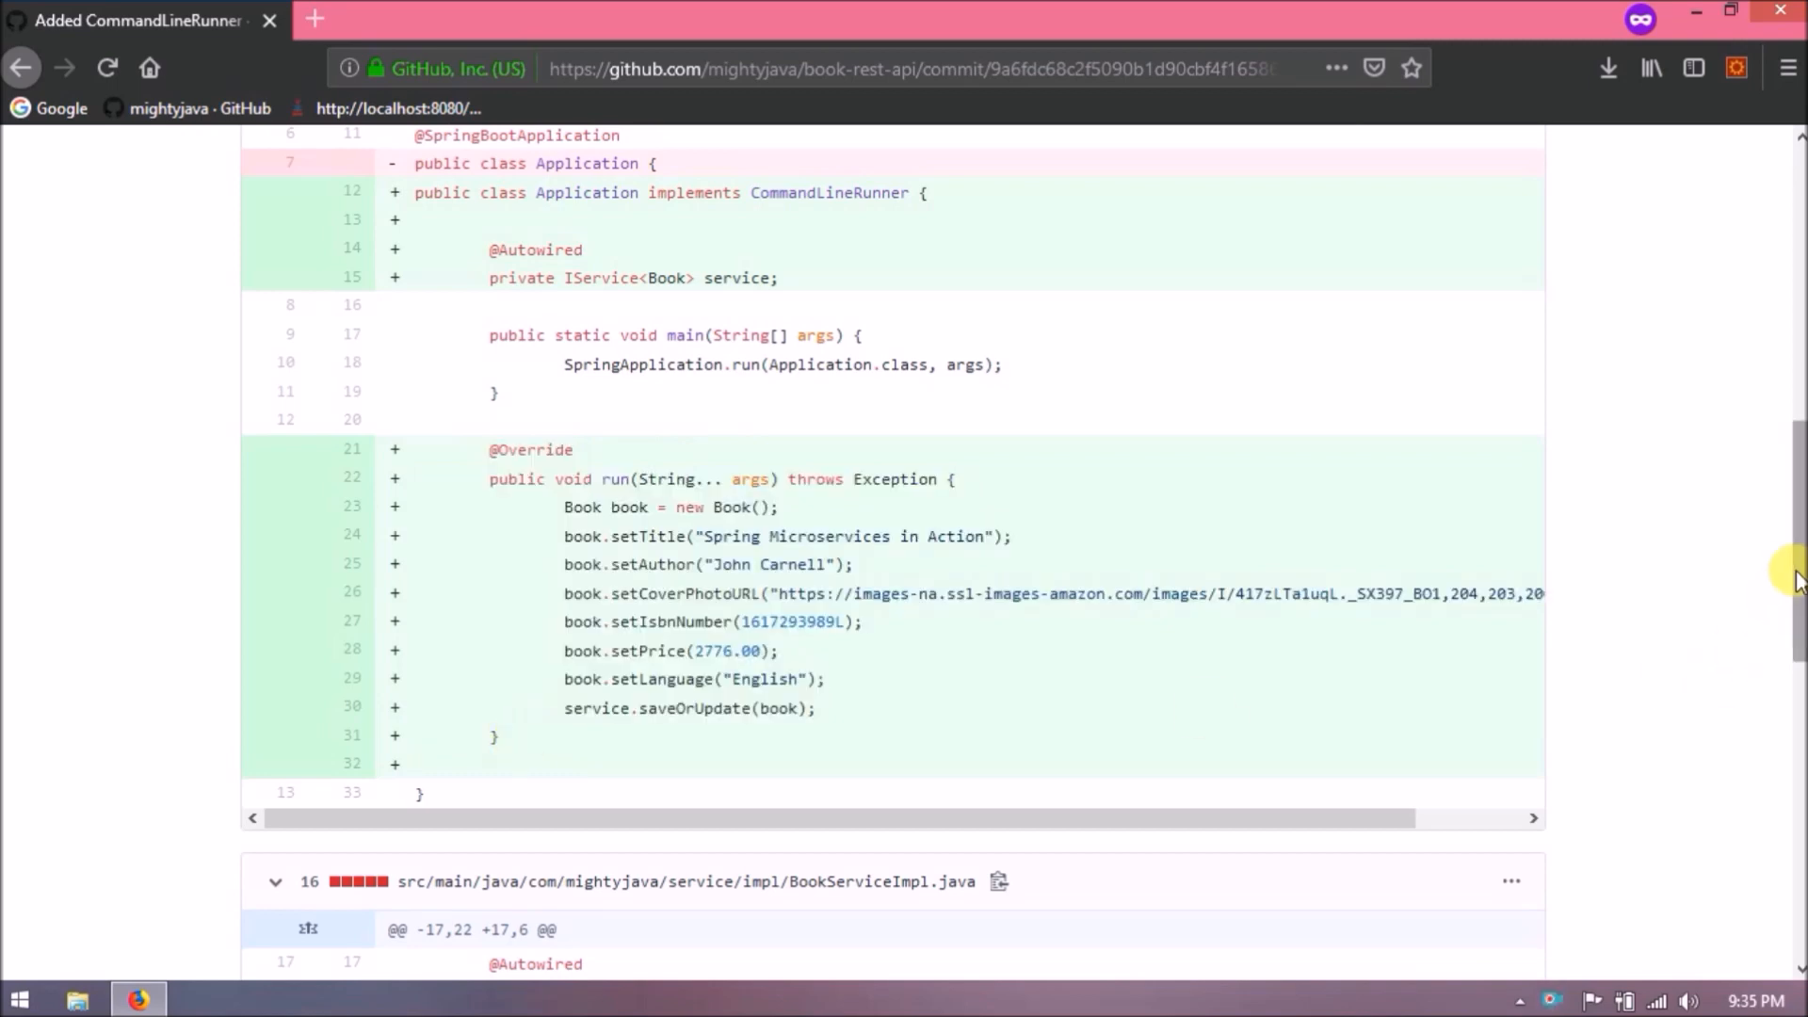
{"action": "scroll", "scroll_direction": "up", "scroll_amount": 3}
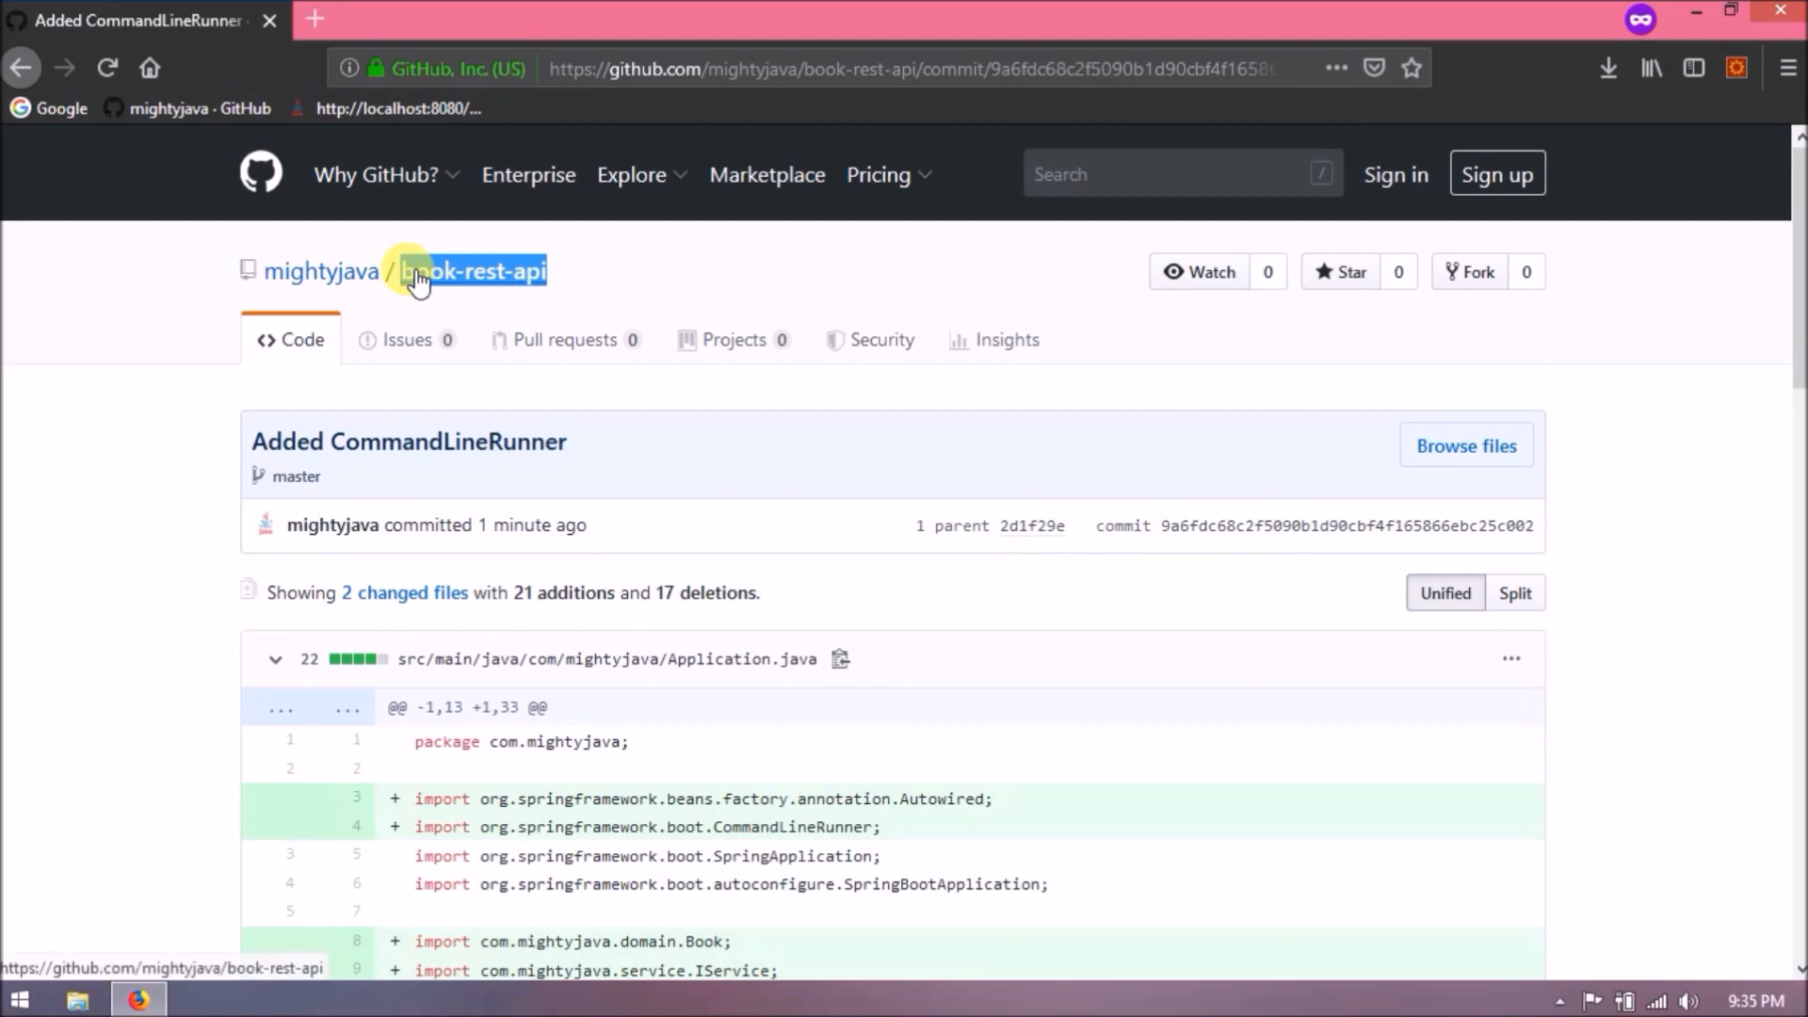
{"action": "left_click", "coordinate": [318, 272]}
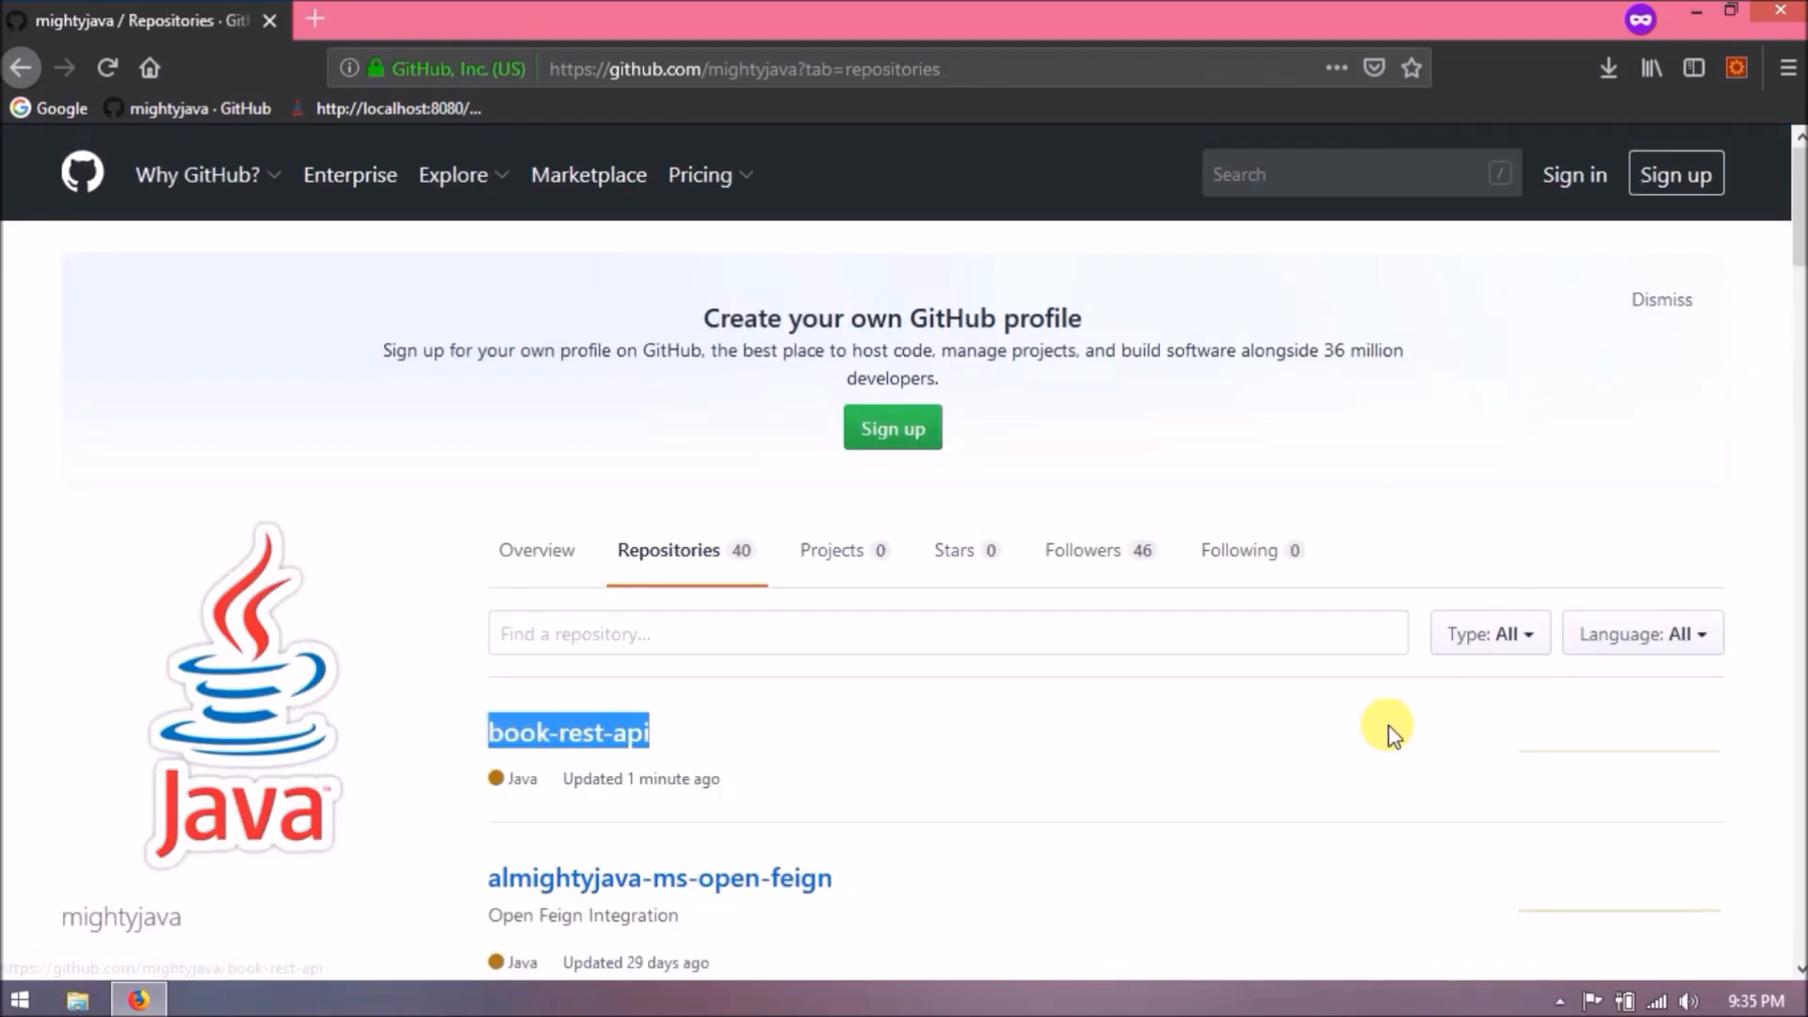